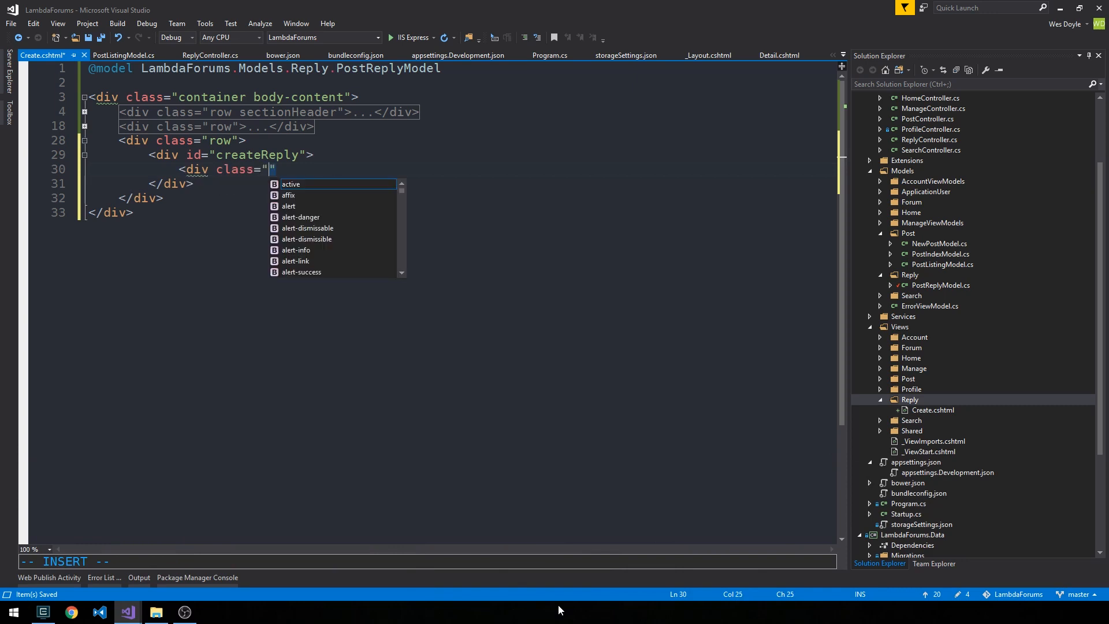
text(authorBlock)
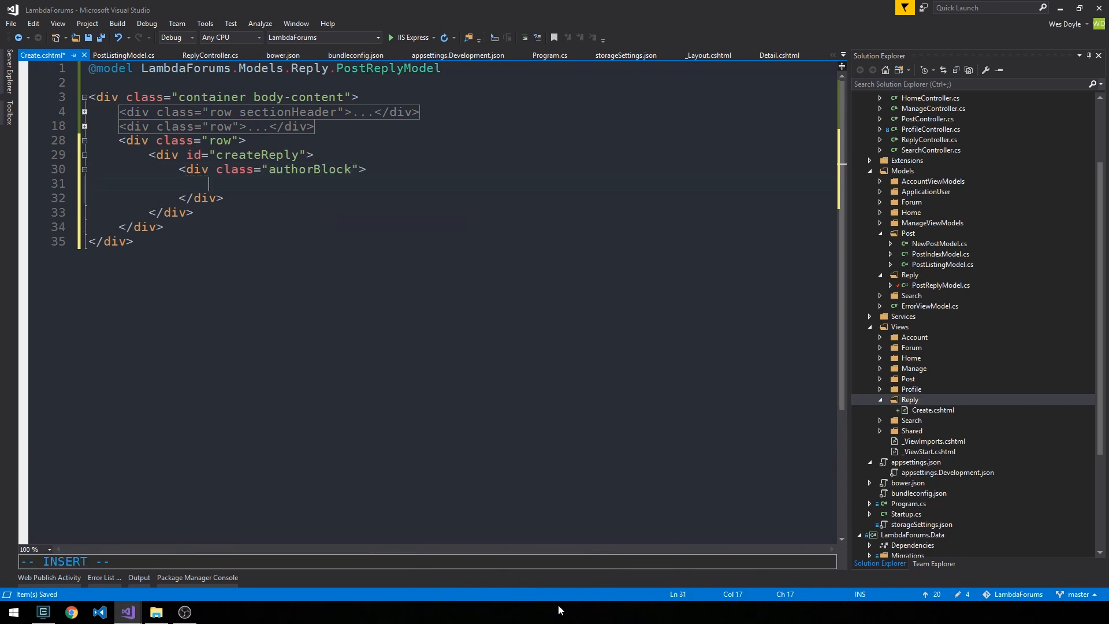
text(You're submitting this Reply as)
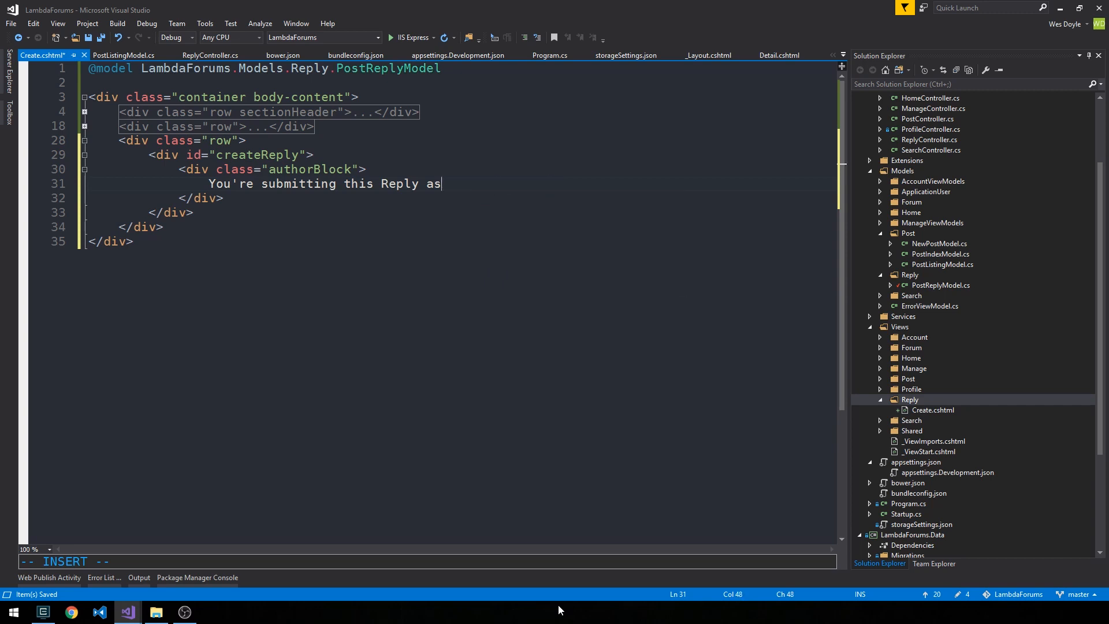
text(@Model.AuthorName)
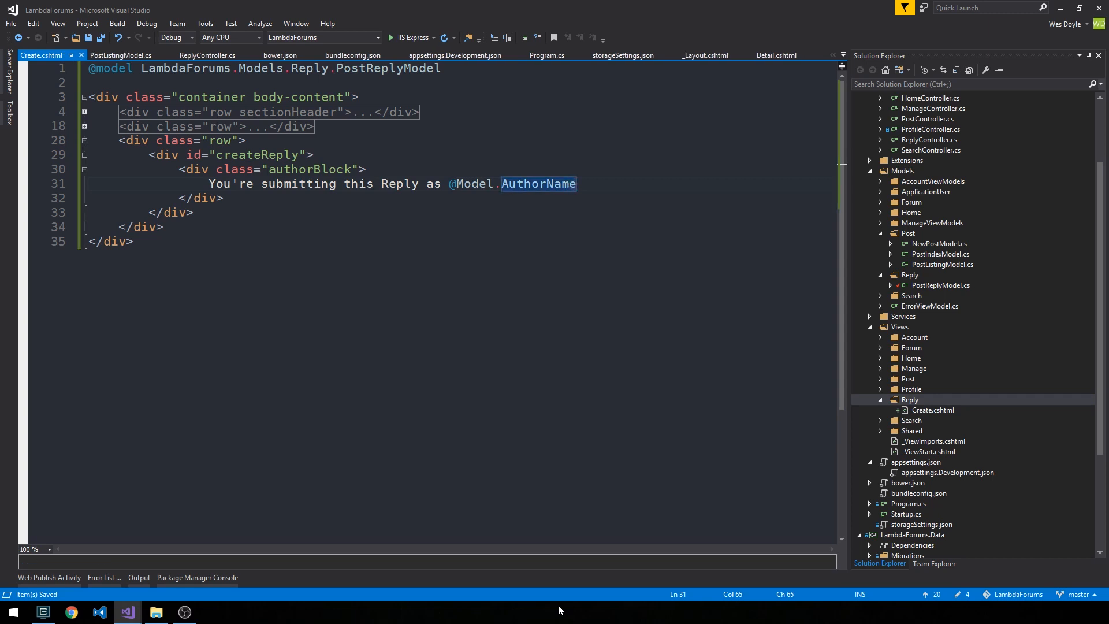
Open a form tag with asp-action="AddReply", method post and id addPostForm.
text(<form)
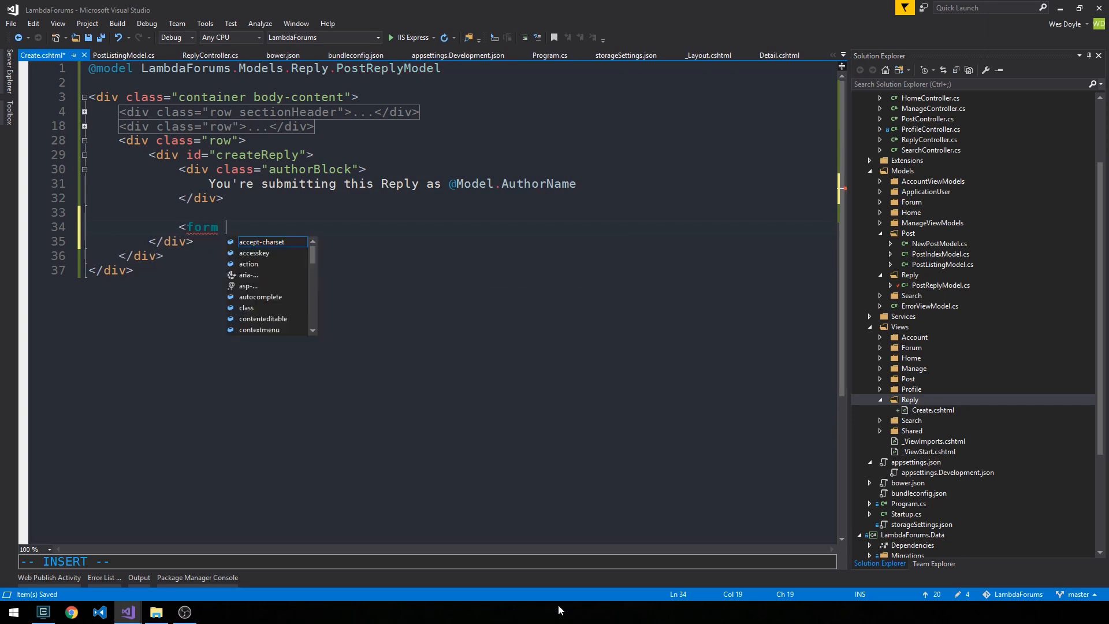
text(asp-action=")
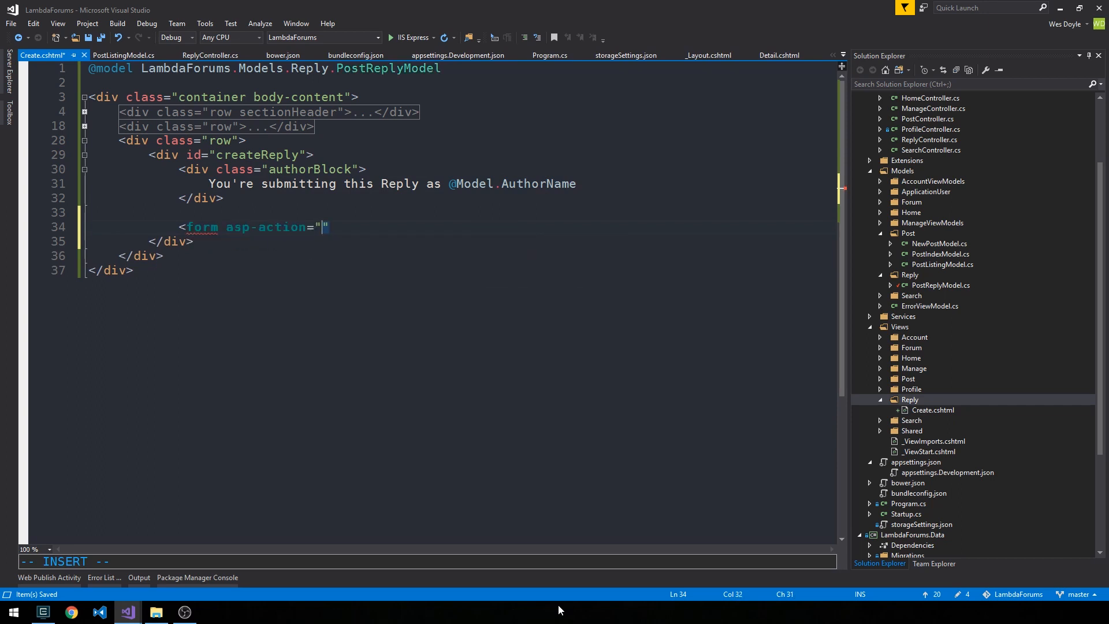
text(AddApl)
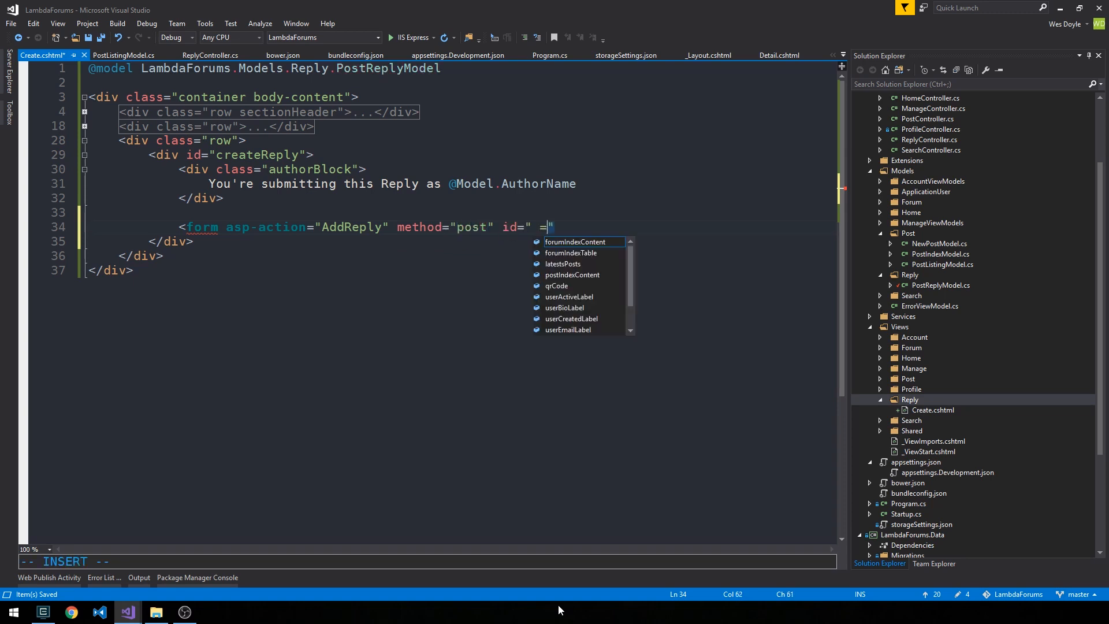
key(Backspace)
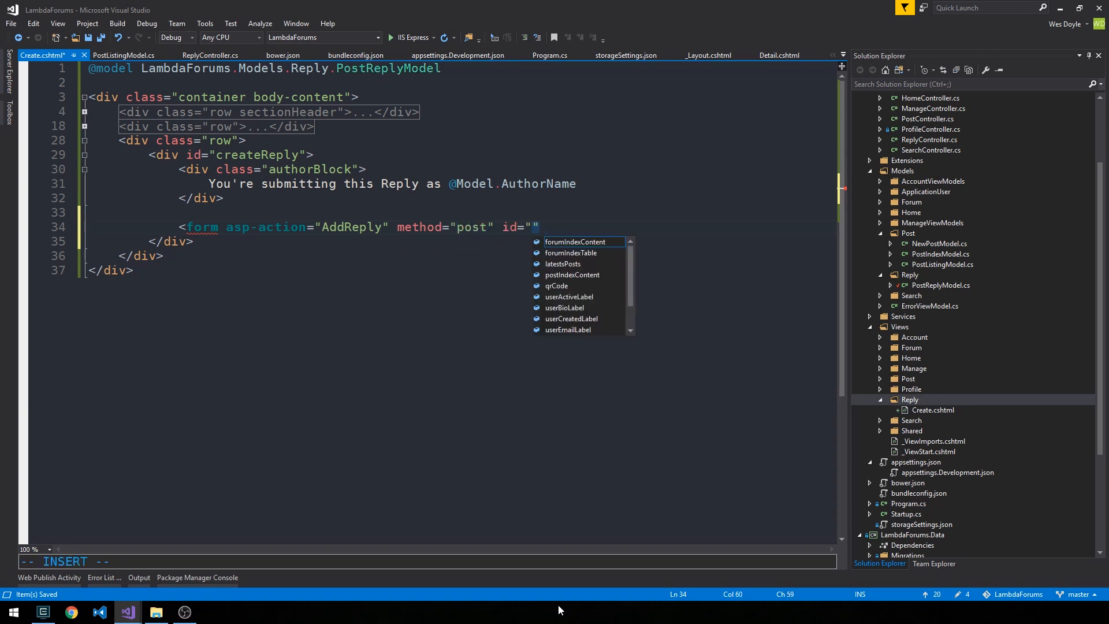
text(addPostForm)
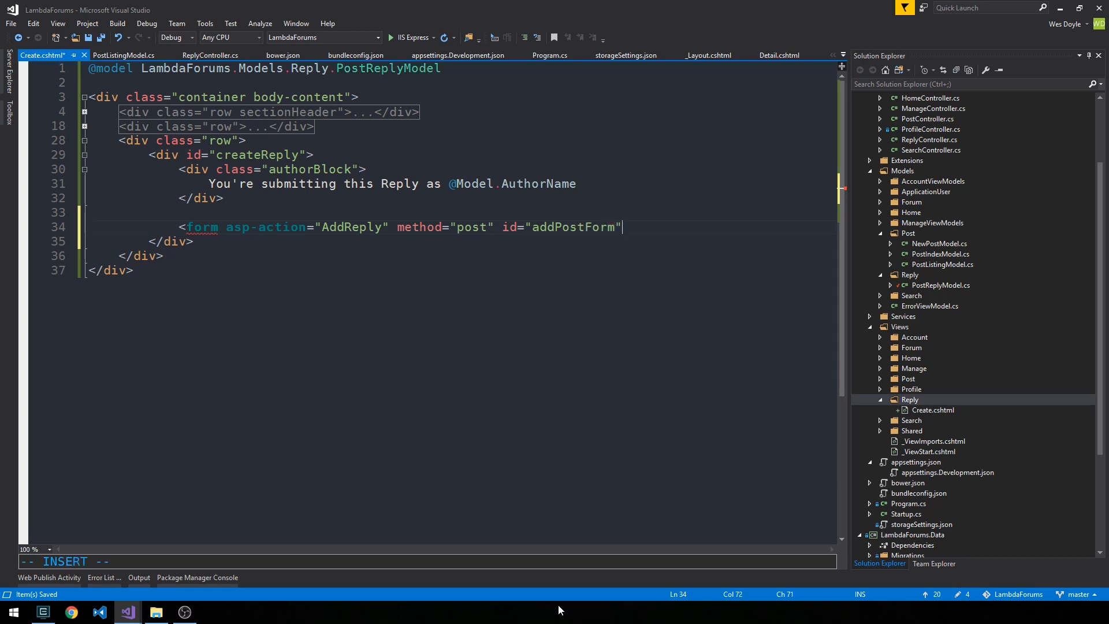
text(>)
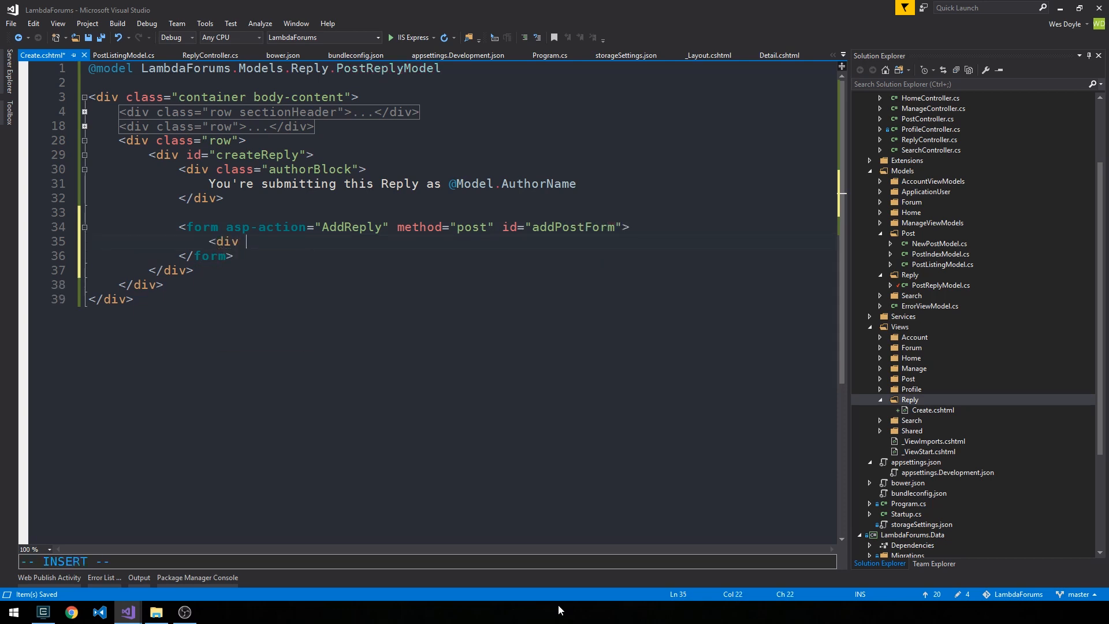
Inside the form, add an asp-validation-summary="All" div with class text-danger.
text(asp-validation-summary=A")
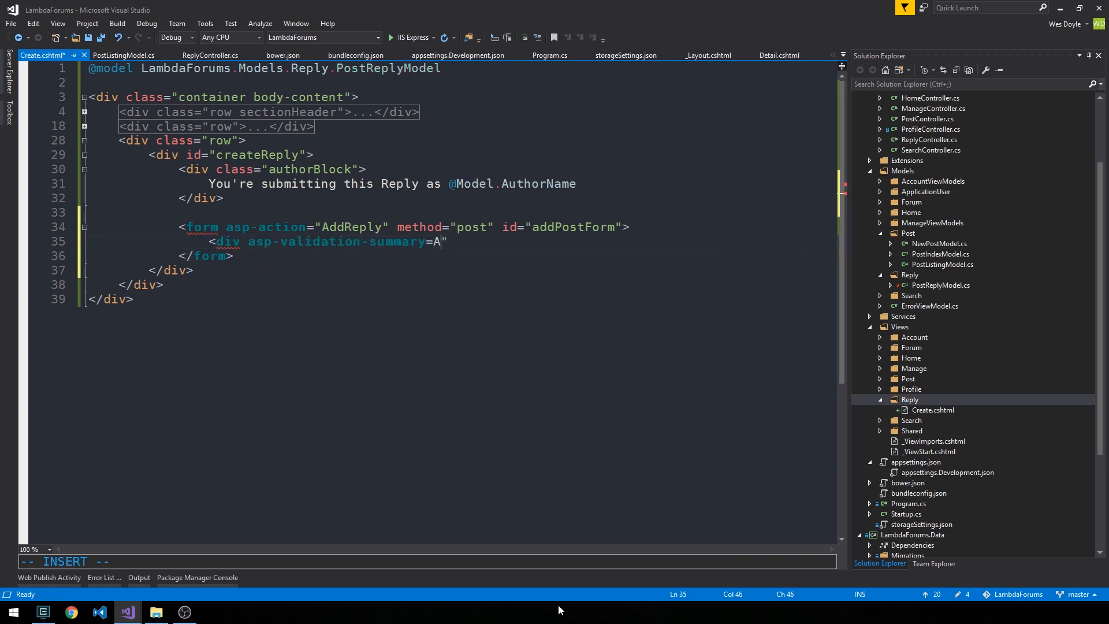
text(ll)
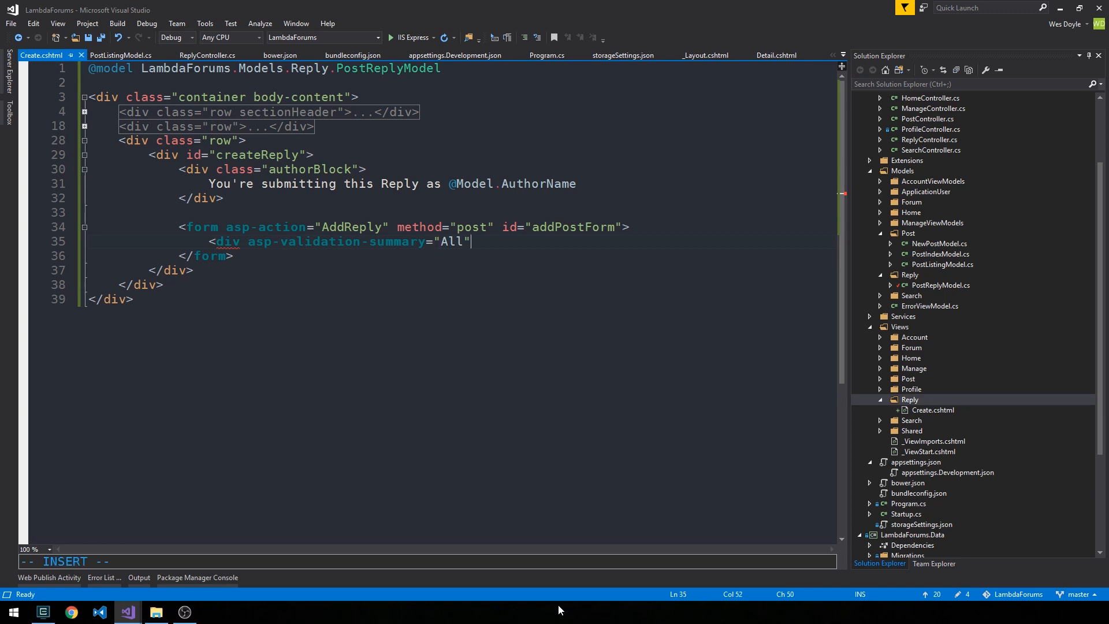
text(class="text-danger"></div>)
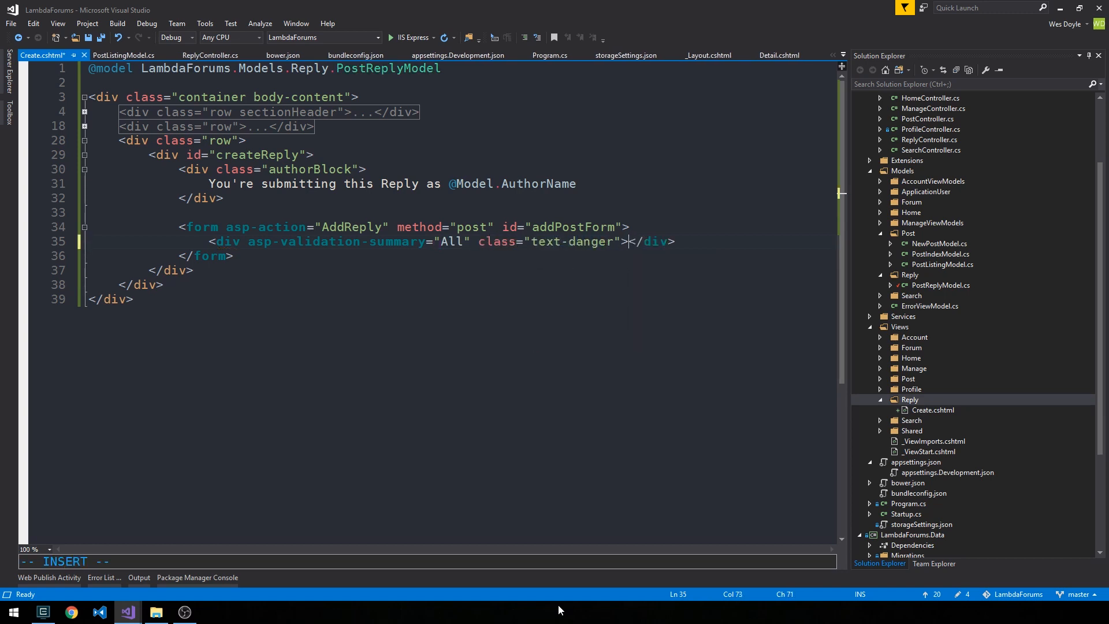
key(enter)
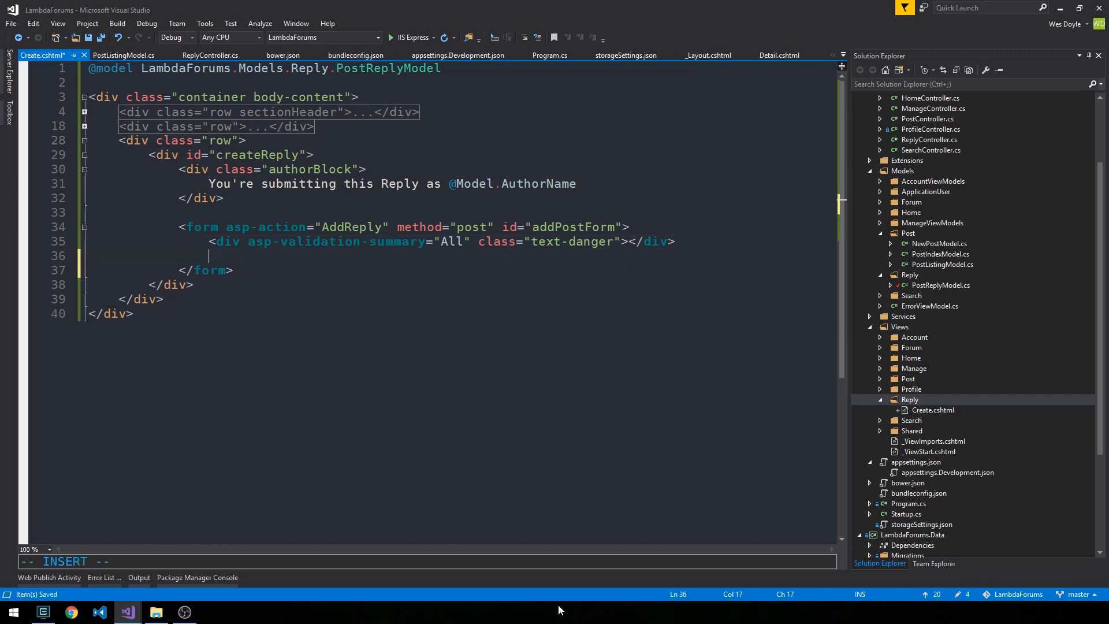
Add a form-group div holding a "Reply:" label for ReplyContent.
text(<div class=")
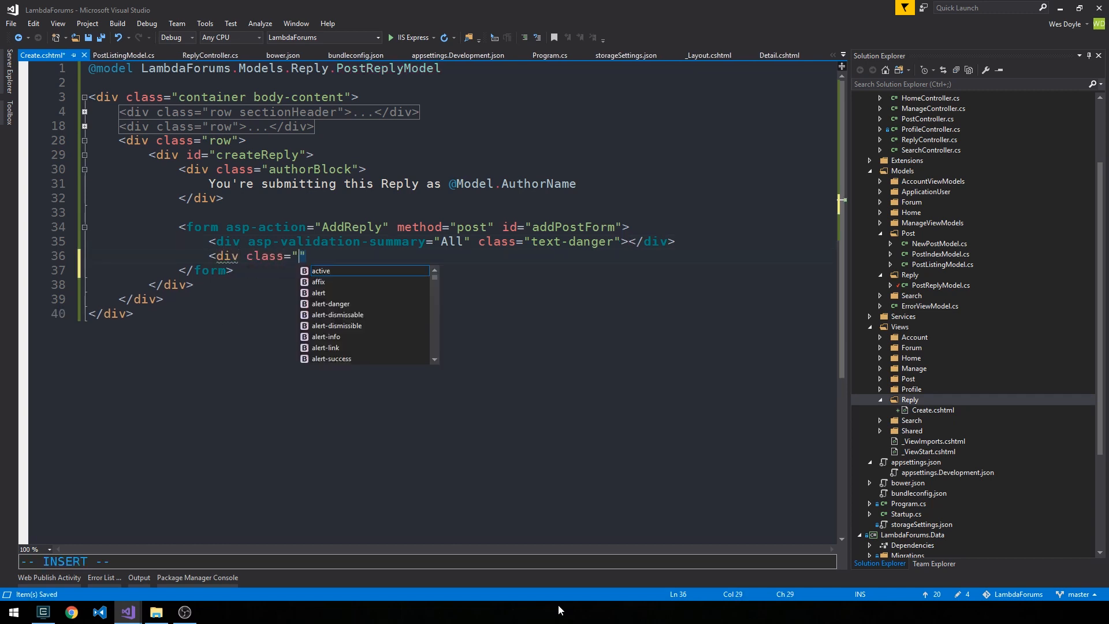
text(foru)
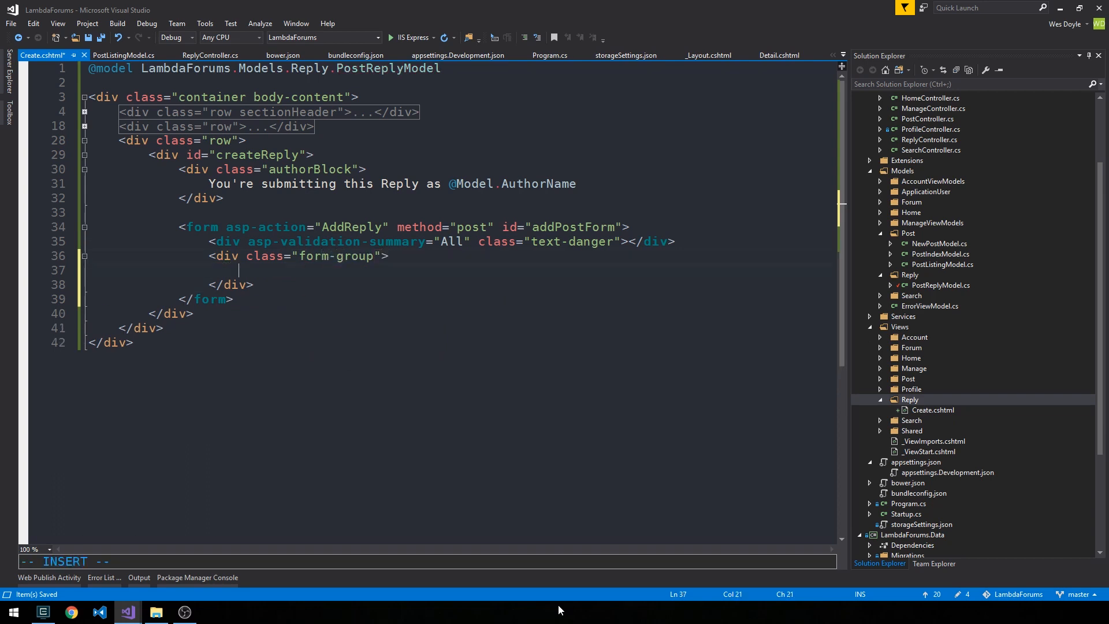
text(label)
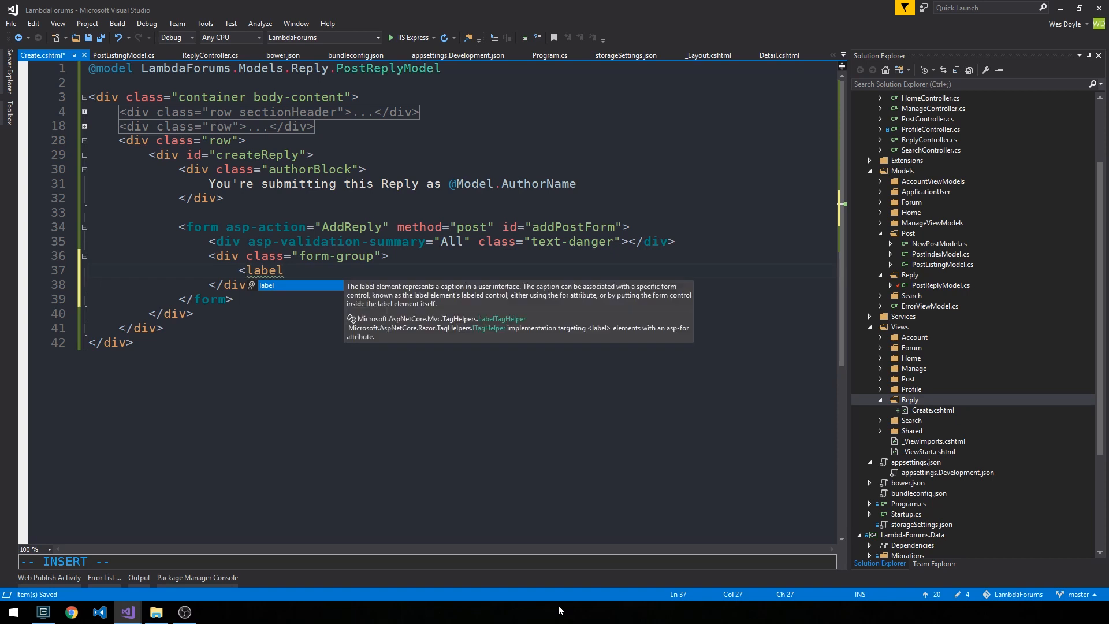
text(asp-for="fpo")
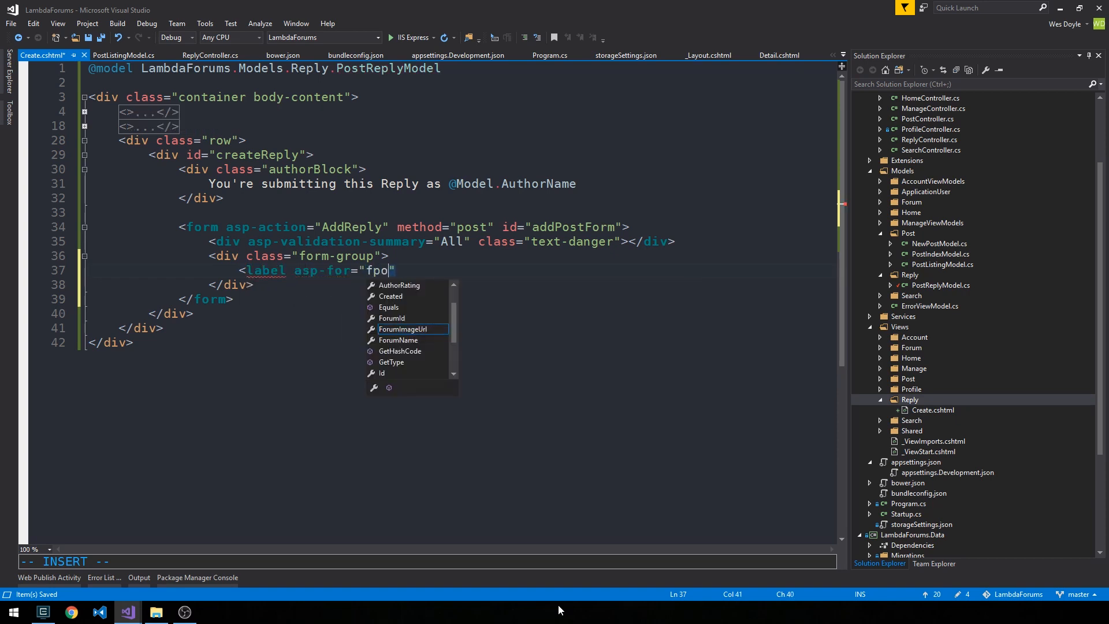
text(REpl)
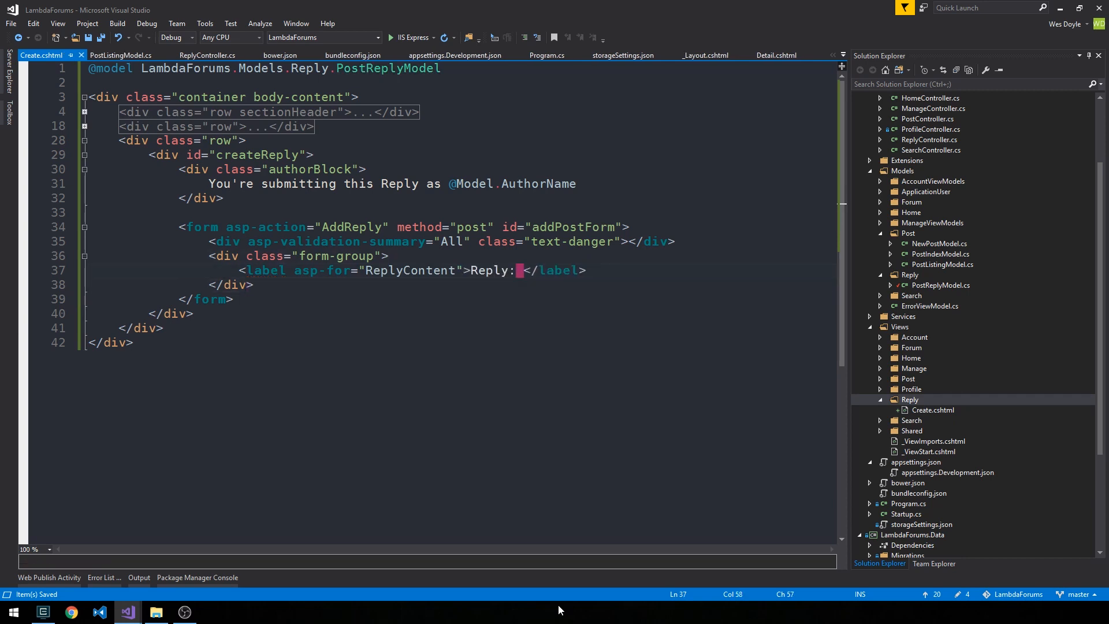
key(Return)
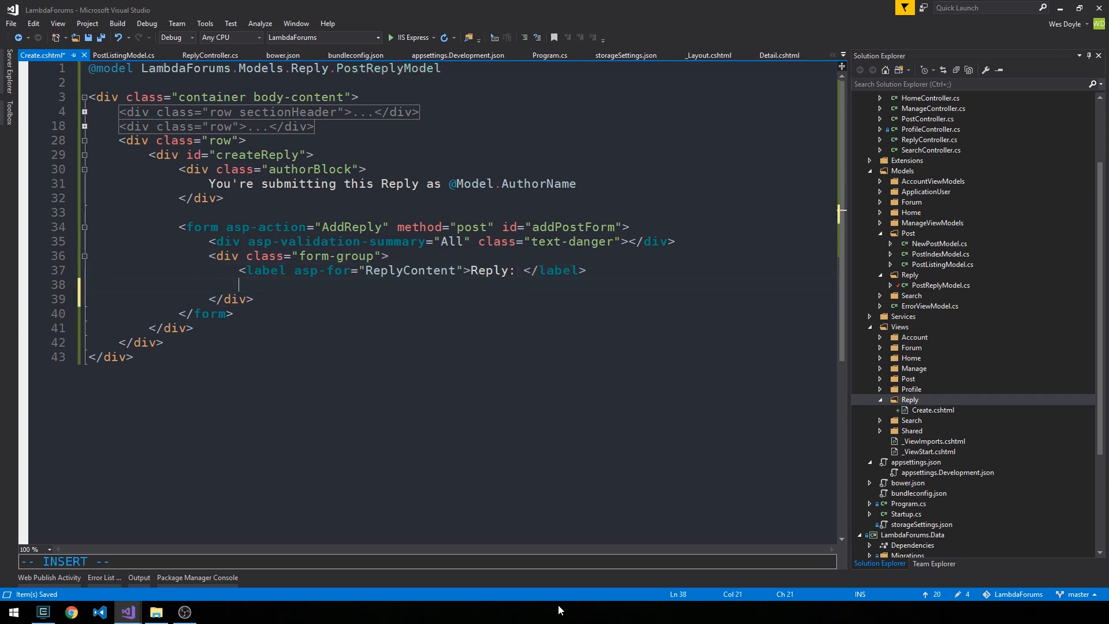
Add a ReplyContent textarea with 20 rows, form-control class and "Your reply..." placeholder.
text(<textare)
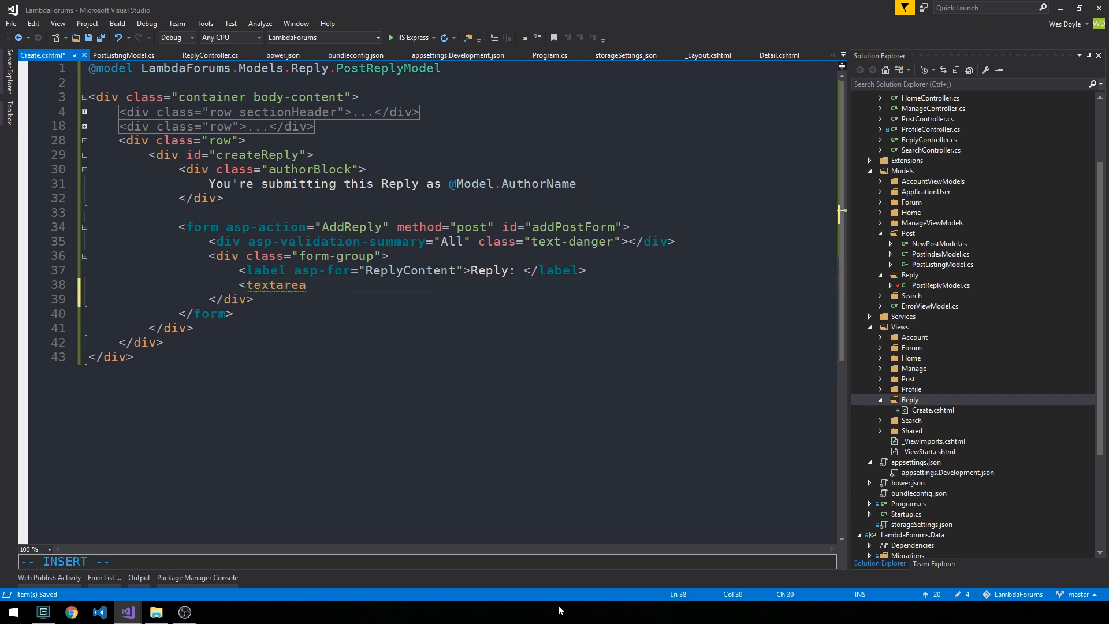
text(asp-for="ReplyContent)
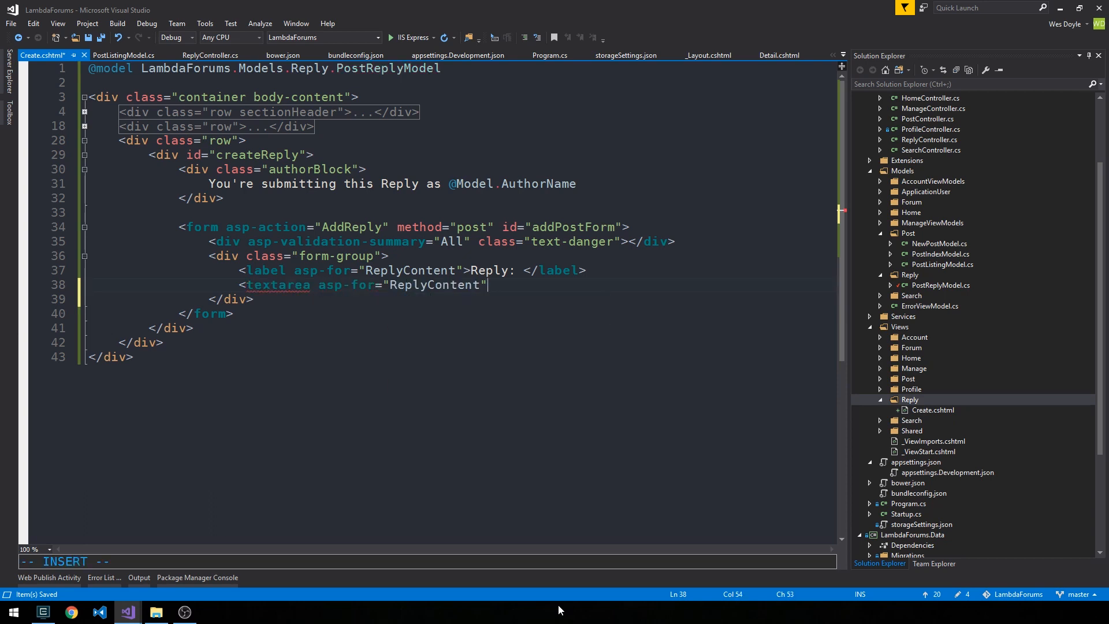
text(rows="20)
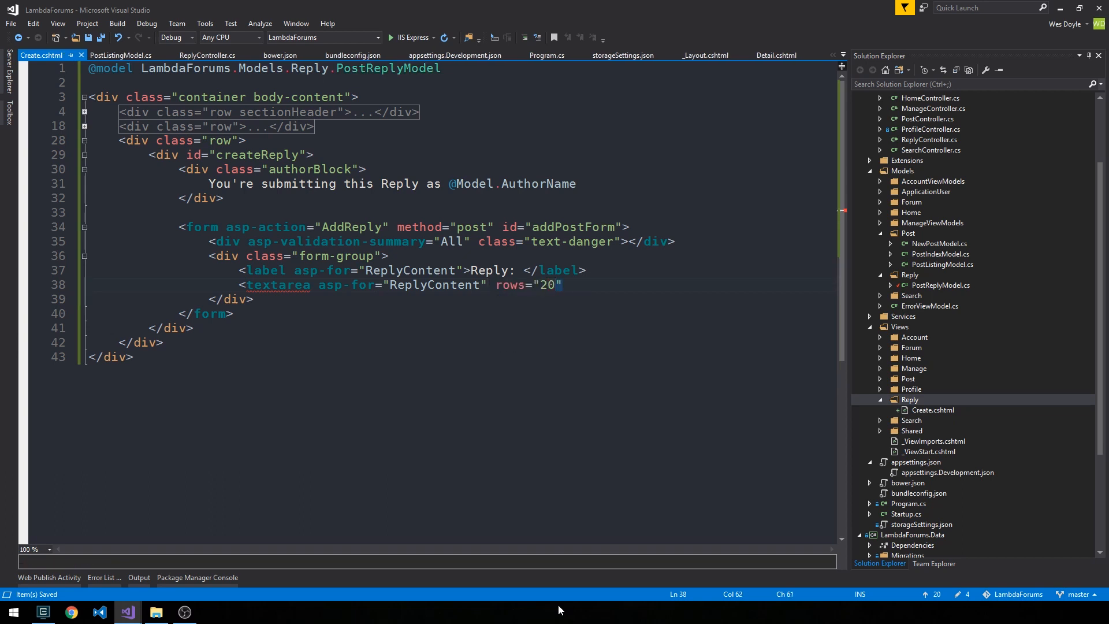
text(class="form-control" placeholder=")
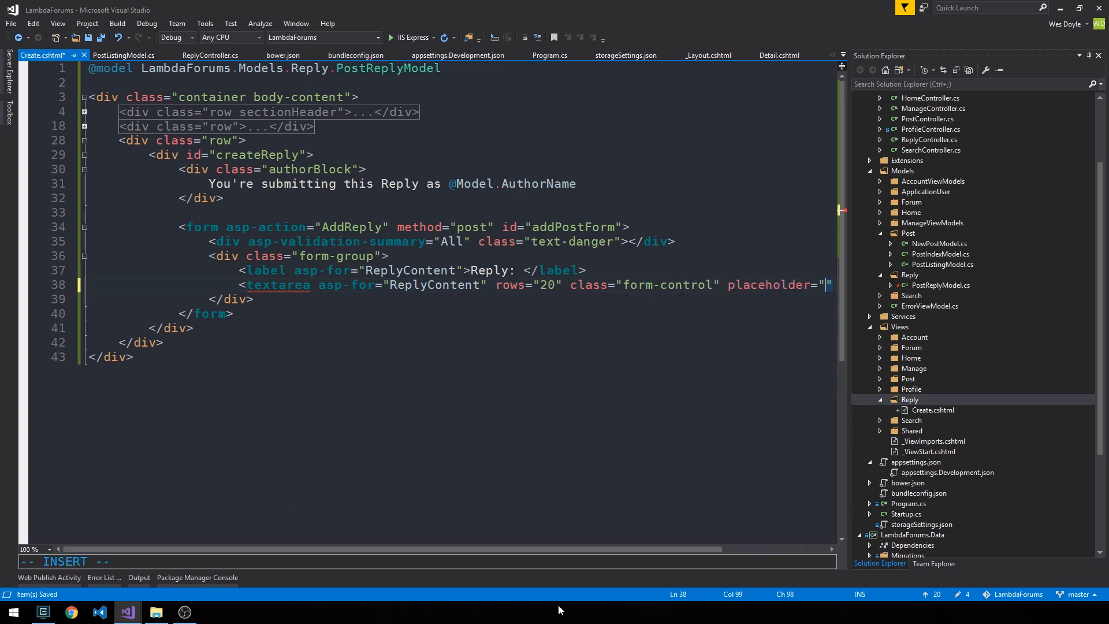
mouse_move(559, 608)
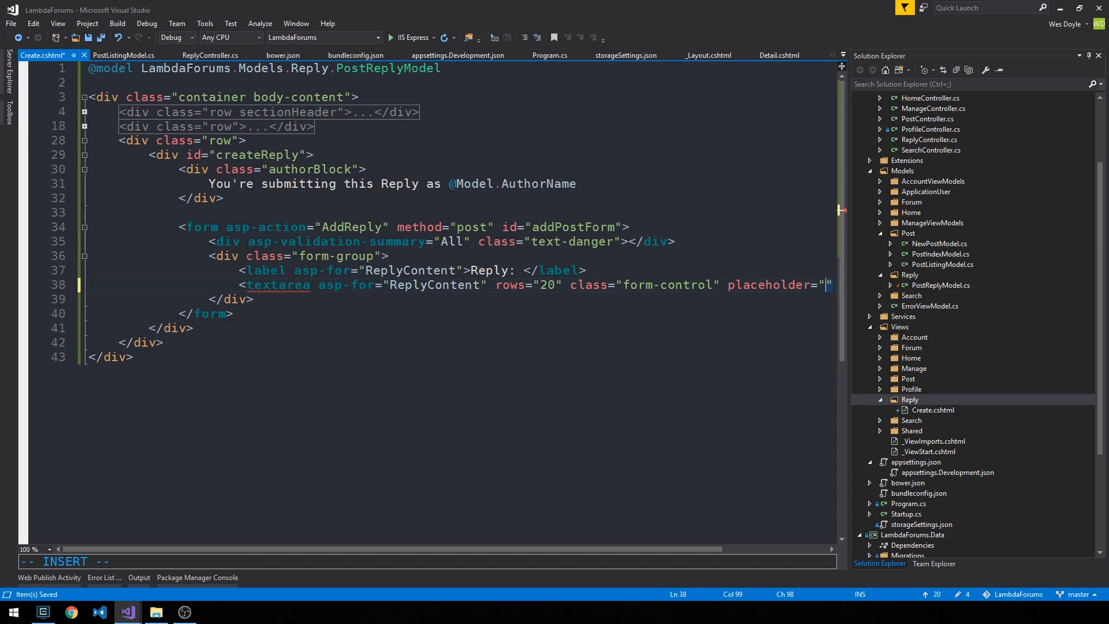
text(Your)
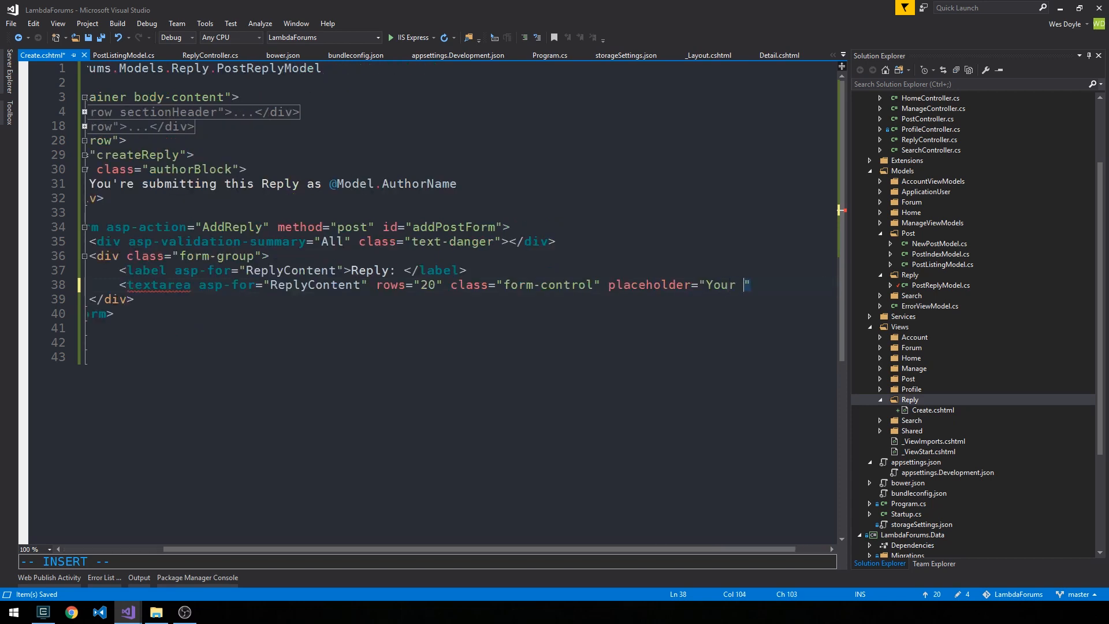
text(reply...">)
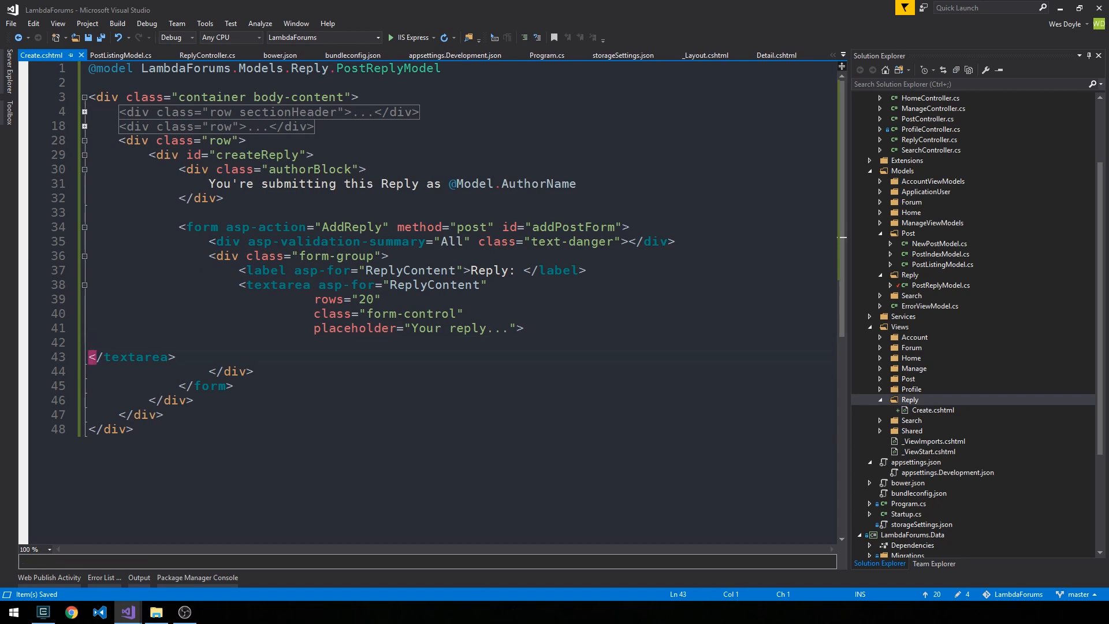
Add a span with asp-validation-for="ReplyContent" and class text-danger below the textarea.
text(<span asp-validation-for=")
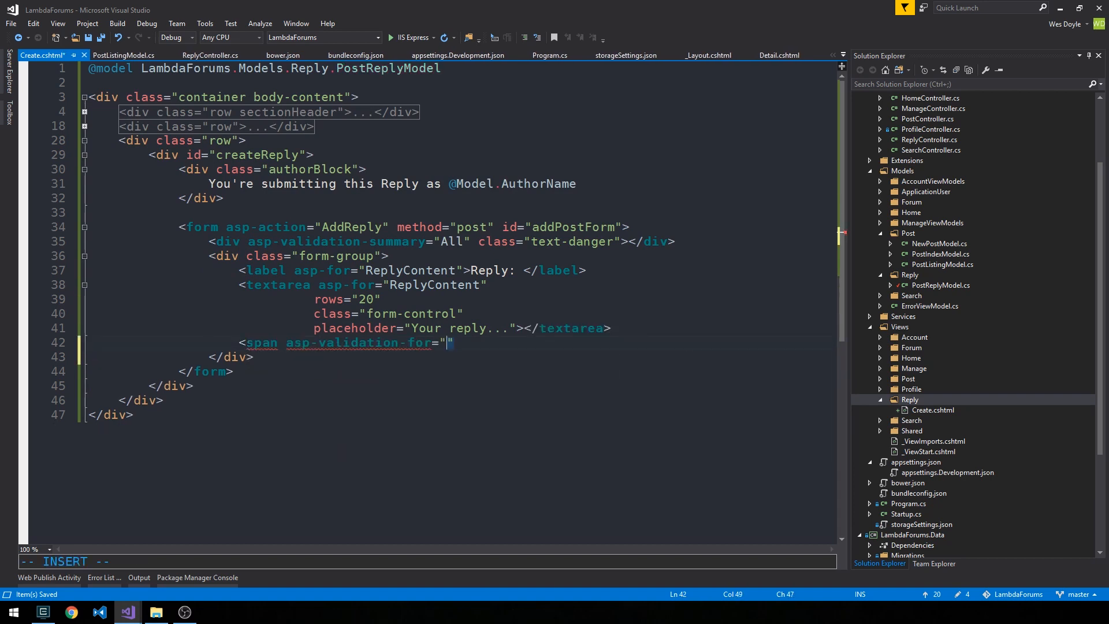
text(ReplyContent)
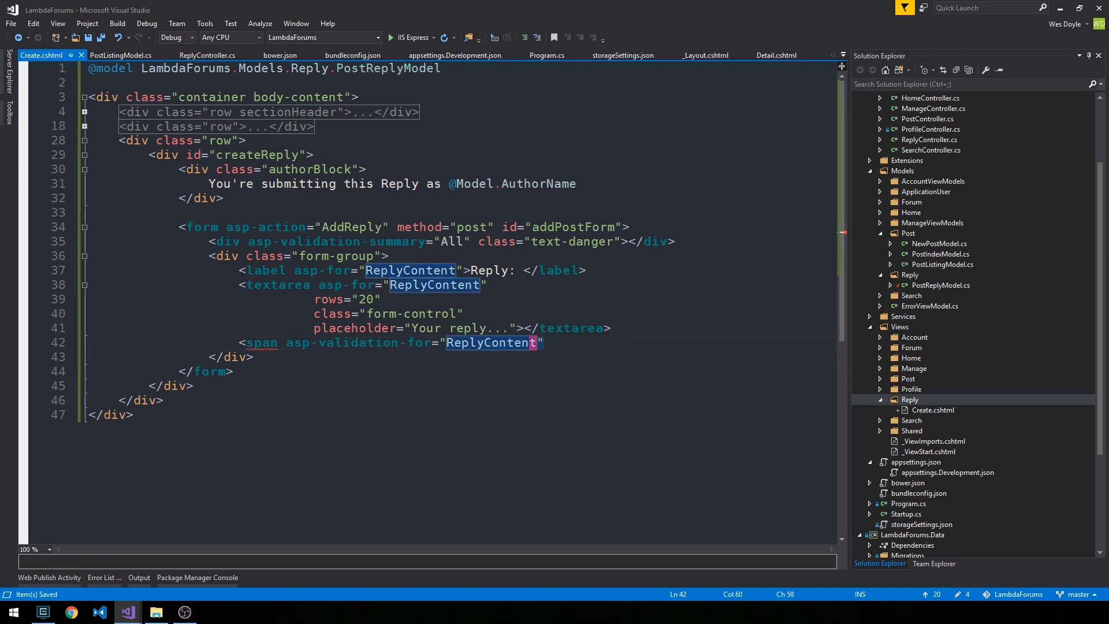
text(class="text-danger"></span>)
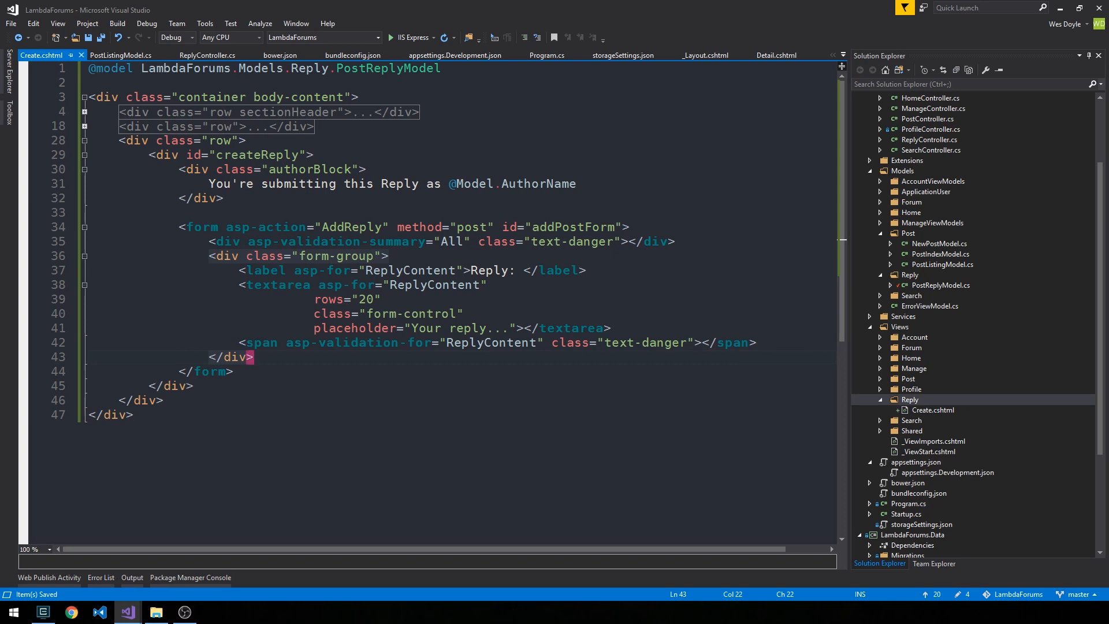
key(Return)
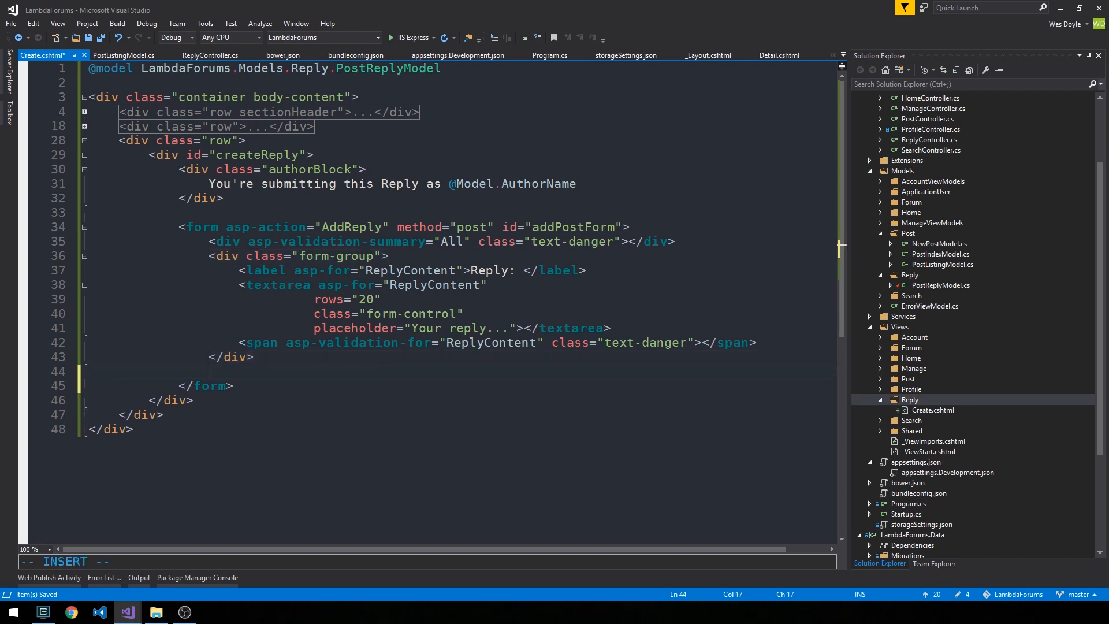
Add a submit button, id submitReplyBtn, classes "btn btn-submitPost", labelled "Submit Reply".
text(<button type="submit" id=")
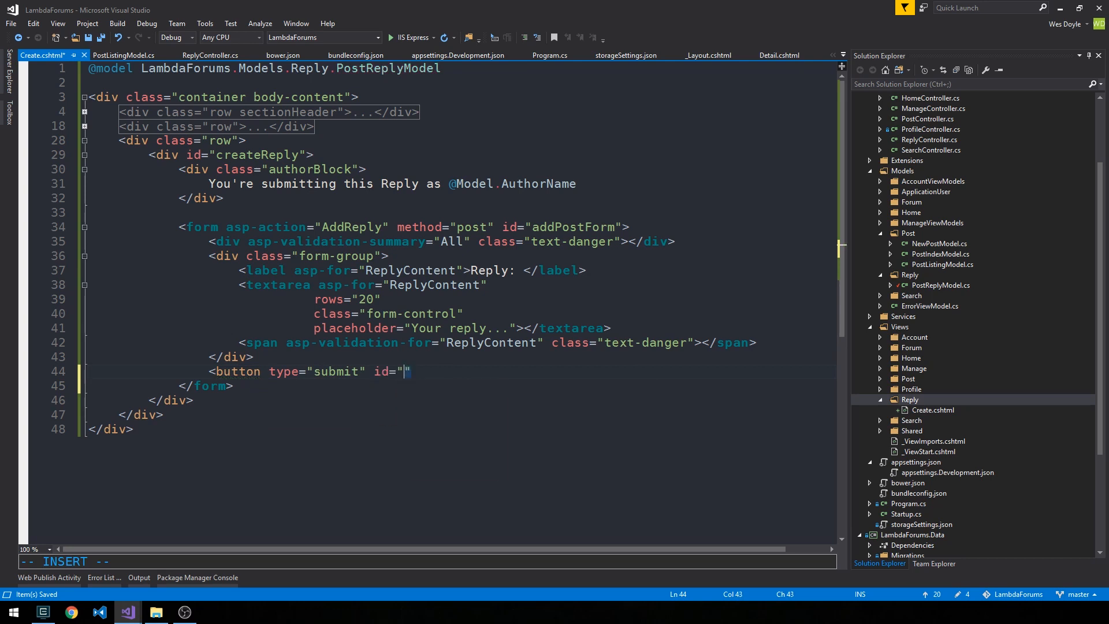
text(submit)
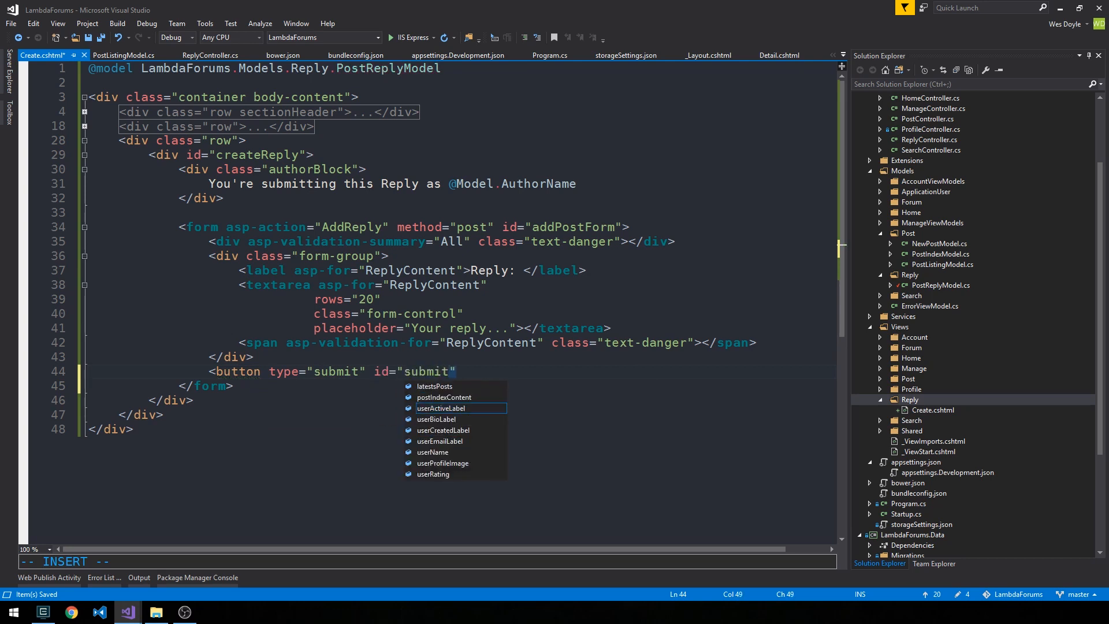
text(ReplyBtn)
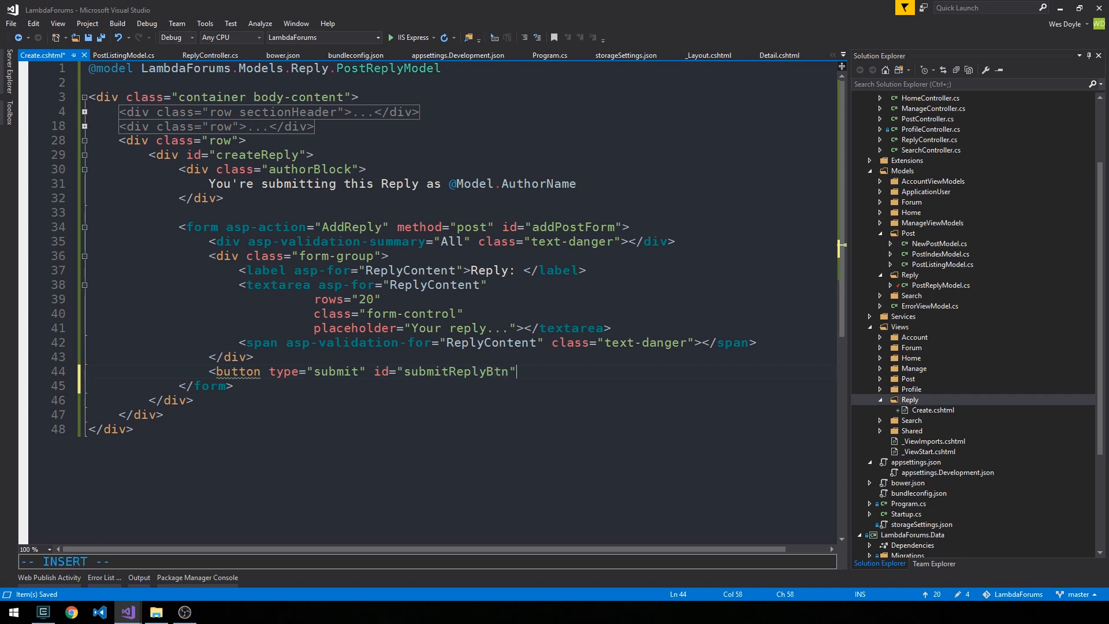
text(class="btn)
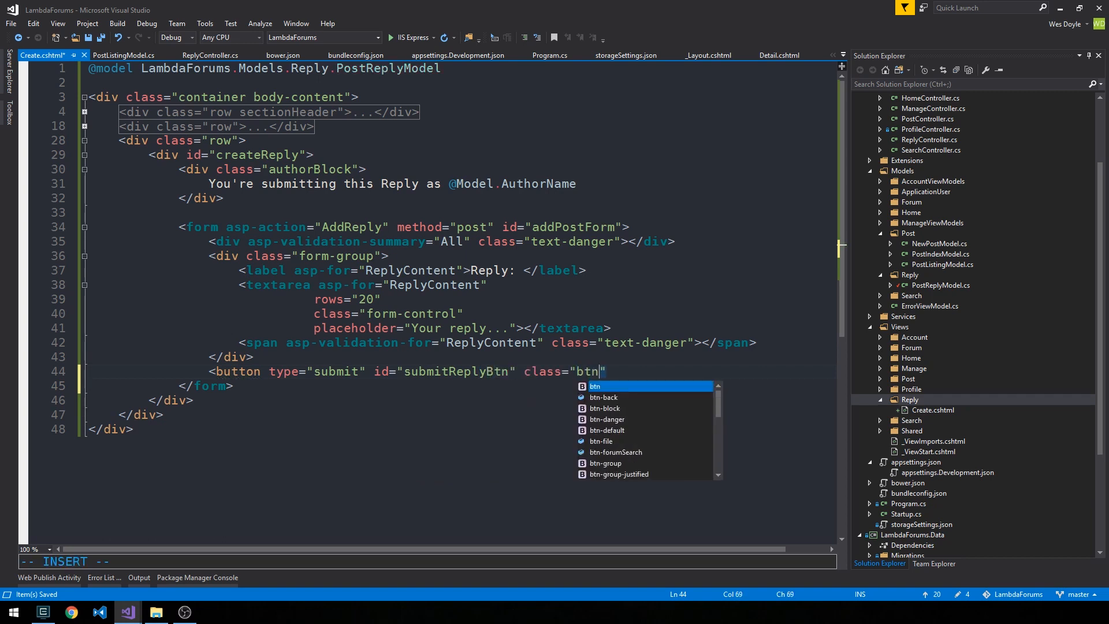
text(btn-submitPost)
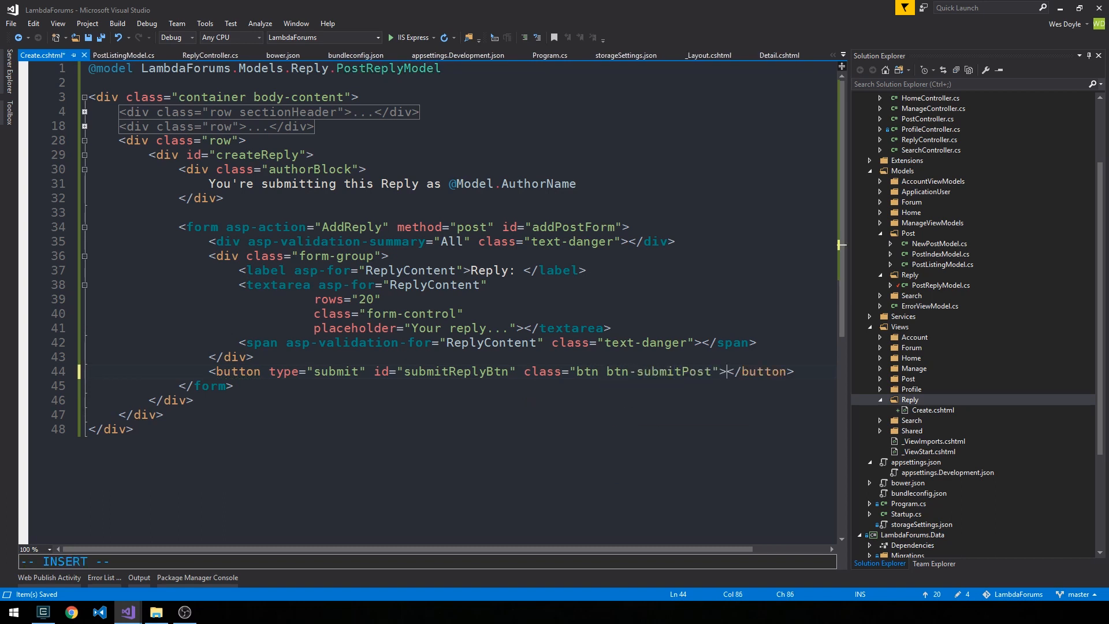
text(Submit)
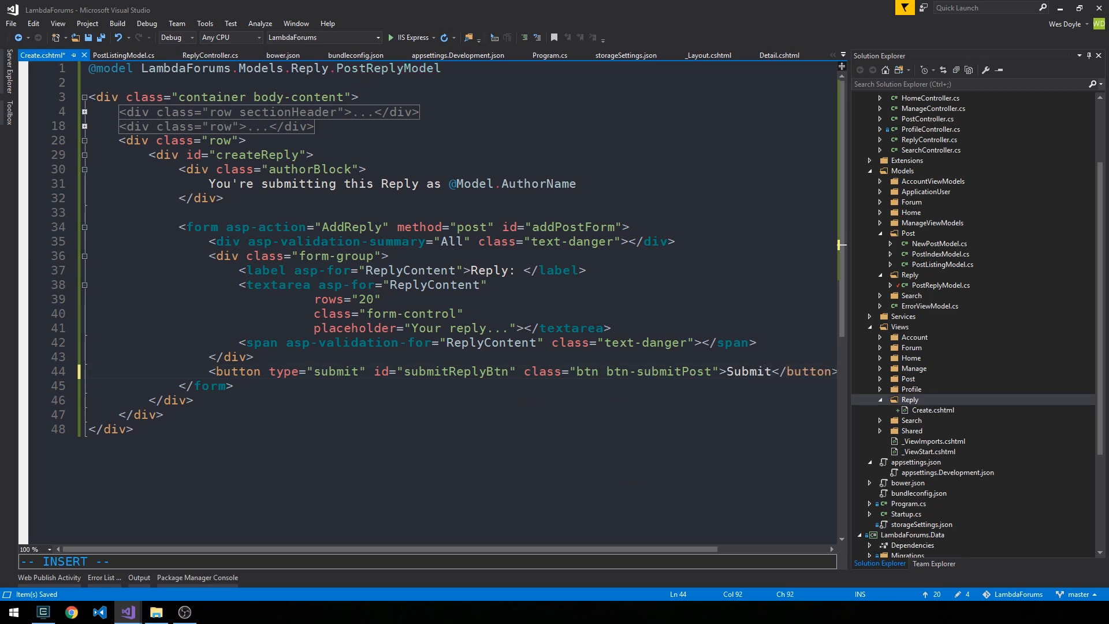
text(Post)
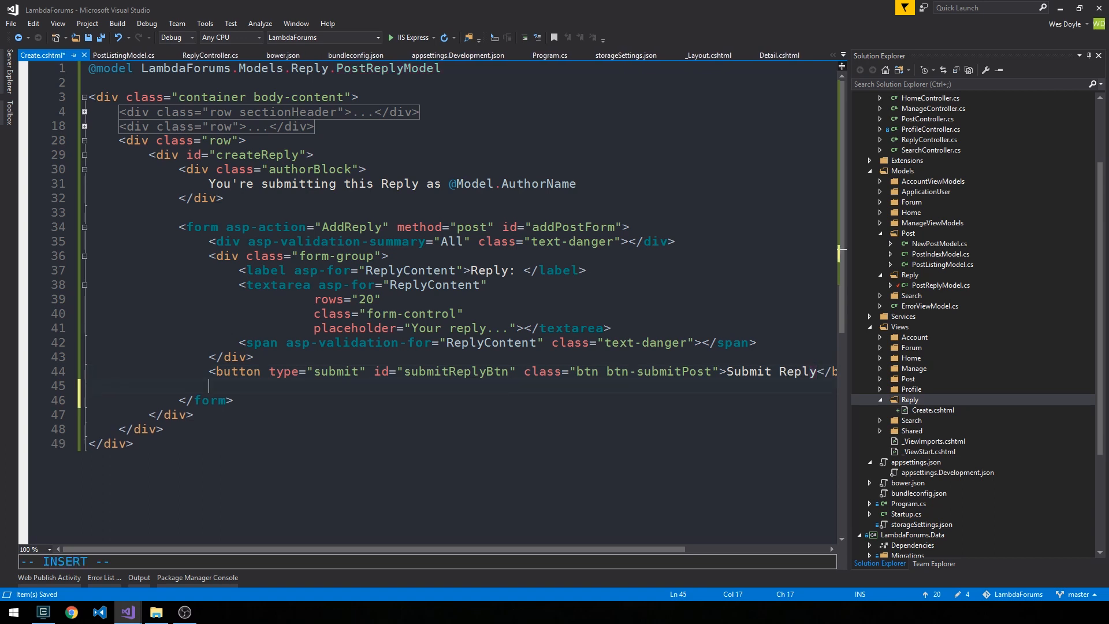
Add hidden inputs bound to AuthorId, PostId and ForumId before the closing form tag.
text(<input)
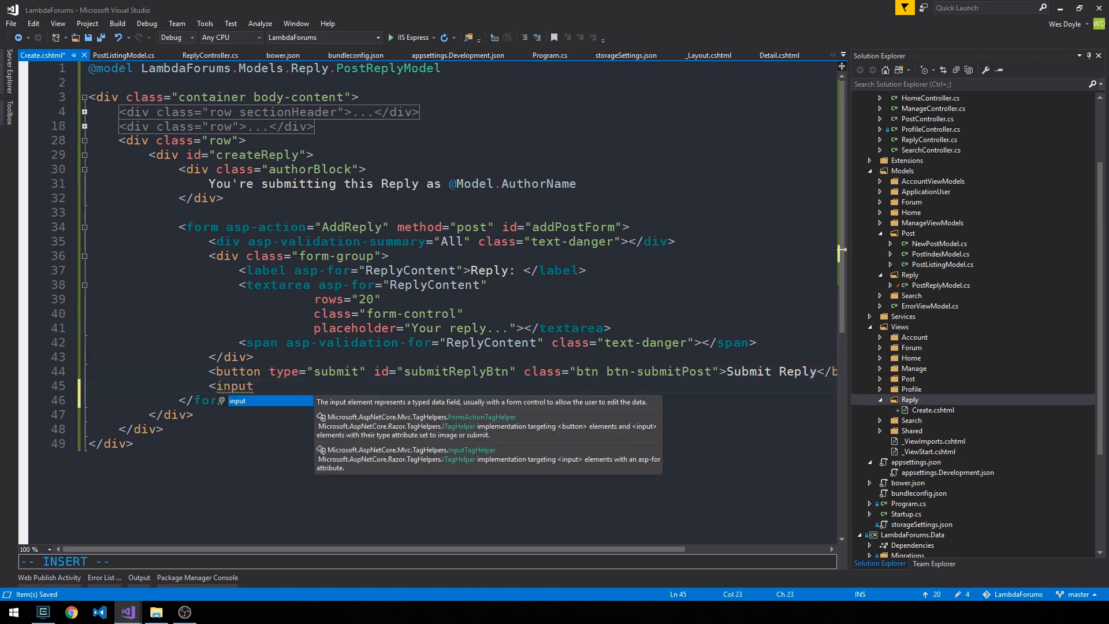
text(asp-for="AuthorId")
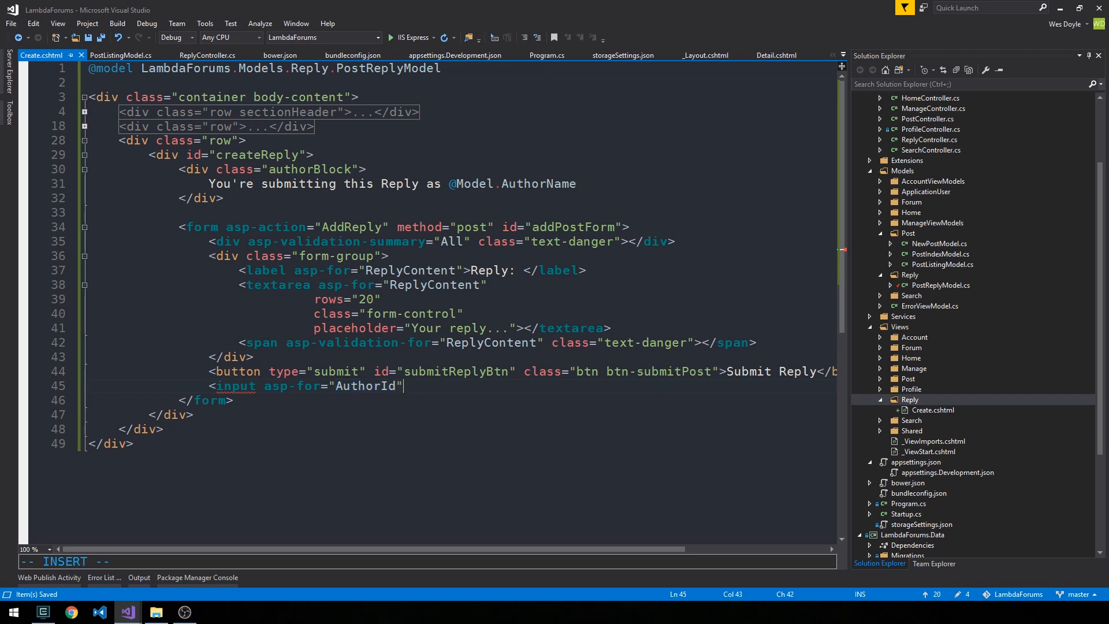
text(type="hidden" />)
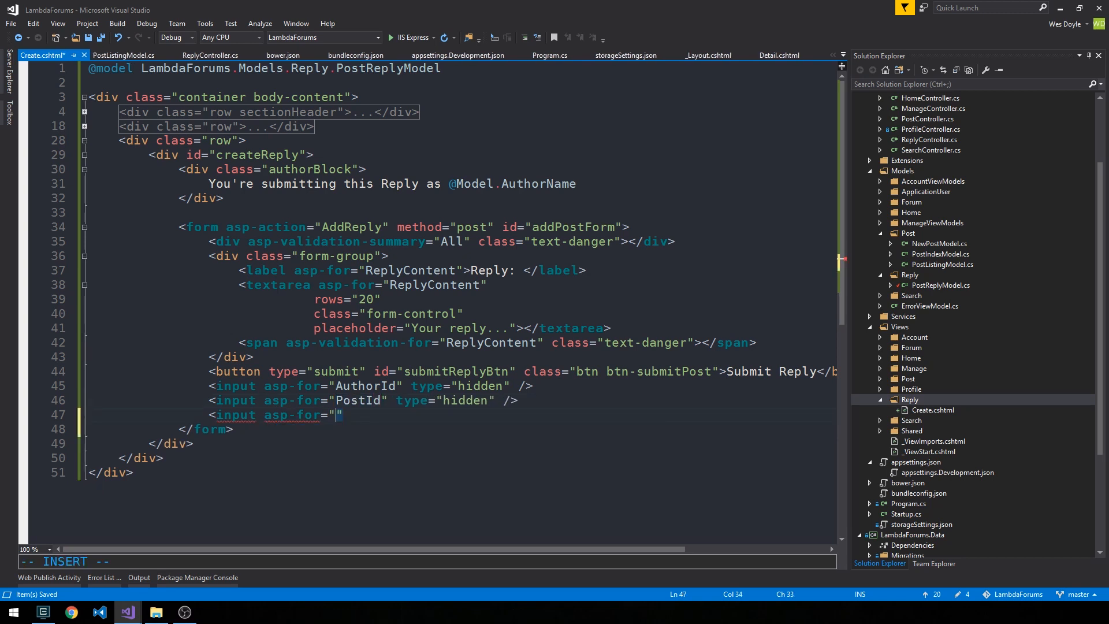
text(ForumId)
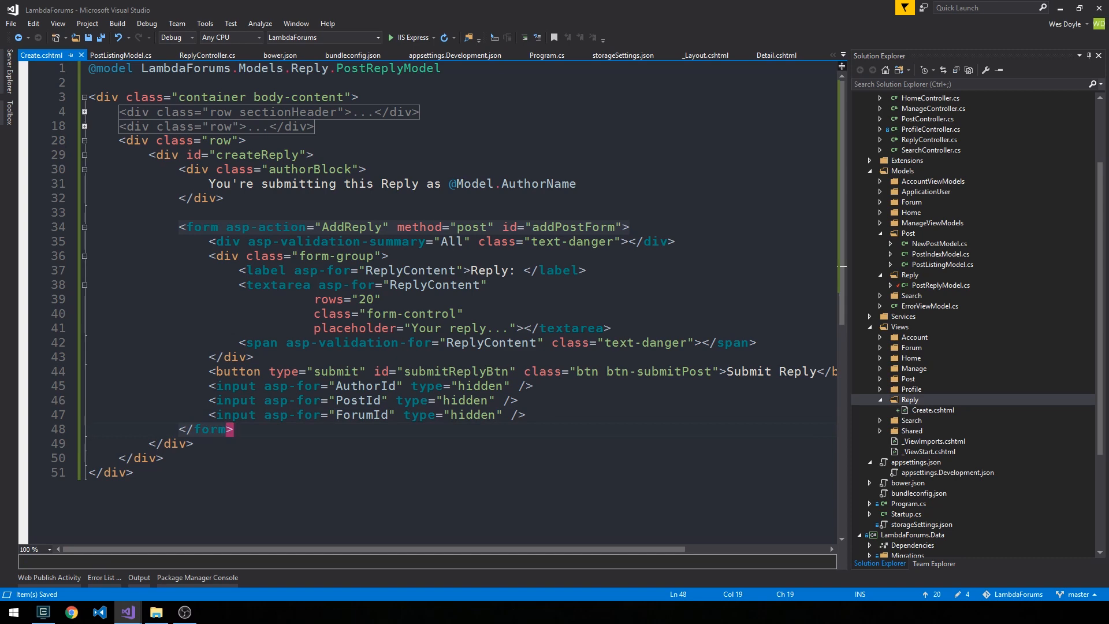
Expand the collapsed header and post-display regions and scroll through the full reply view.
click(84, 139)
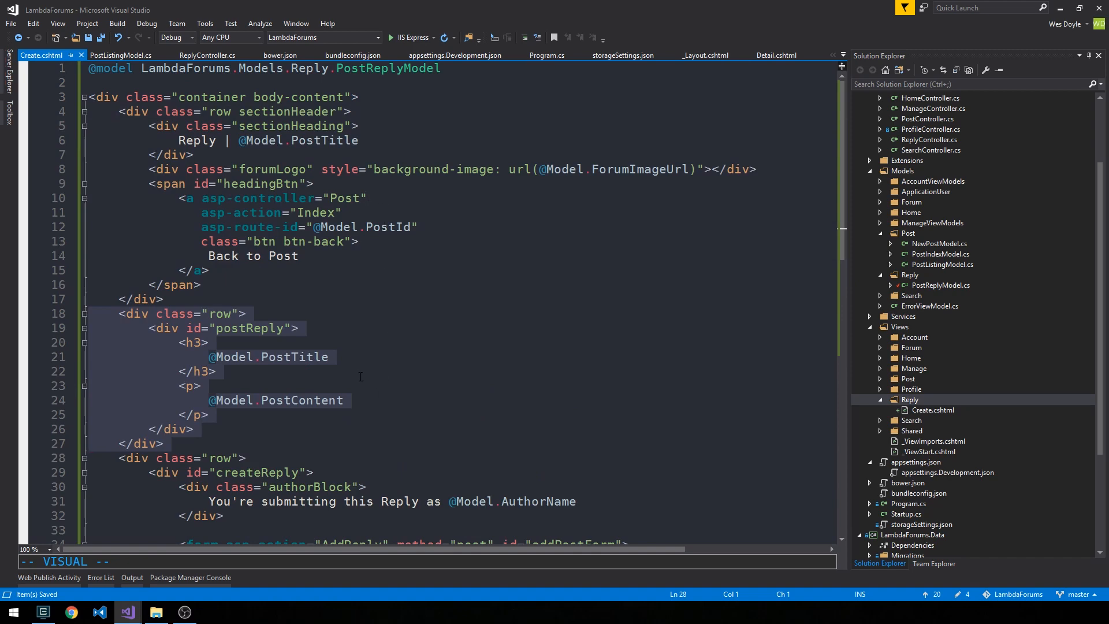
double_click(302, 400)
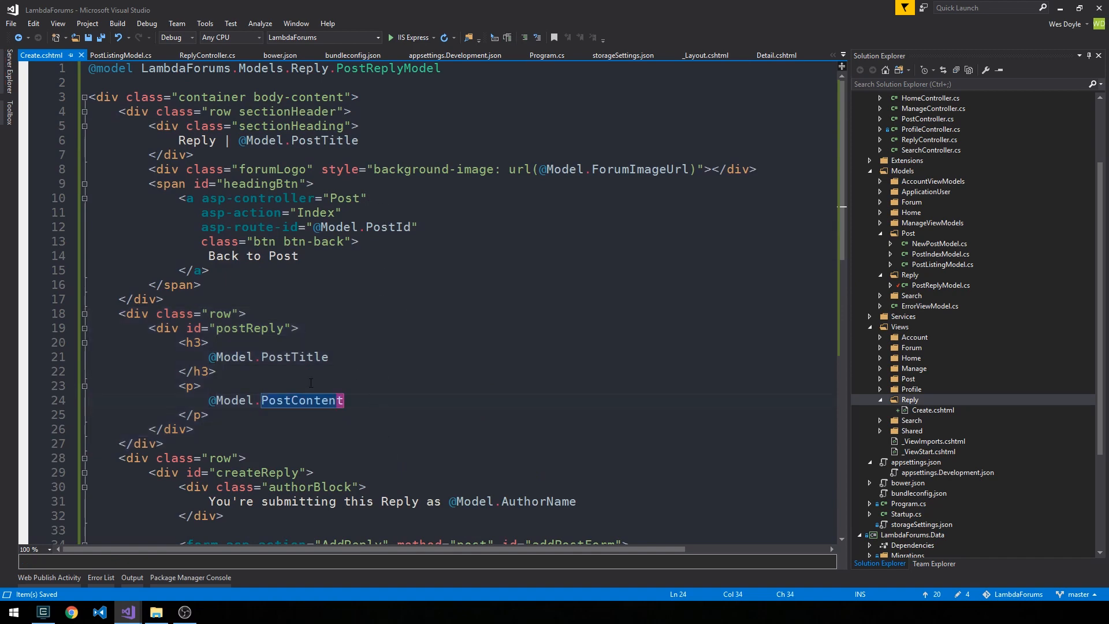
scroll(down, 3)
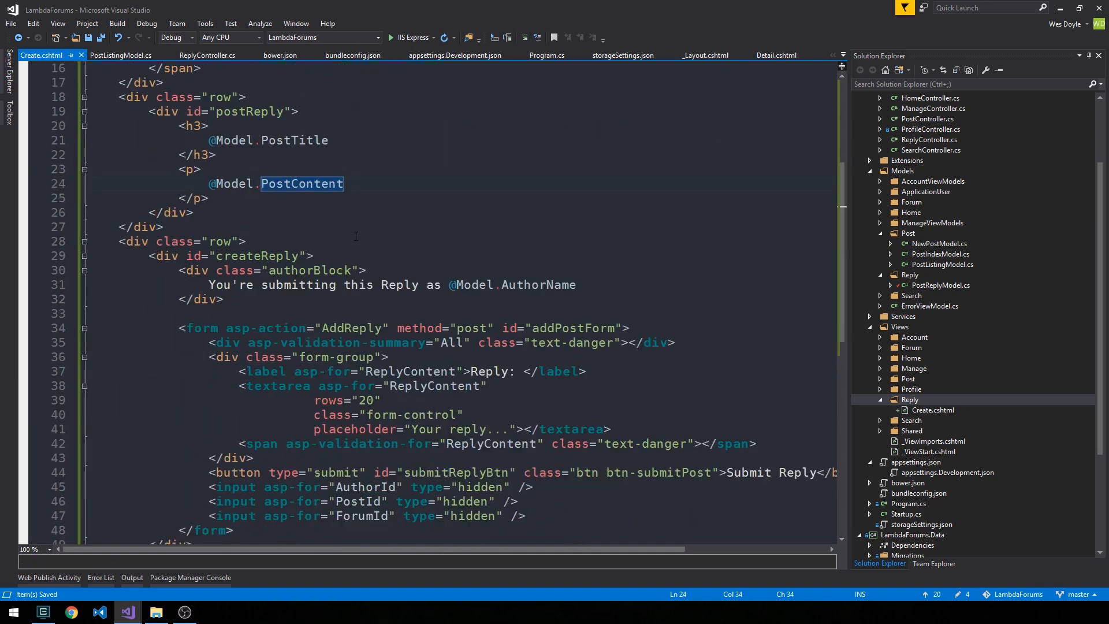
scroll(down, 3)
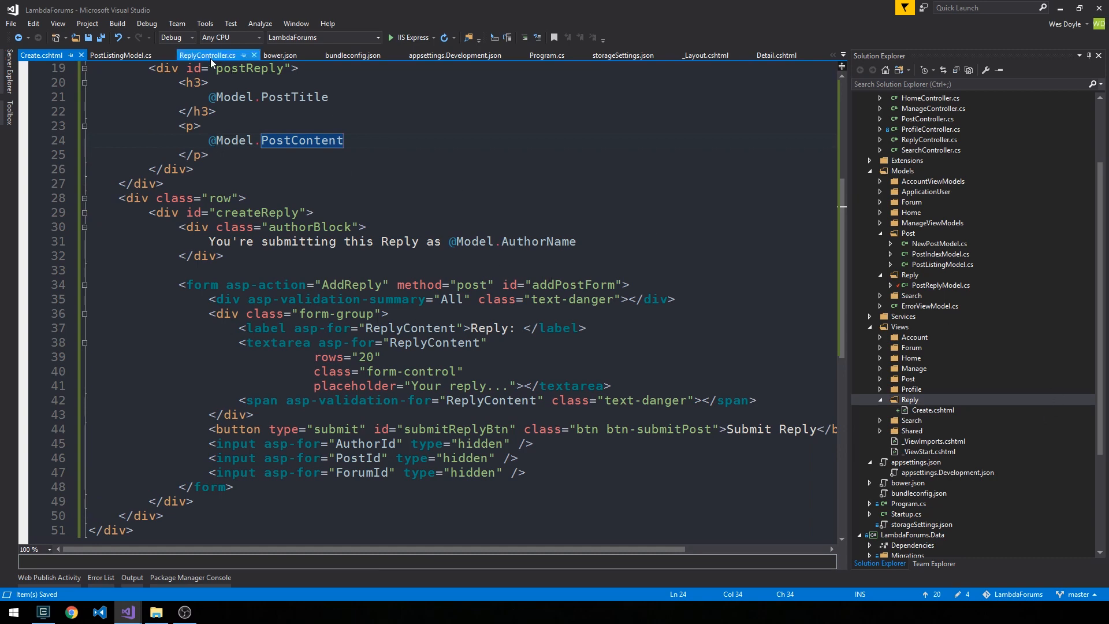
In ReplyController.cs, declare [HttpPost] public async Task<IActionResult> AddReply(PostReplyModel model).
click(207, 55)
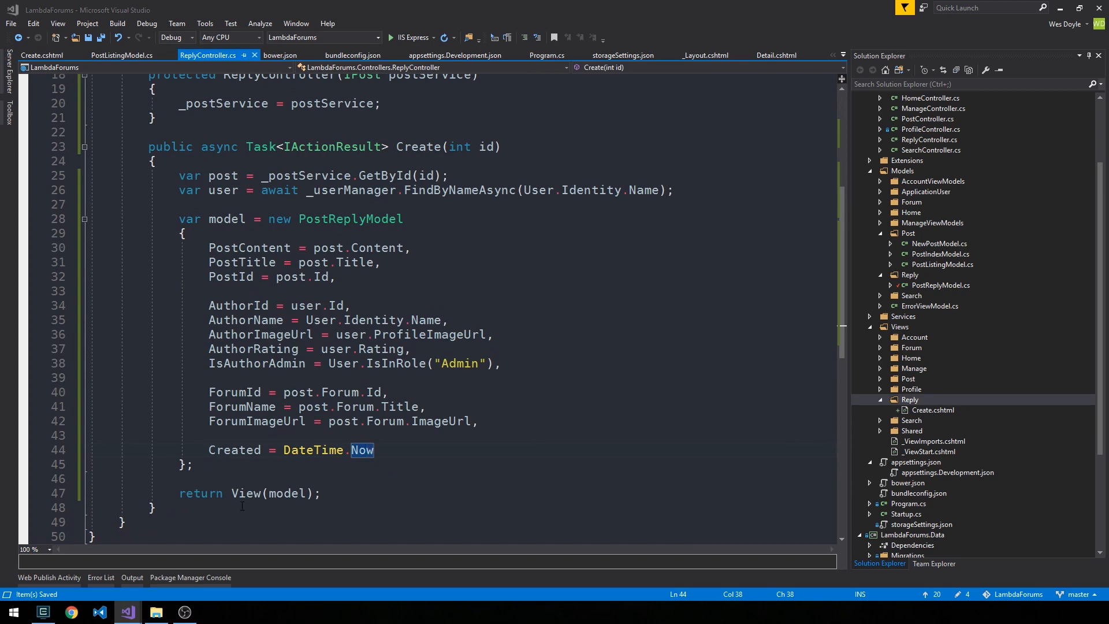
click(84, 146)
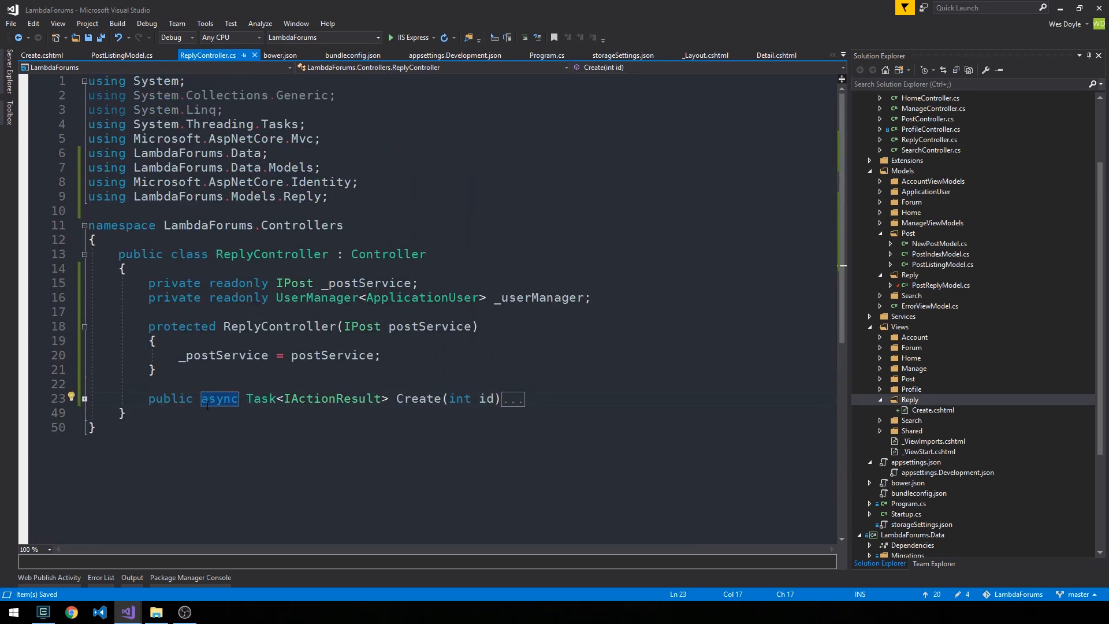
text(pub)
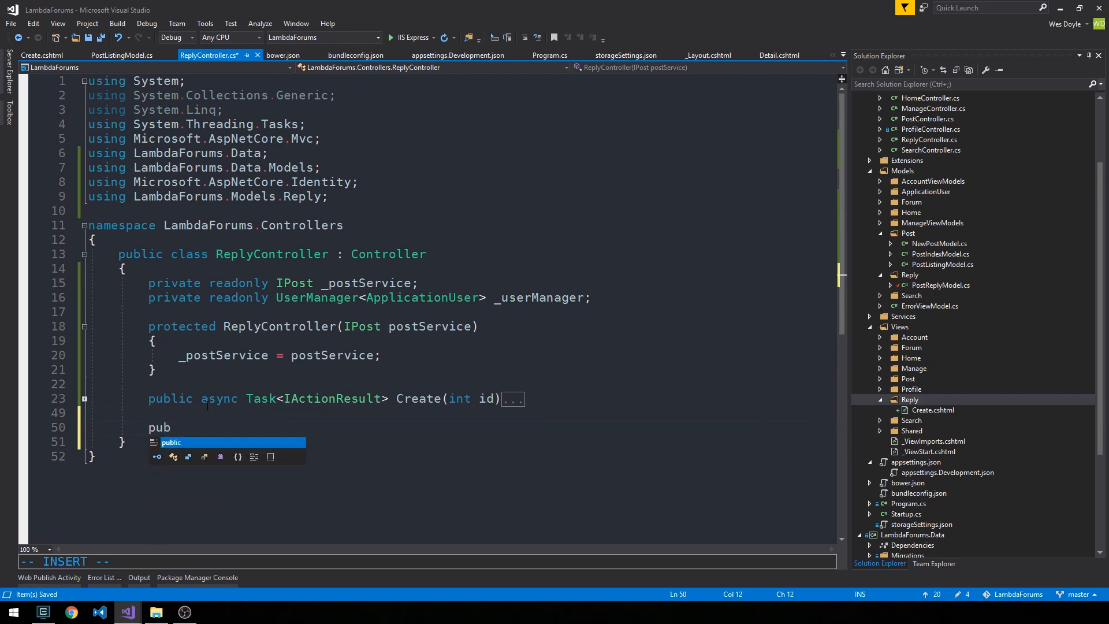
text(lic async Task)
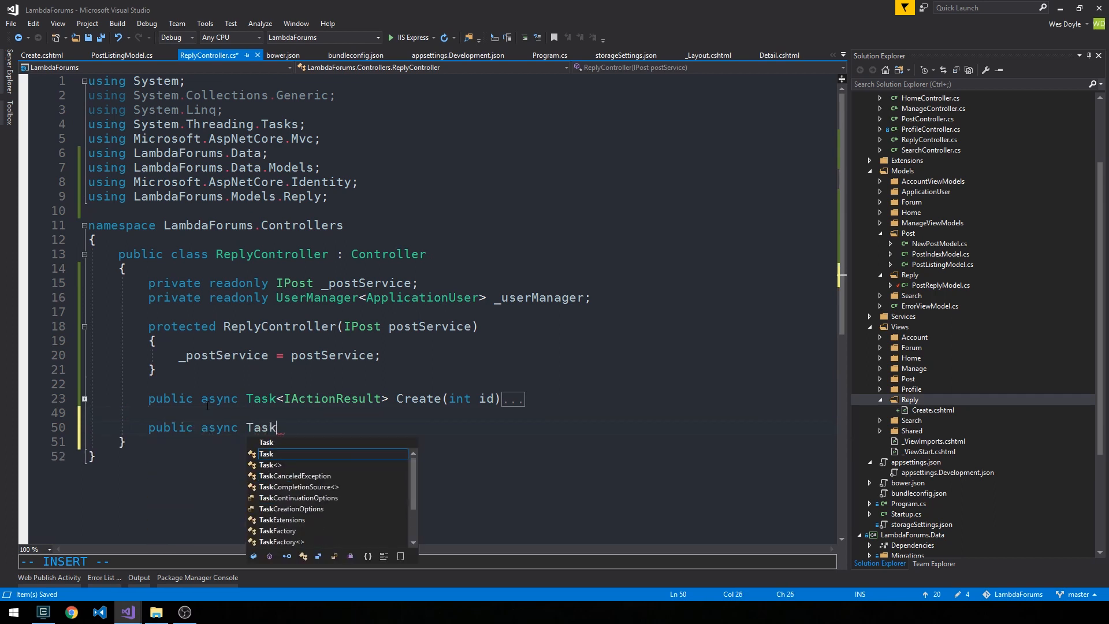
text(<IActionResult>)
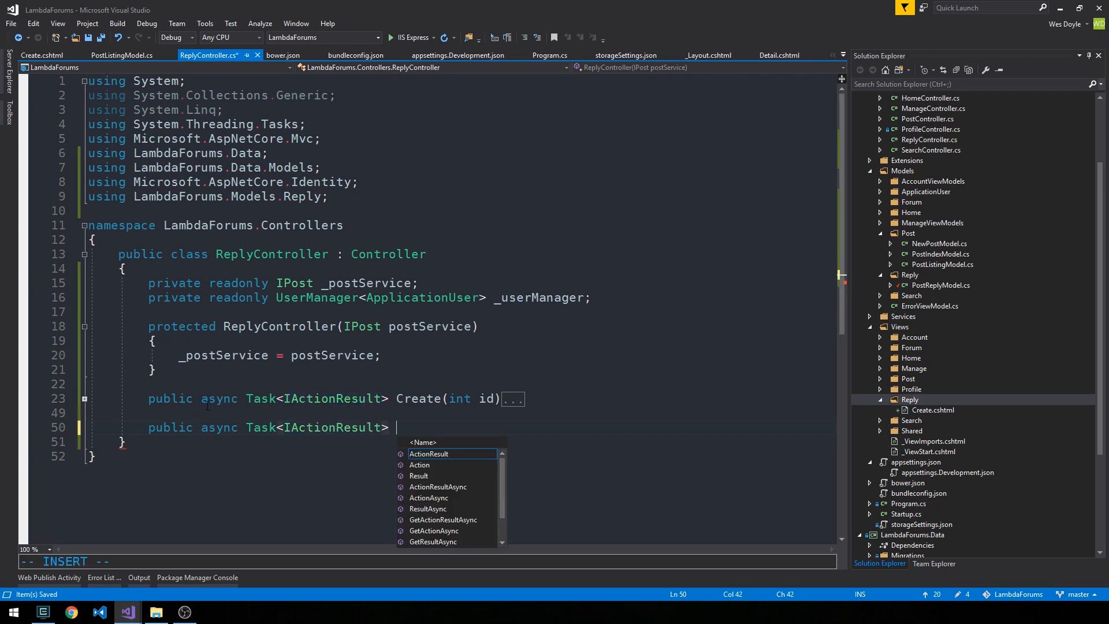
text(AddReply()
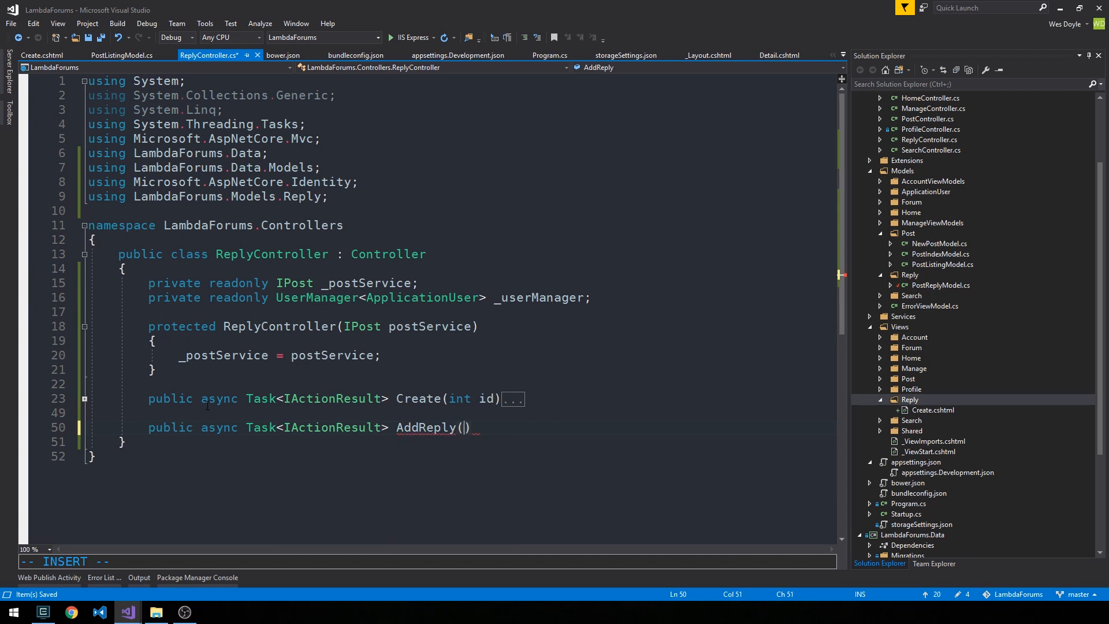
text(P)
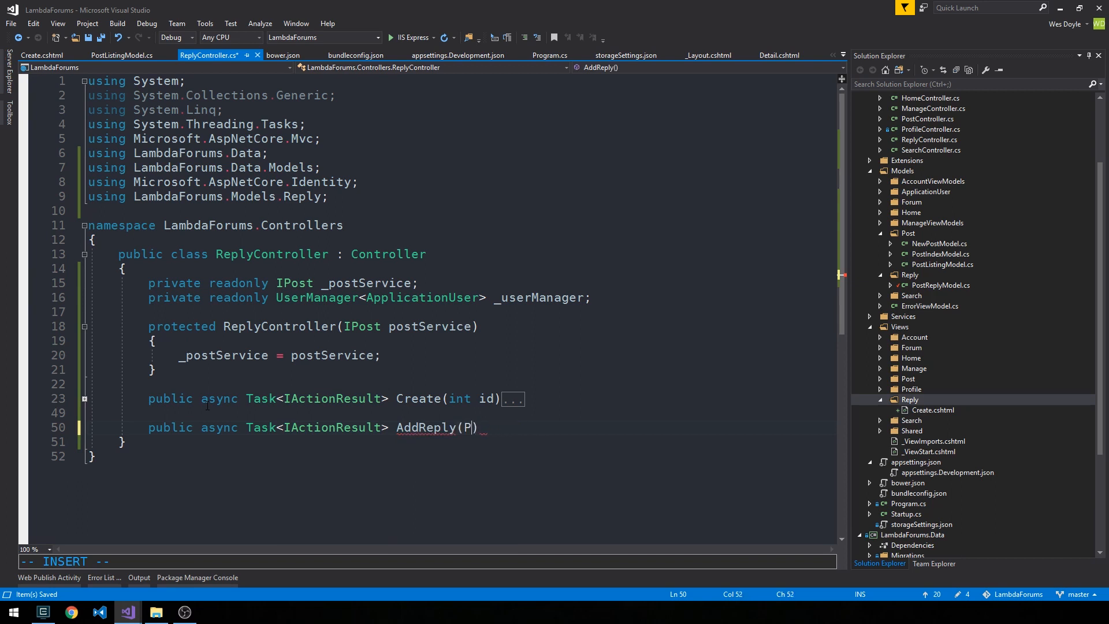
text(ostReplyModel model)
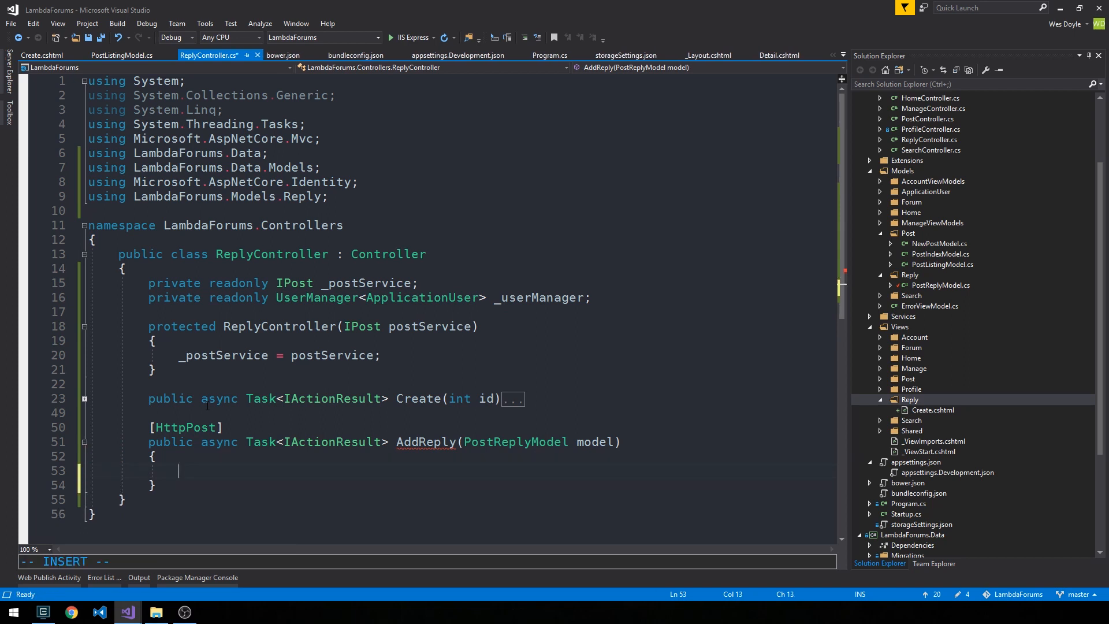
Add 'var userId = _userManager.GetUserId(User);' to AddReply.
text(var userId)
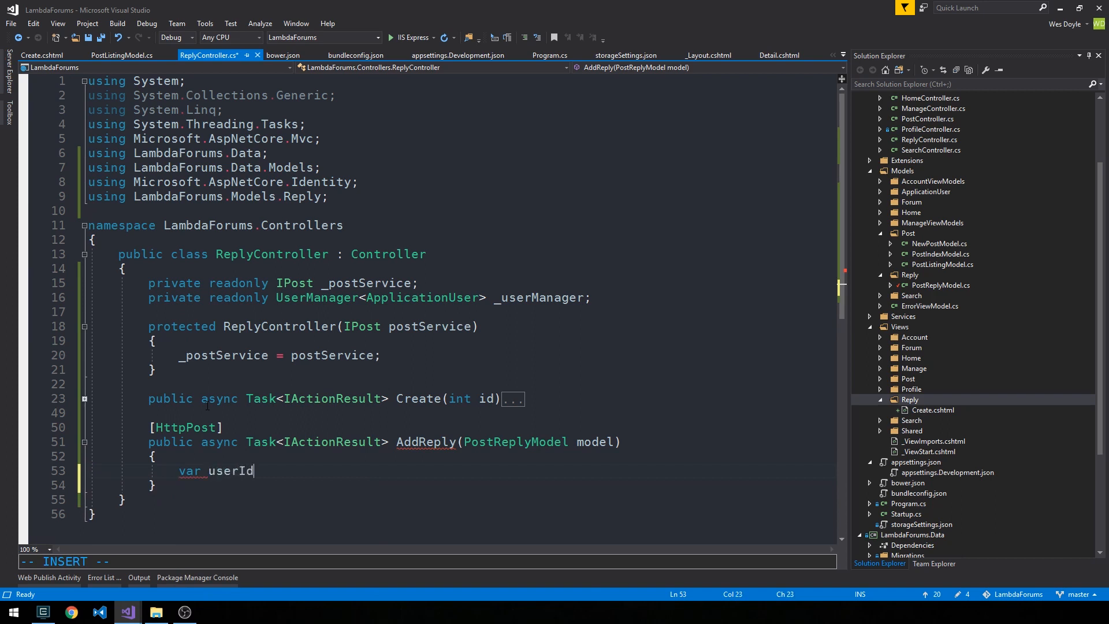
text(= _userManager)
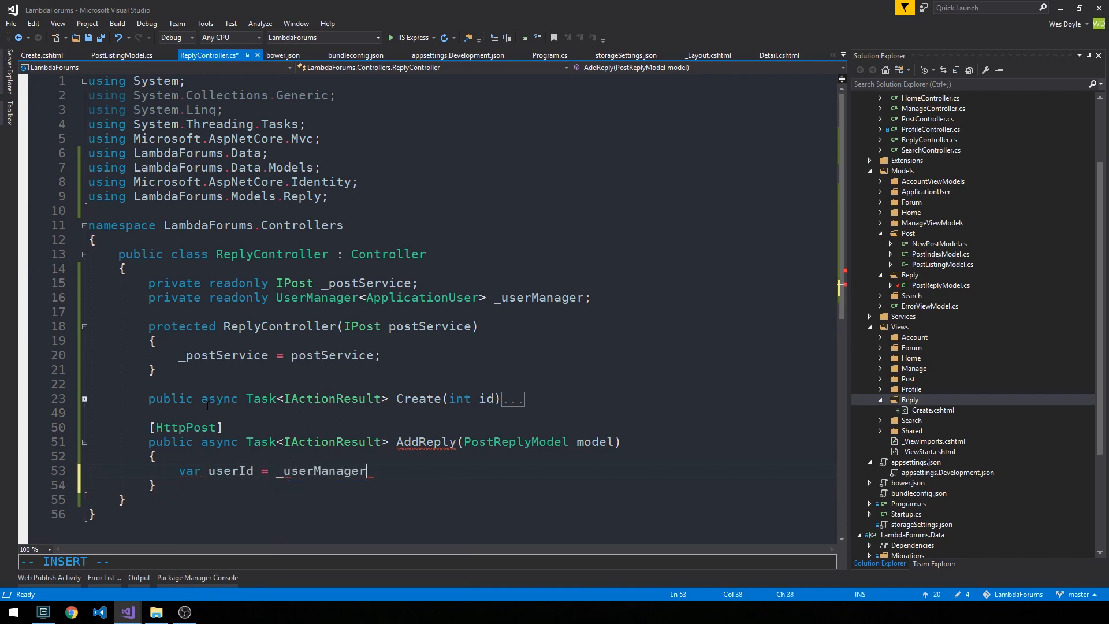
text(.GetUserId(User);)
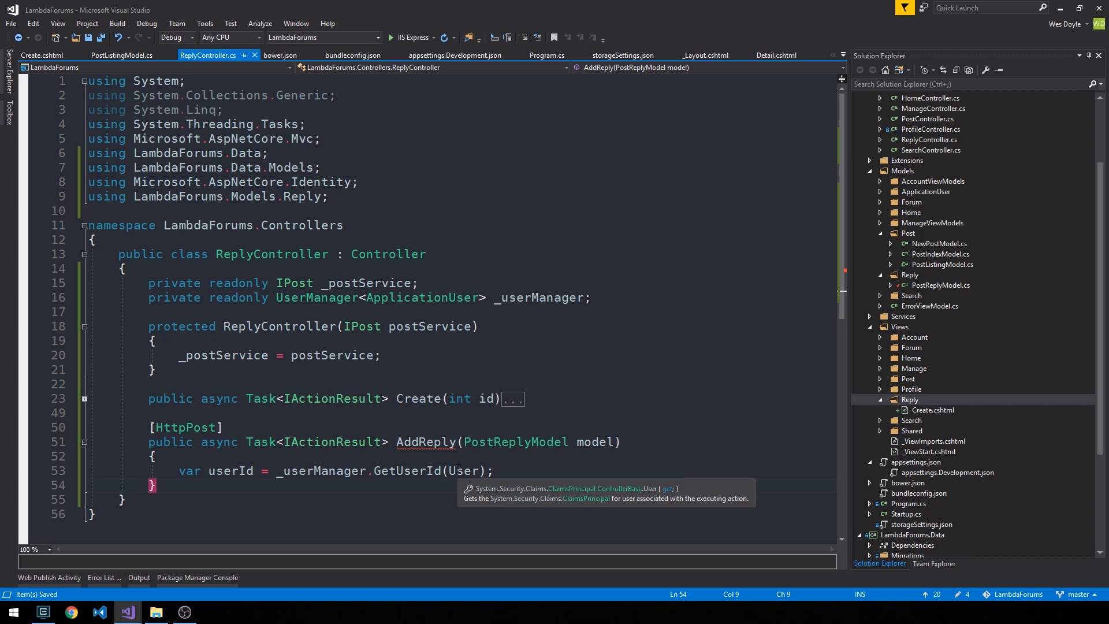
click(515, 470)
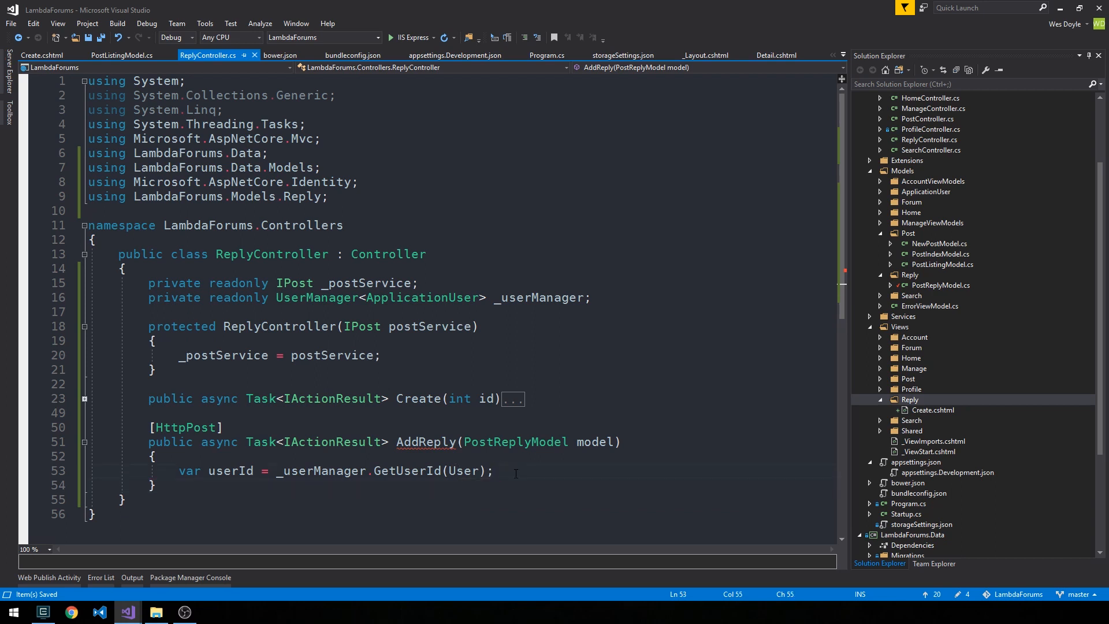
Add 'var user = await _userManager.FindByIdAsync(userId);' and begin the next declaration.
text(var)
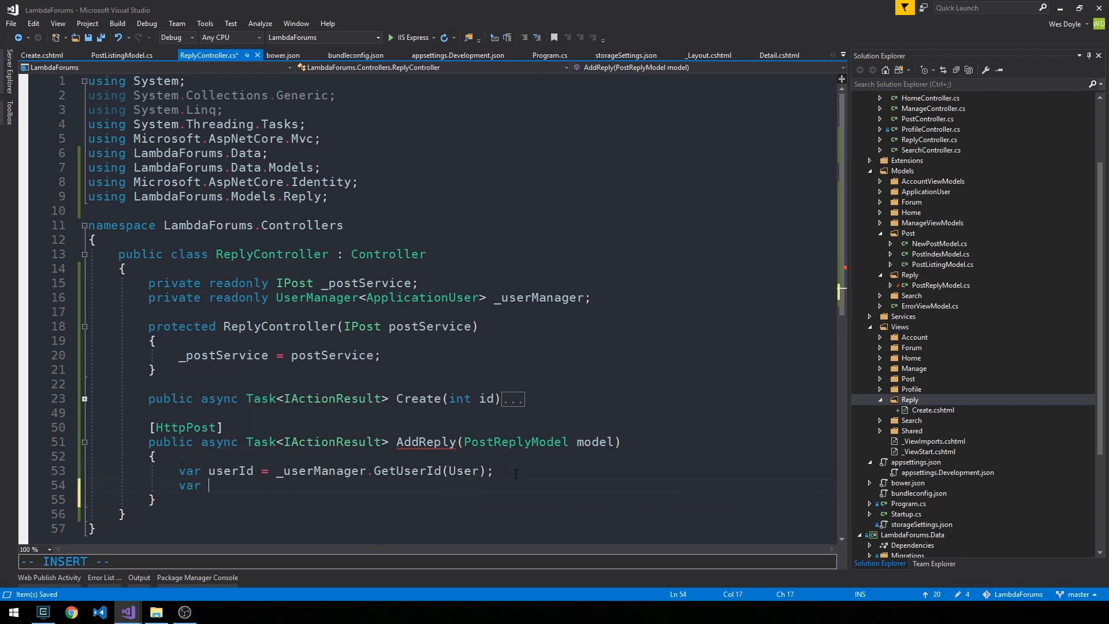
text(user = await)
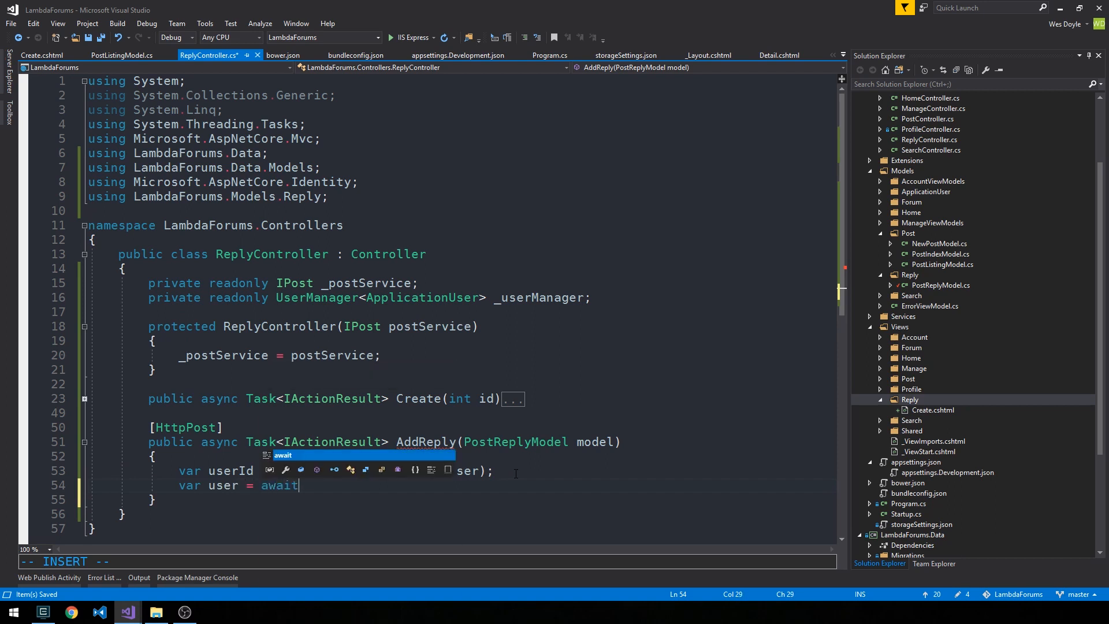
text(_userManager.FindByIdAsync)
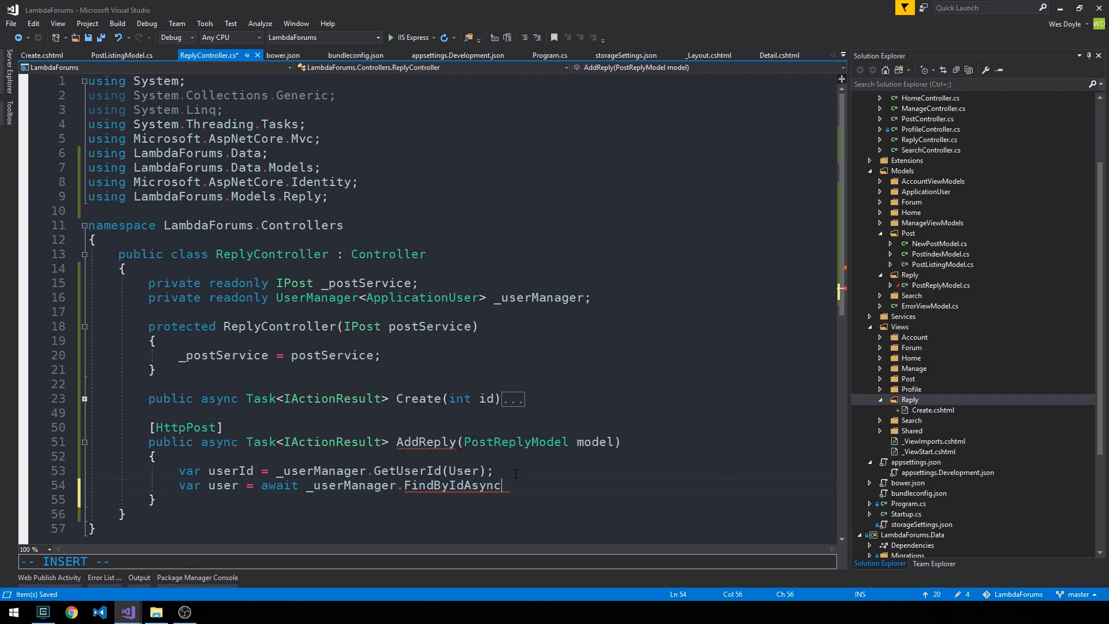
text(()
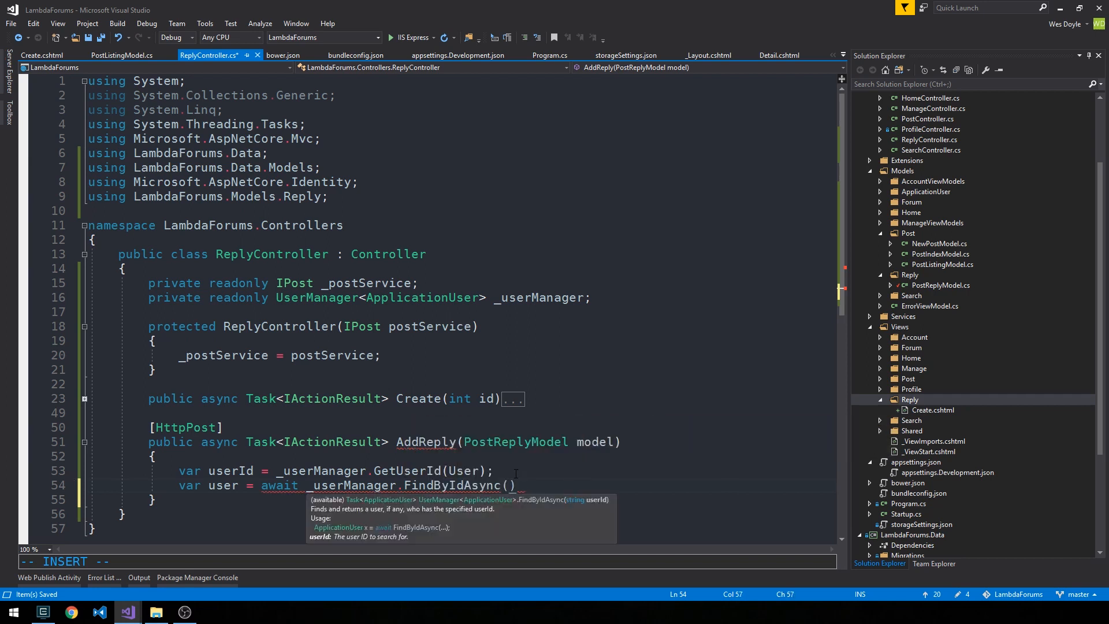
text(userId)
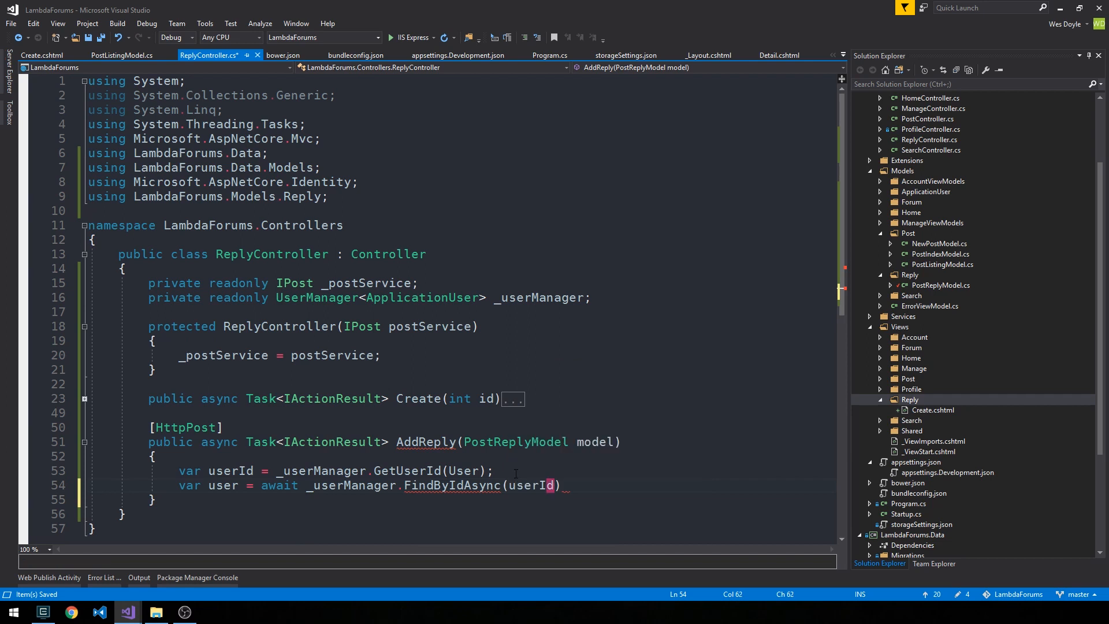
text(;)
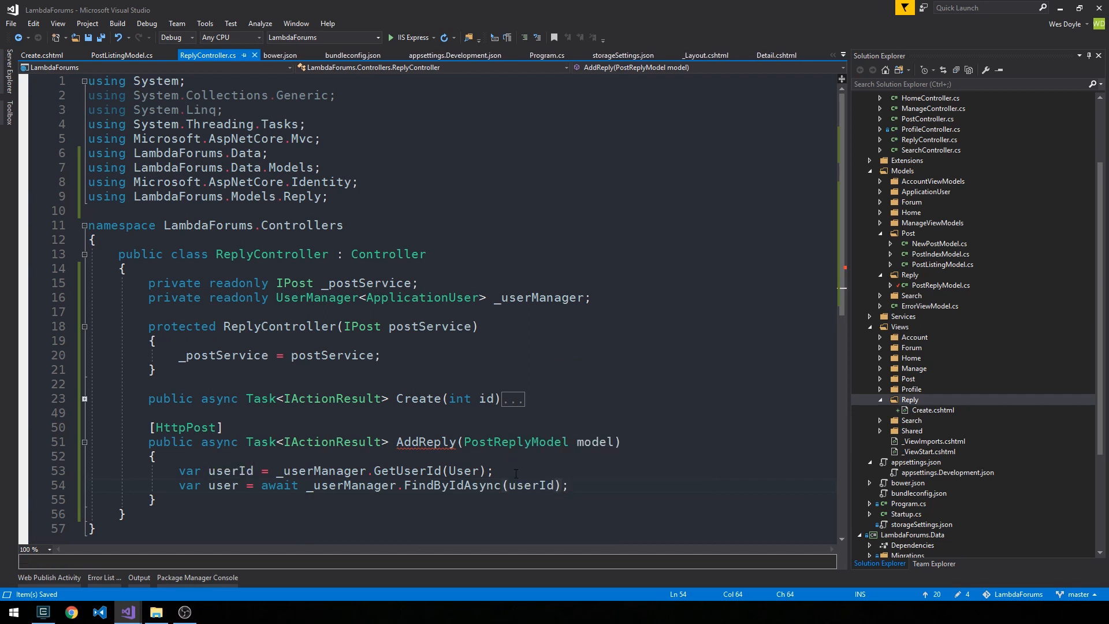
text(var reply)
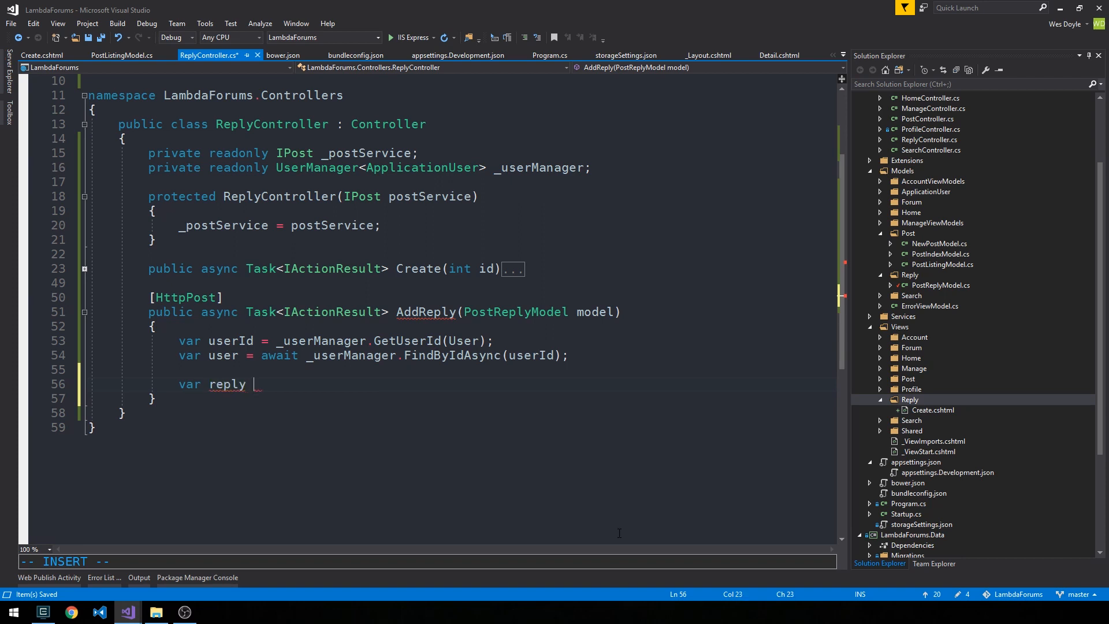
In AddReply, assign reply from BuildReply(model, user).
text(= B)
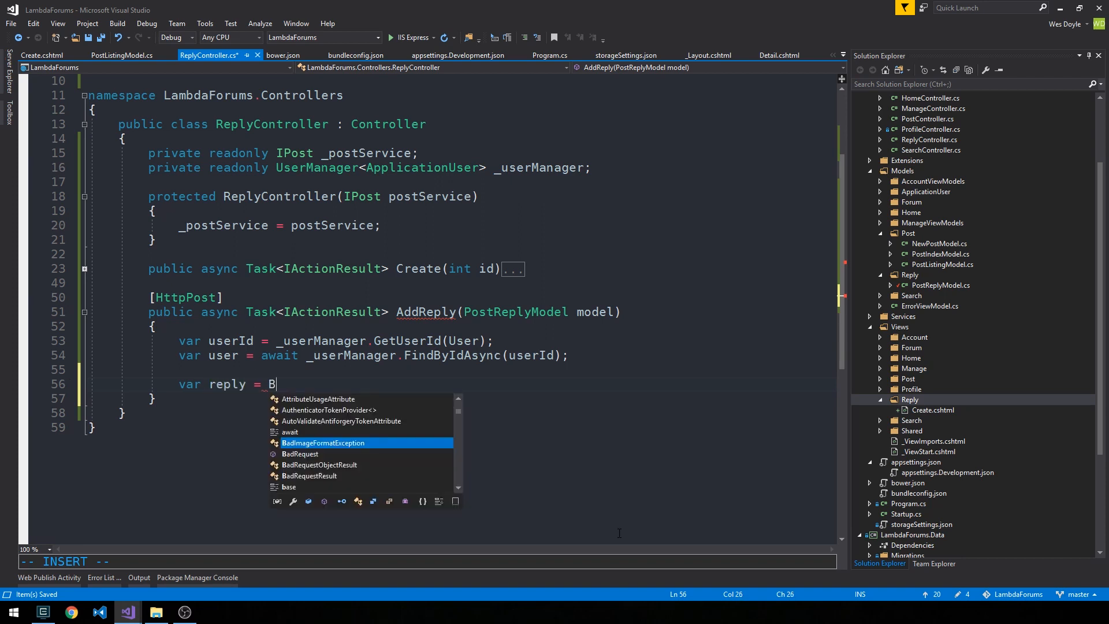
text(uildRepl)
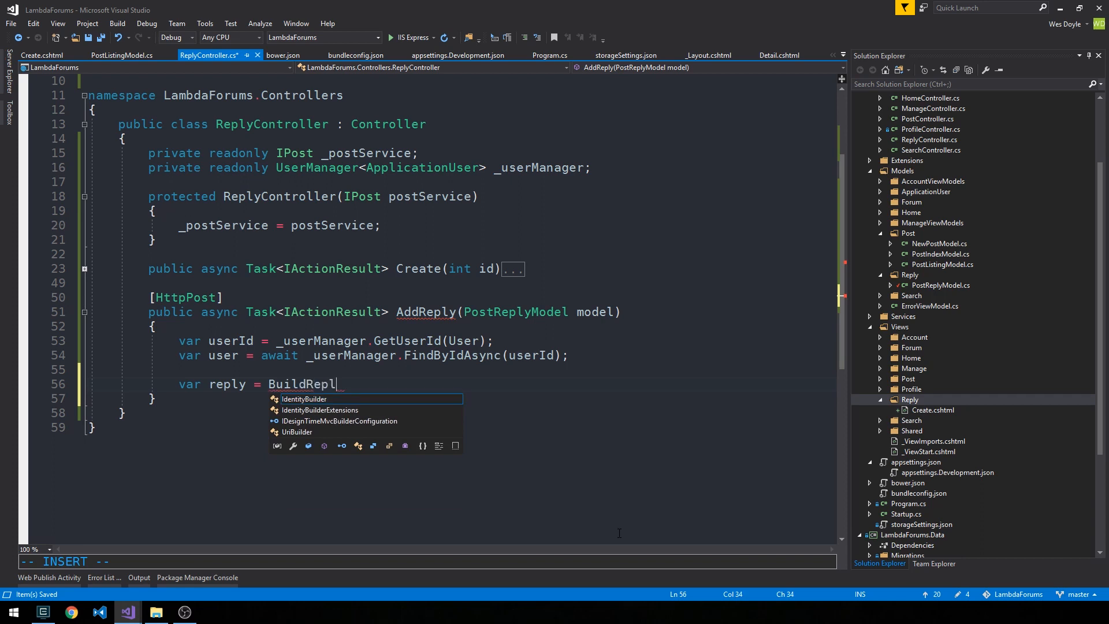
text(y(model))
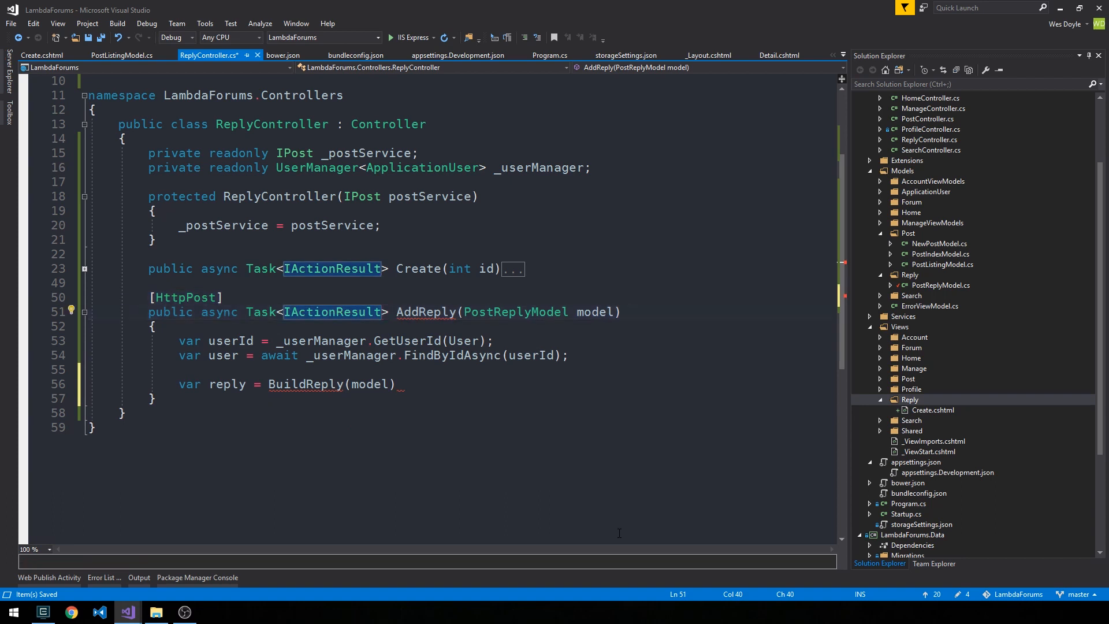
text(, user);)
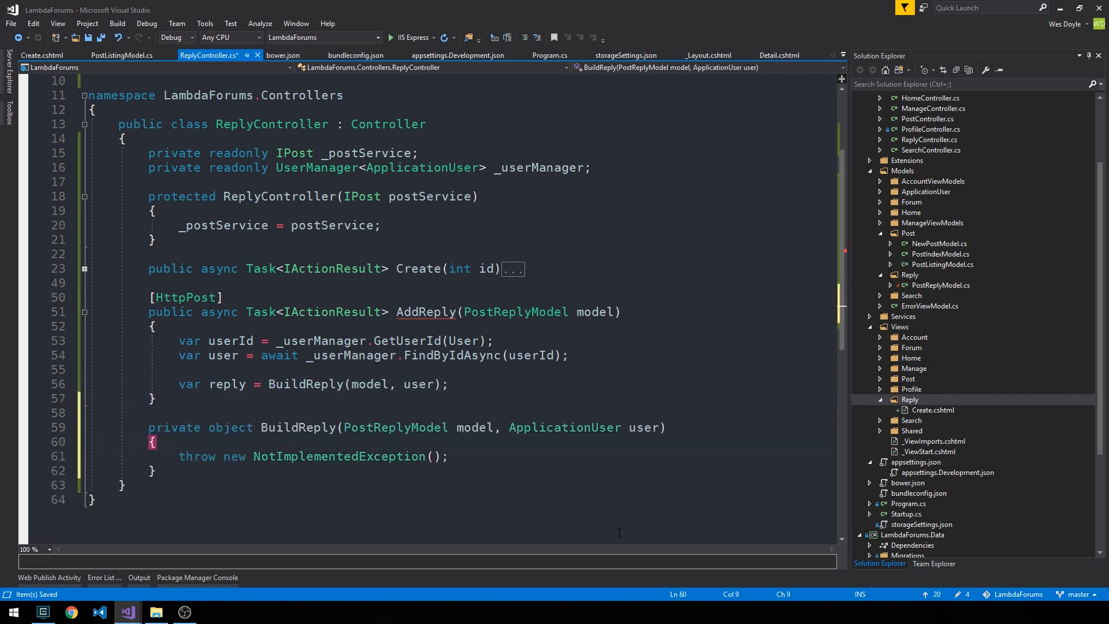
In BuildReply, fetch the post with _postService.GetById(model.PostId).
double_click(230, 428)
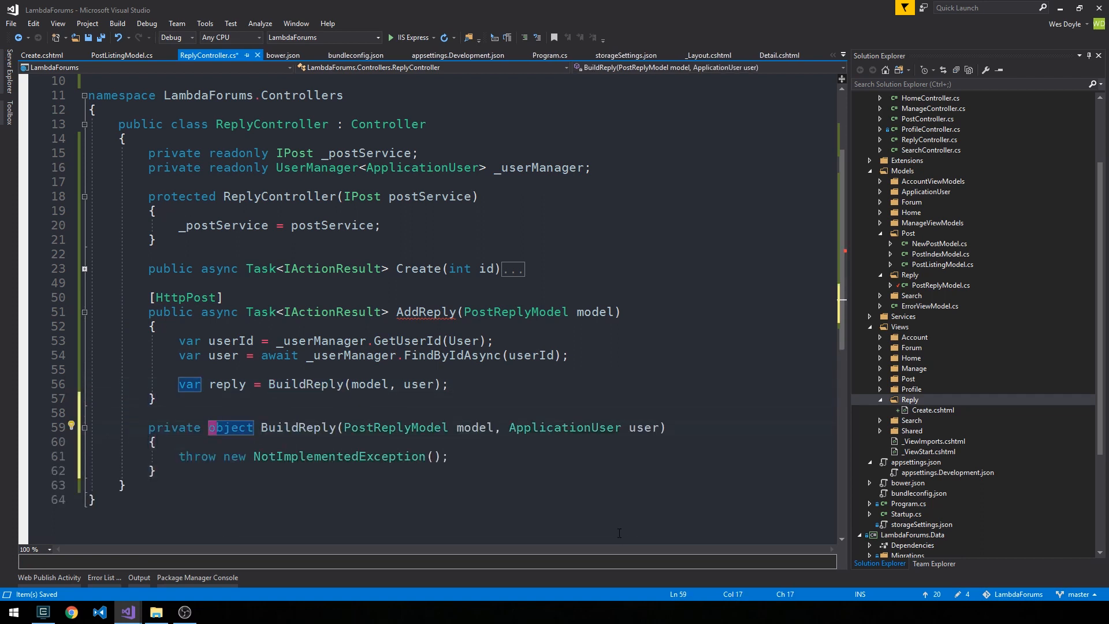
text(PostReply)
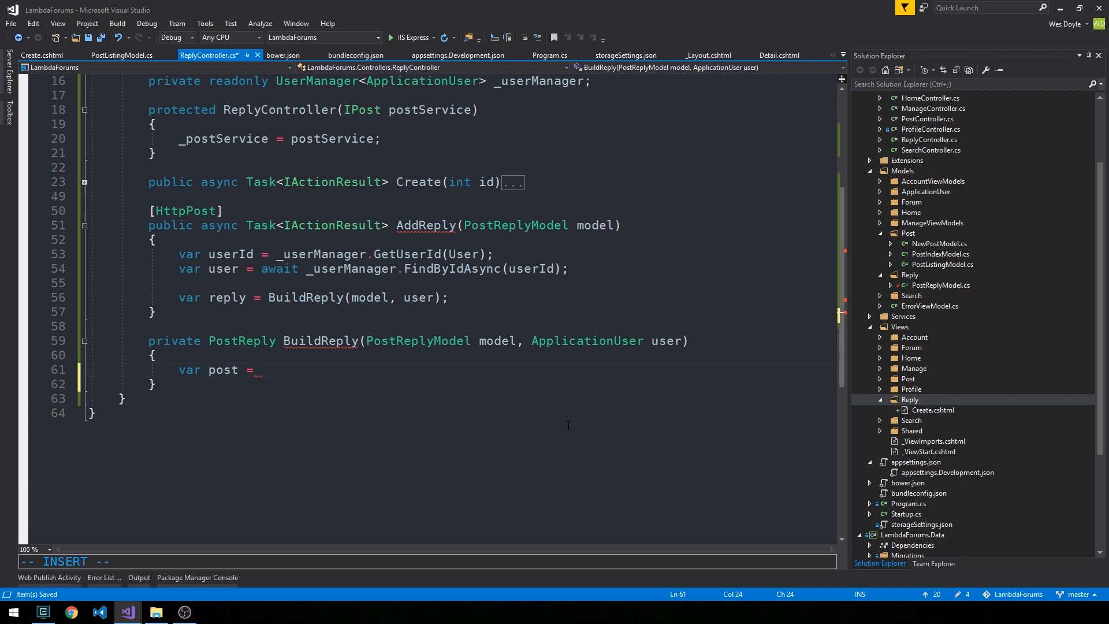
text(_postServic)
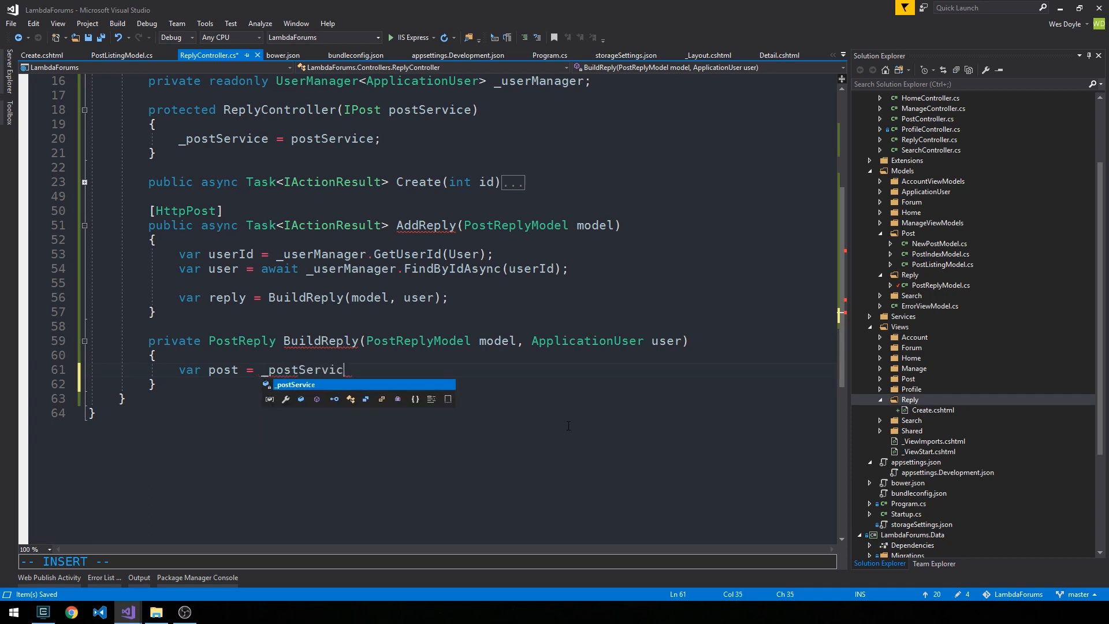
text(.GetById())
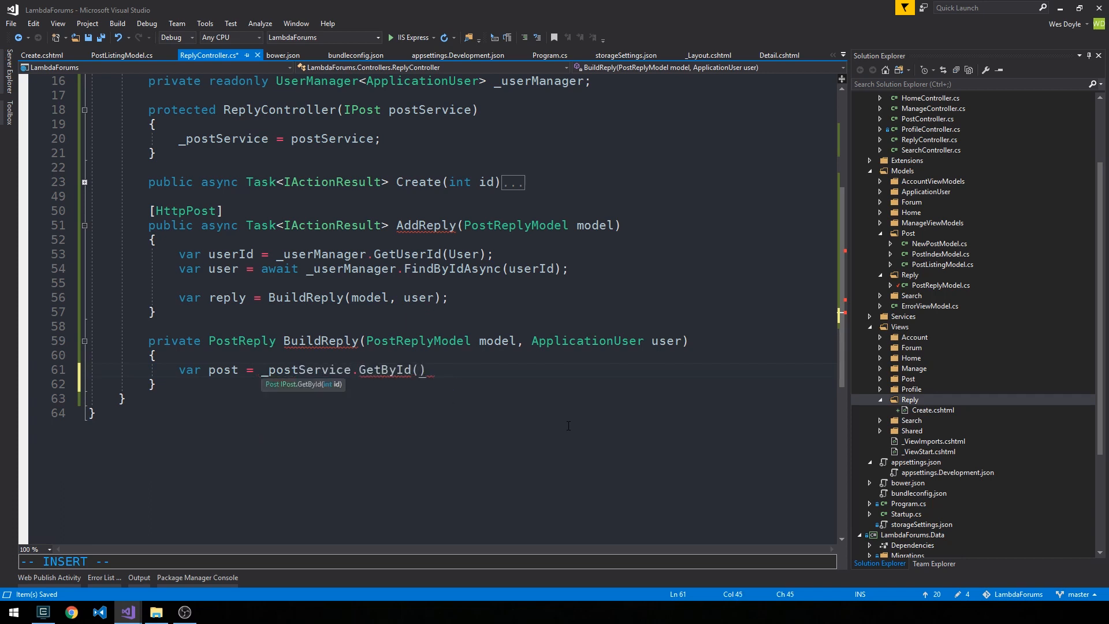
text(model.PostId)
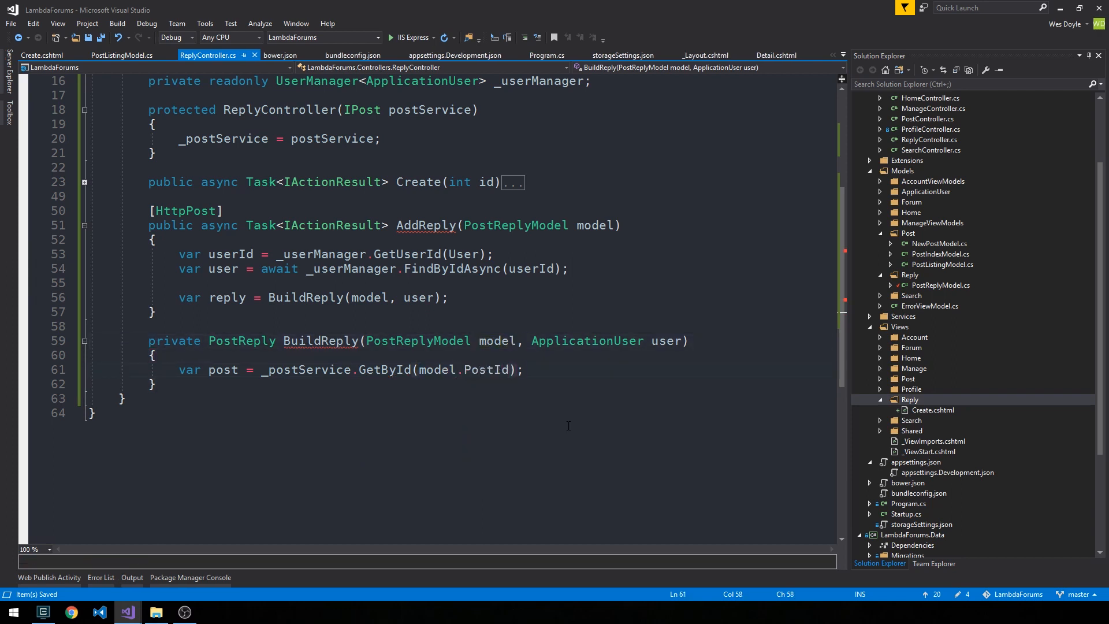
Return a new PostReply with Post, Content from model.ReplyContent, Created DateTime.Now, and User.
text(return)
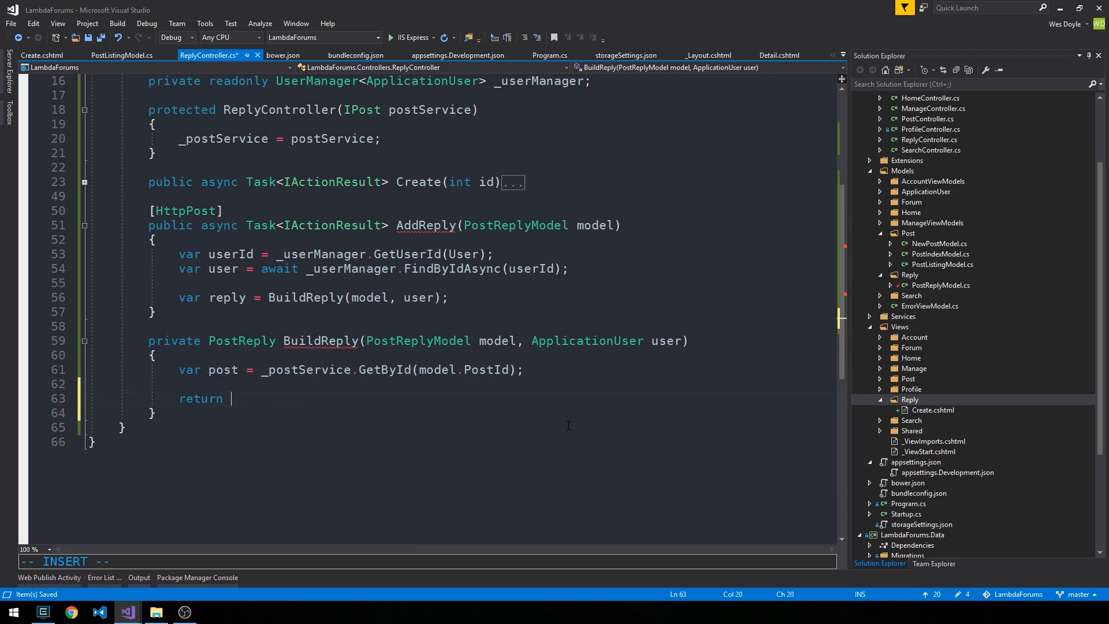
text(new PostReply)
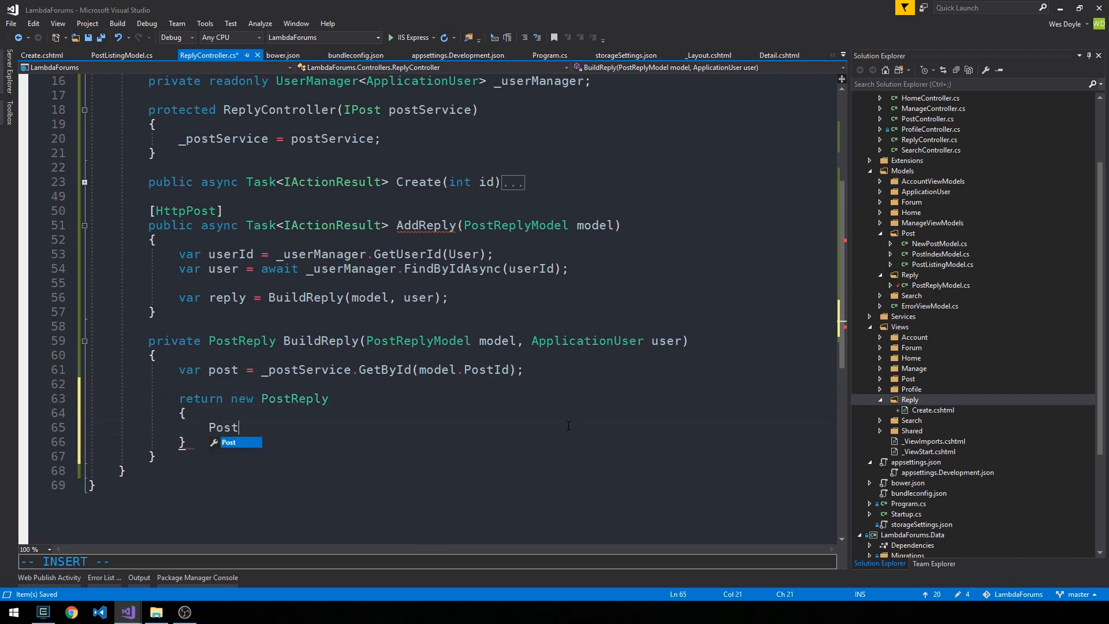
text(= post,)
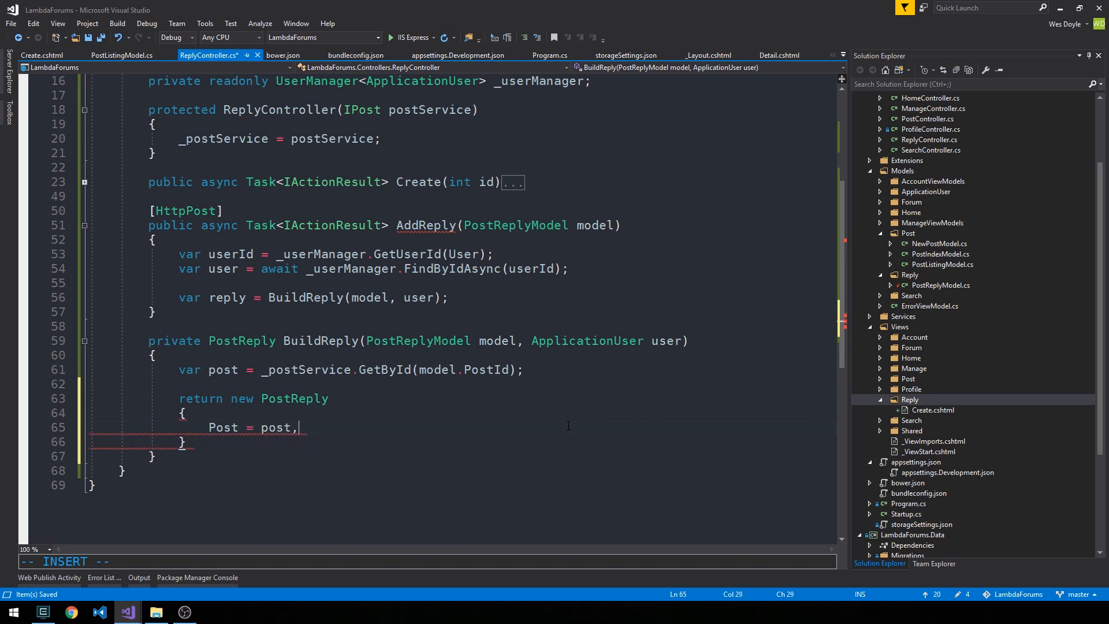
key(Escape)
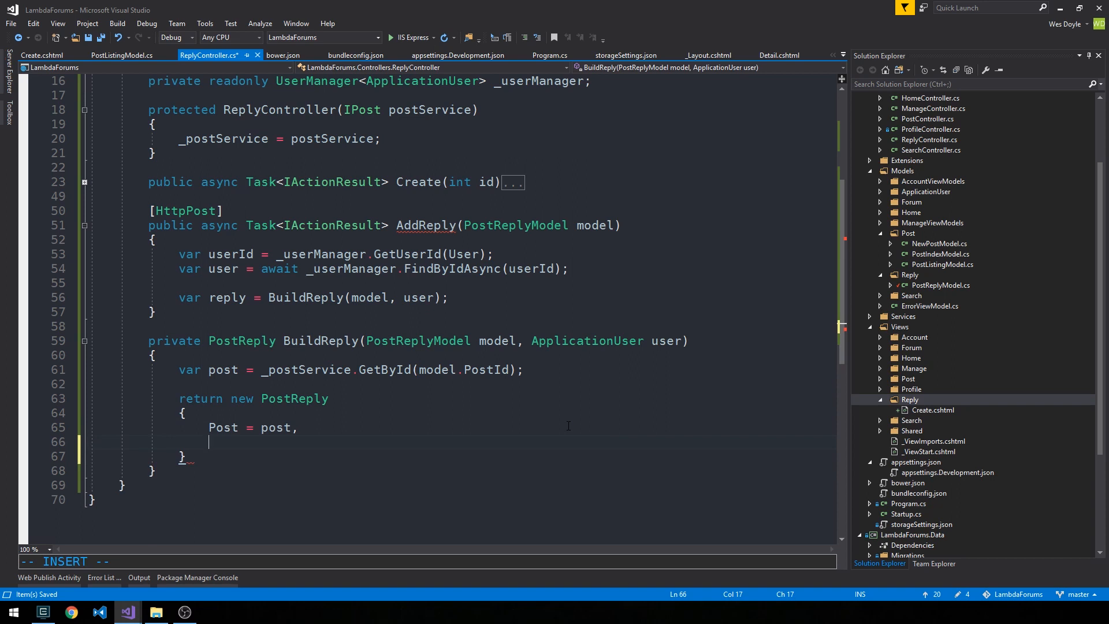
text(Content = repl)
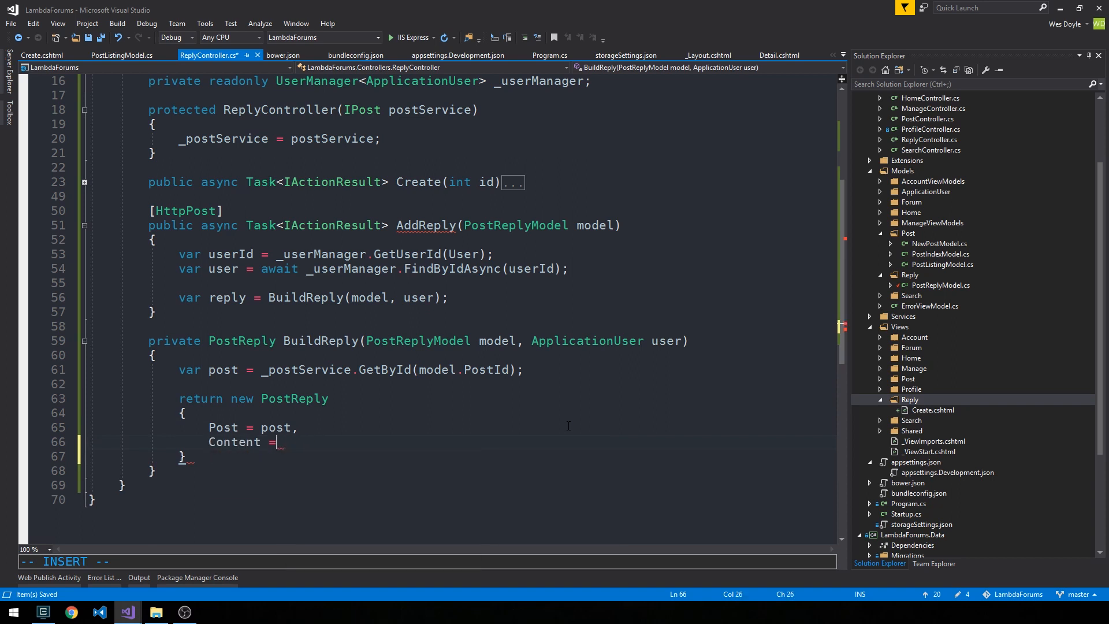
text(model.ReplyContent,)
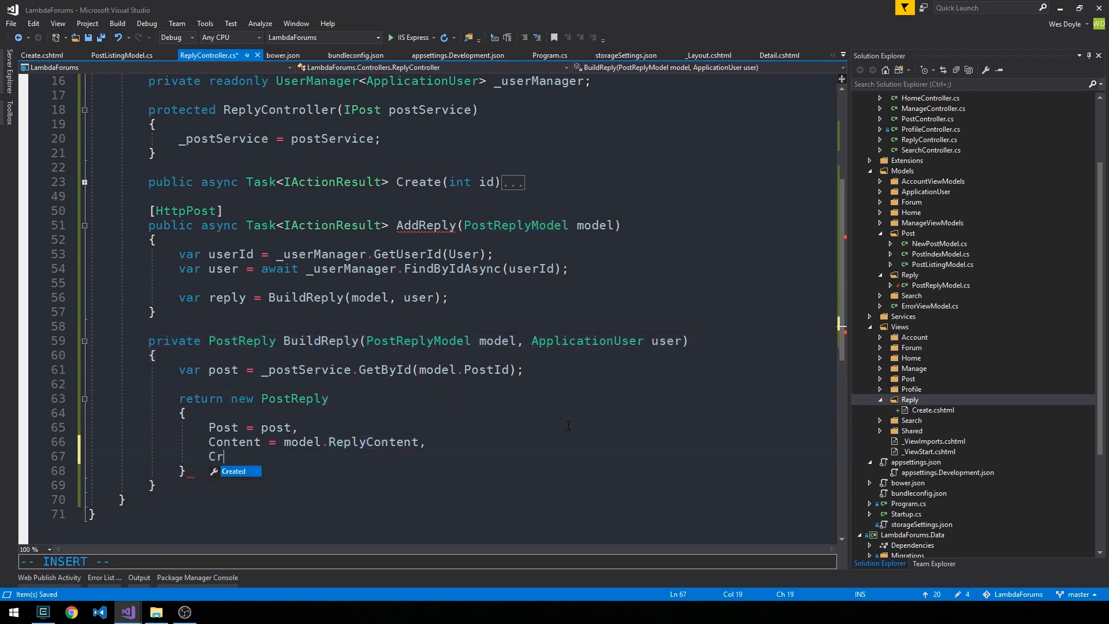
text(eated = DateTime.Now,)
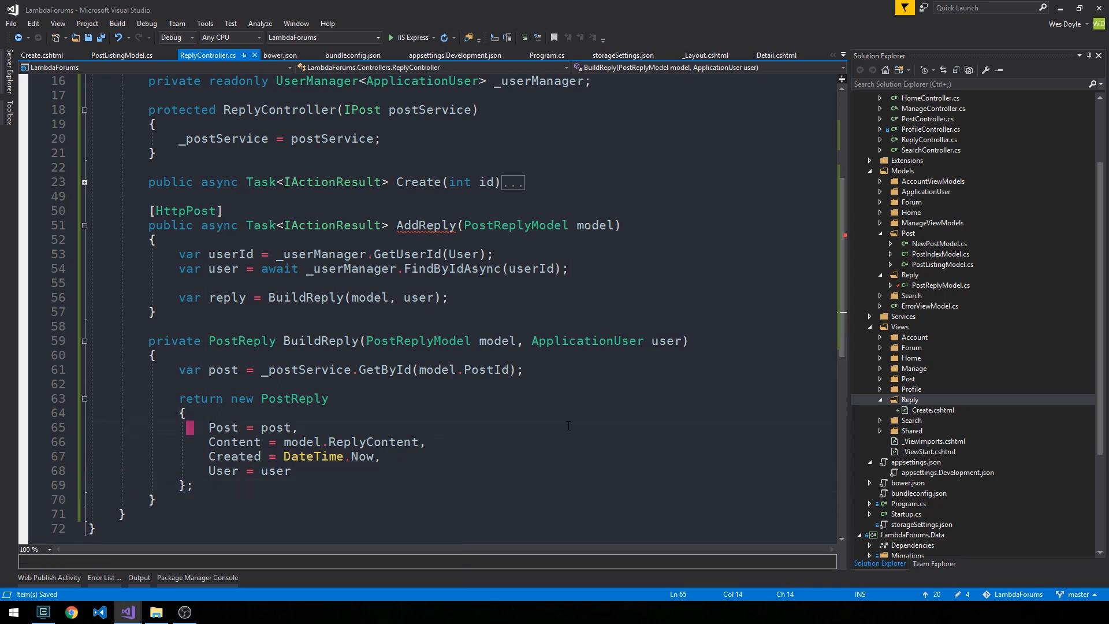
Below the BuildReply call, add await _postService.AddReply(reply);.
click(192, 485)
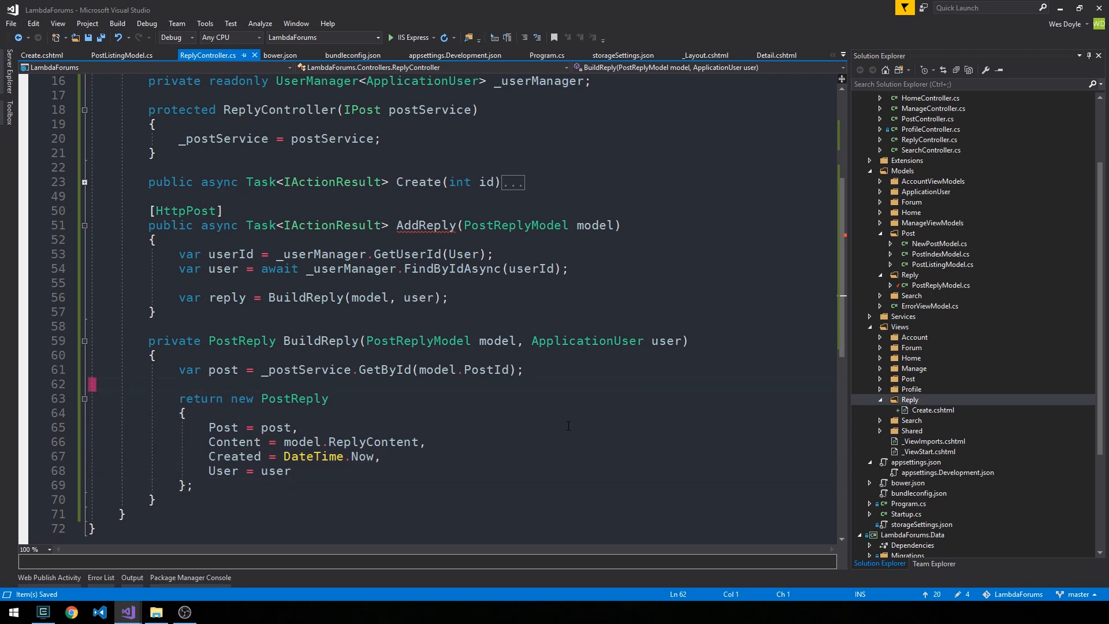
text(await _post)
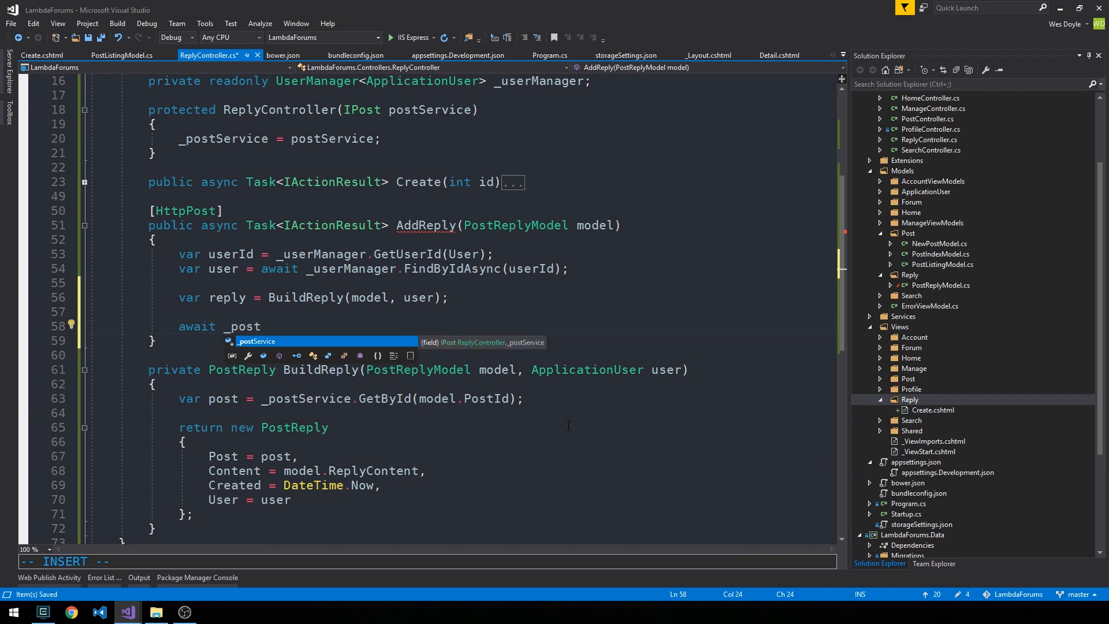
text(Service.AddReply()
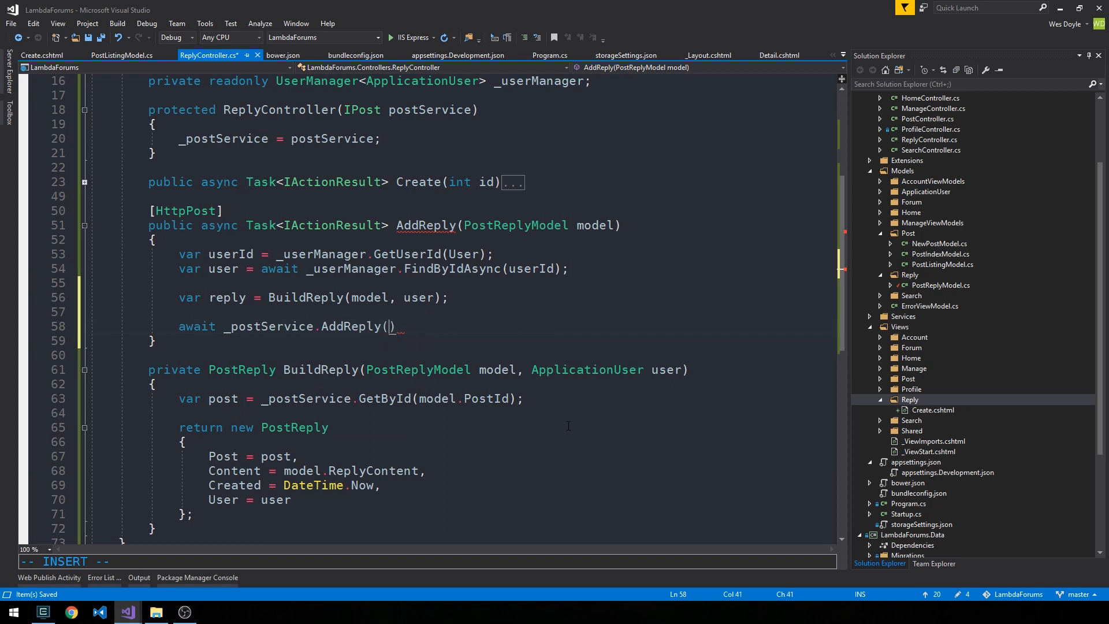
text(reply);)
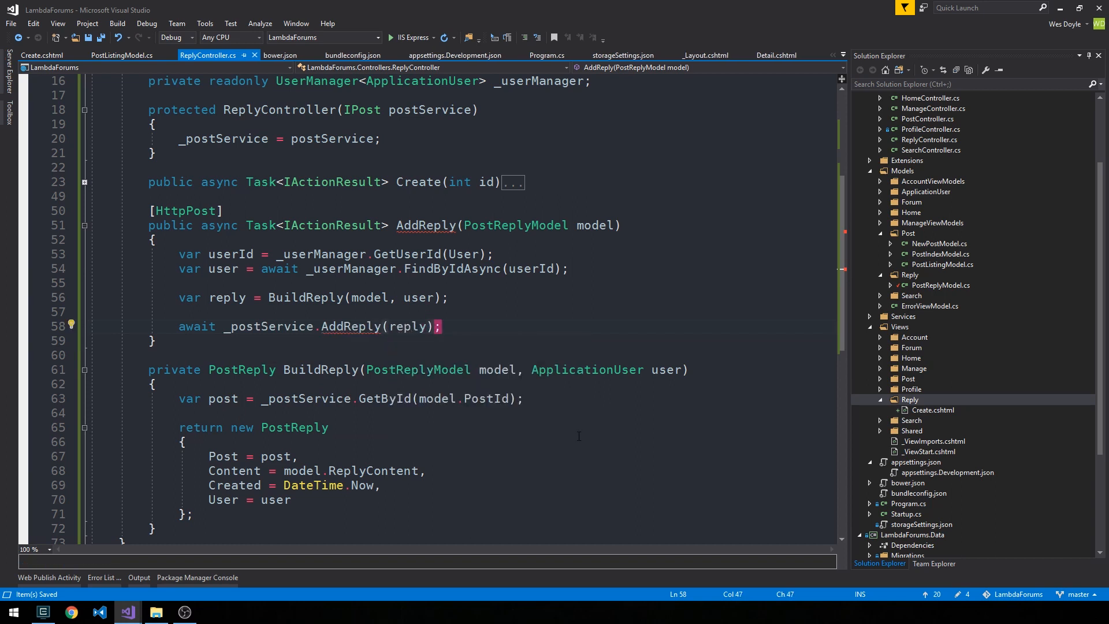
scroll(down, 3)
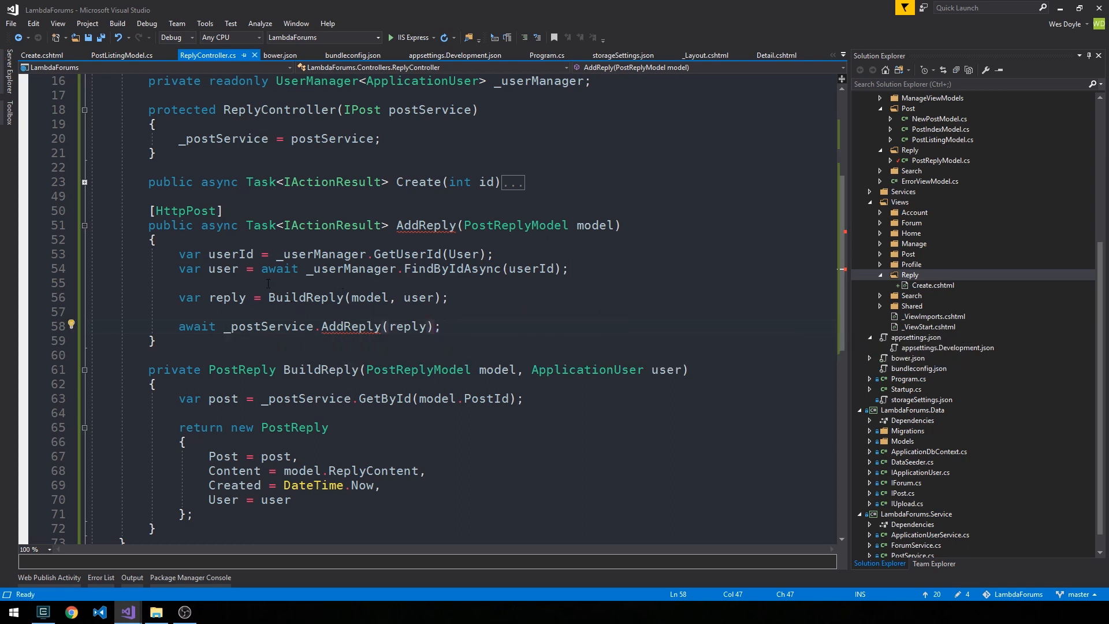
mouse_move(681, 430)
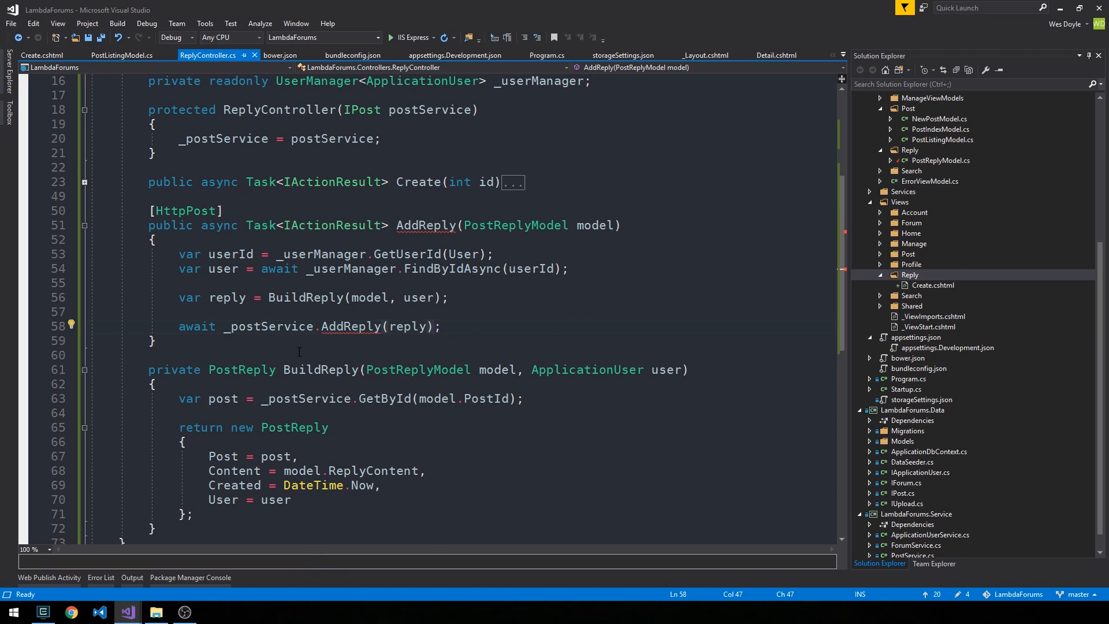
mouse_move(350, 326)
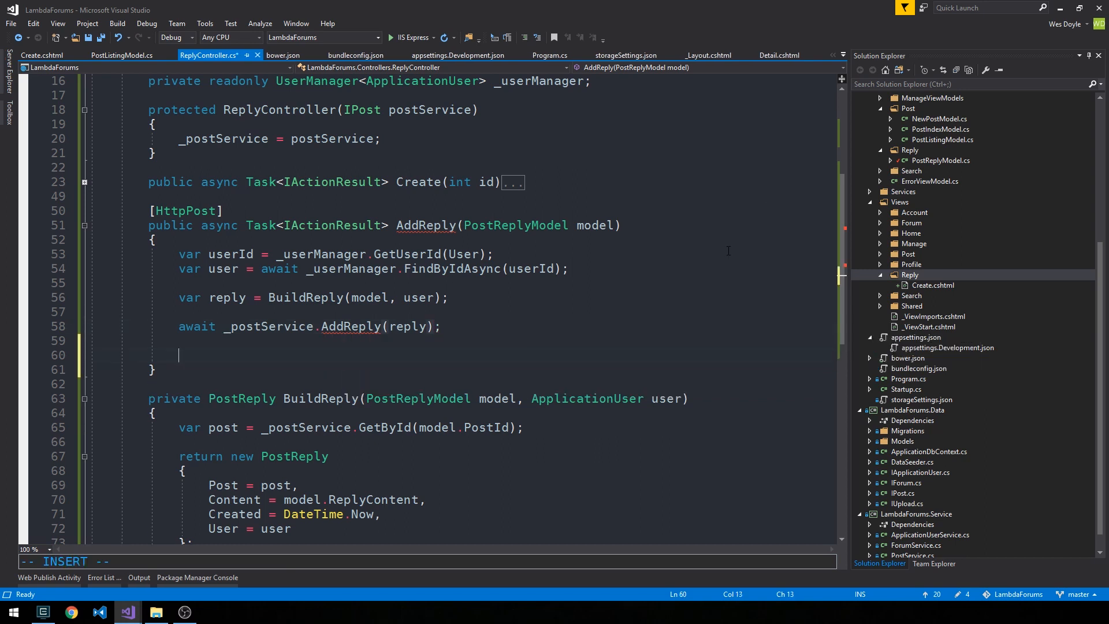
Return RedirectToAction("Index", "Post", new { id = model.PostId }) from AddReply.
text(retru)
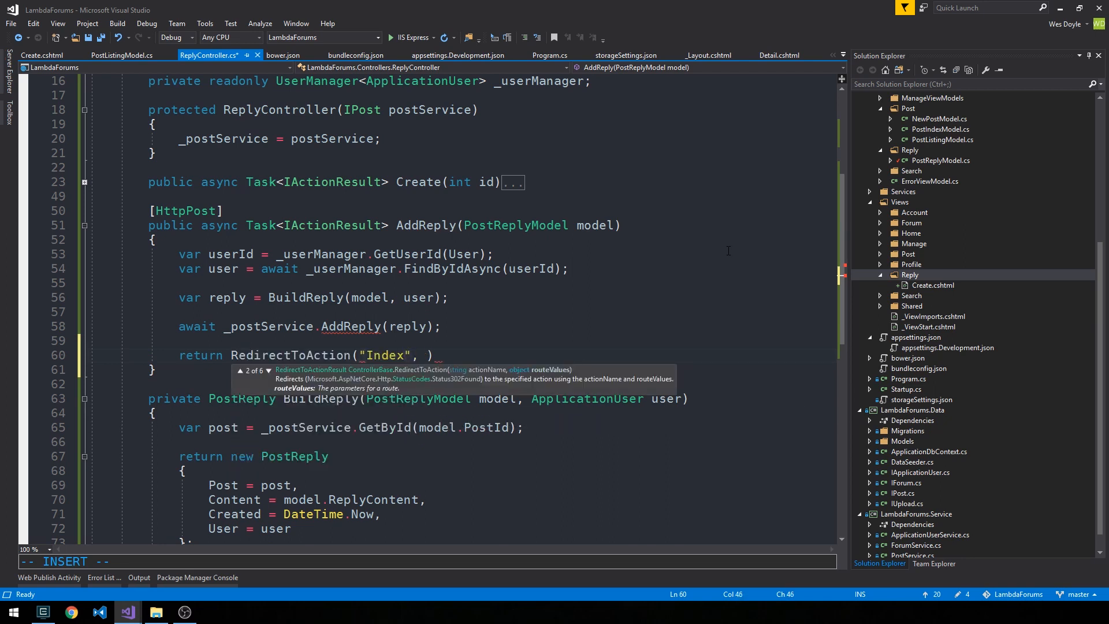
text("Post",)
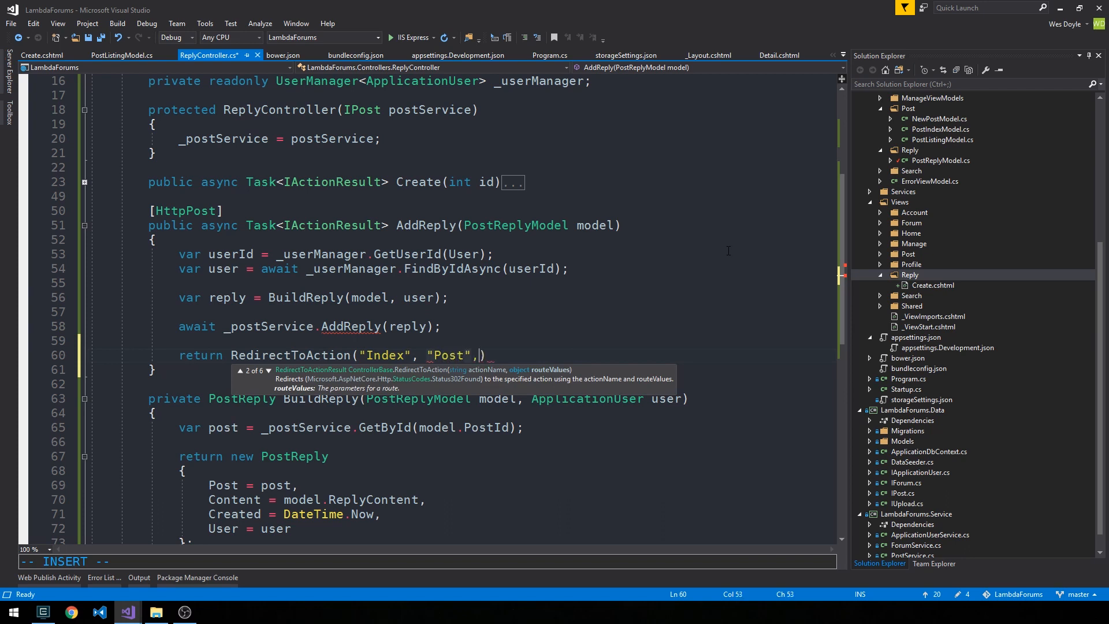
text(new { id)
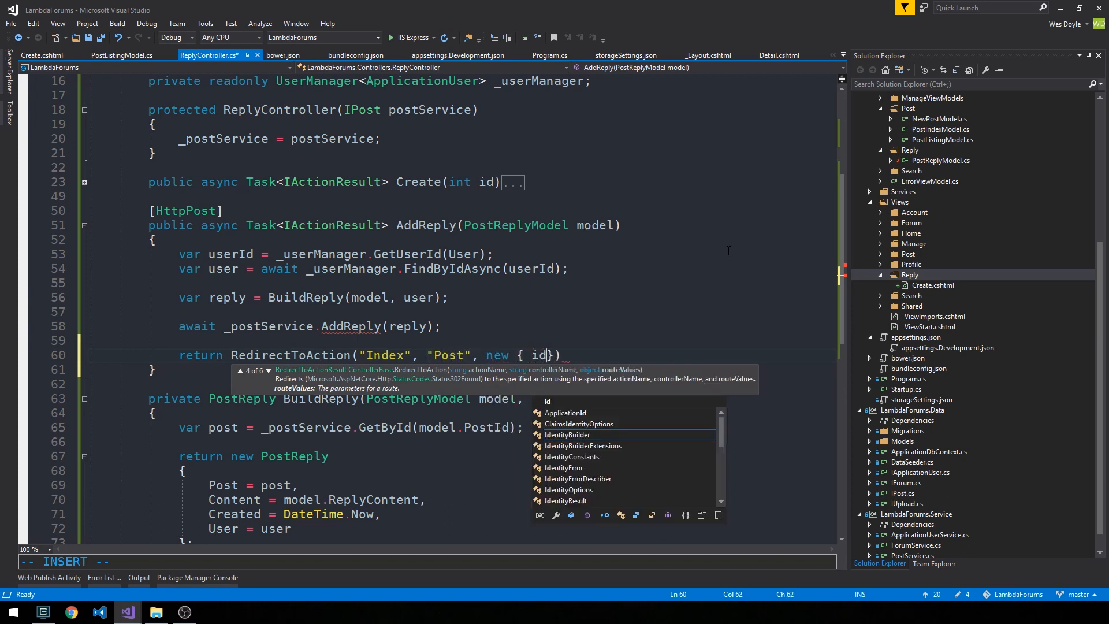
text(= model.P)
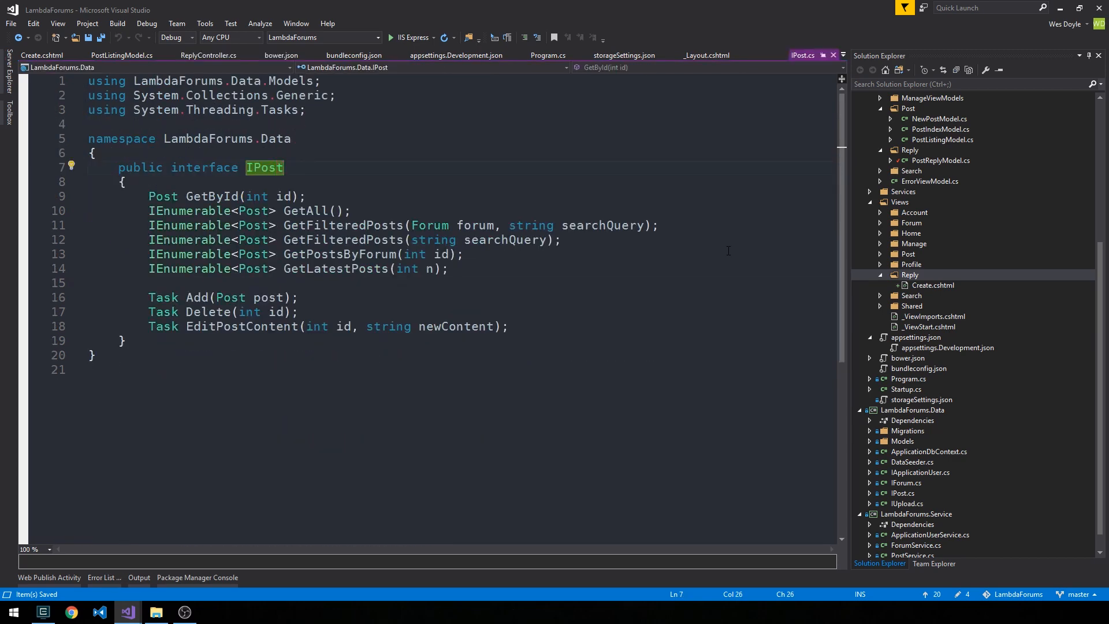
Below EditPostContent in IPost, declare Task AddReply(PostReply reply);.
click(122, 340)
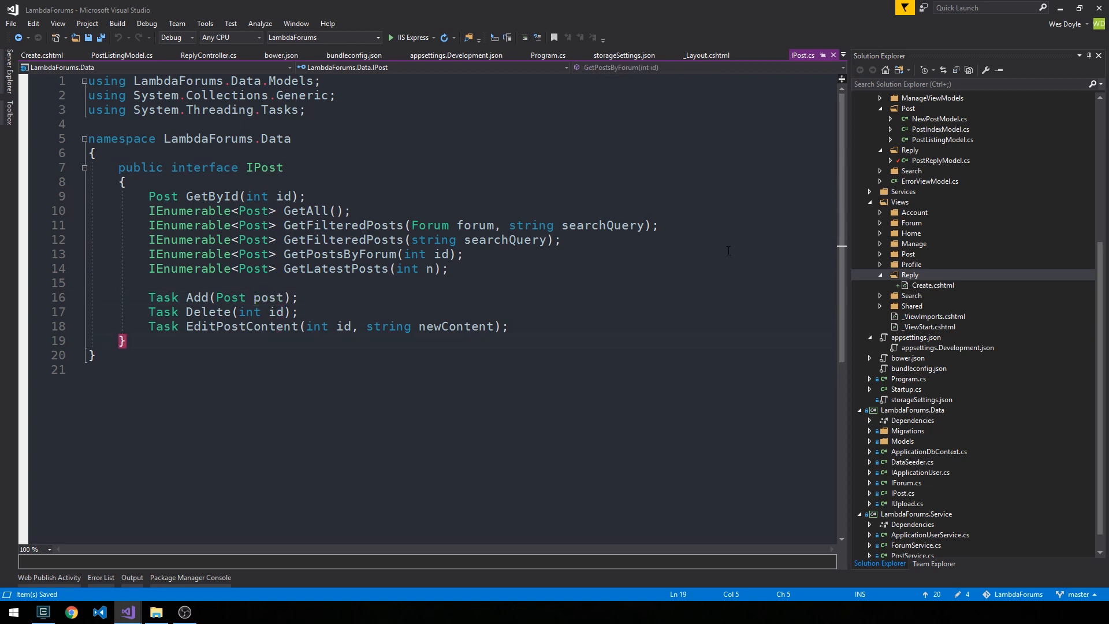
text(Task AddReply()
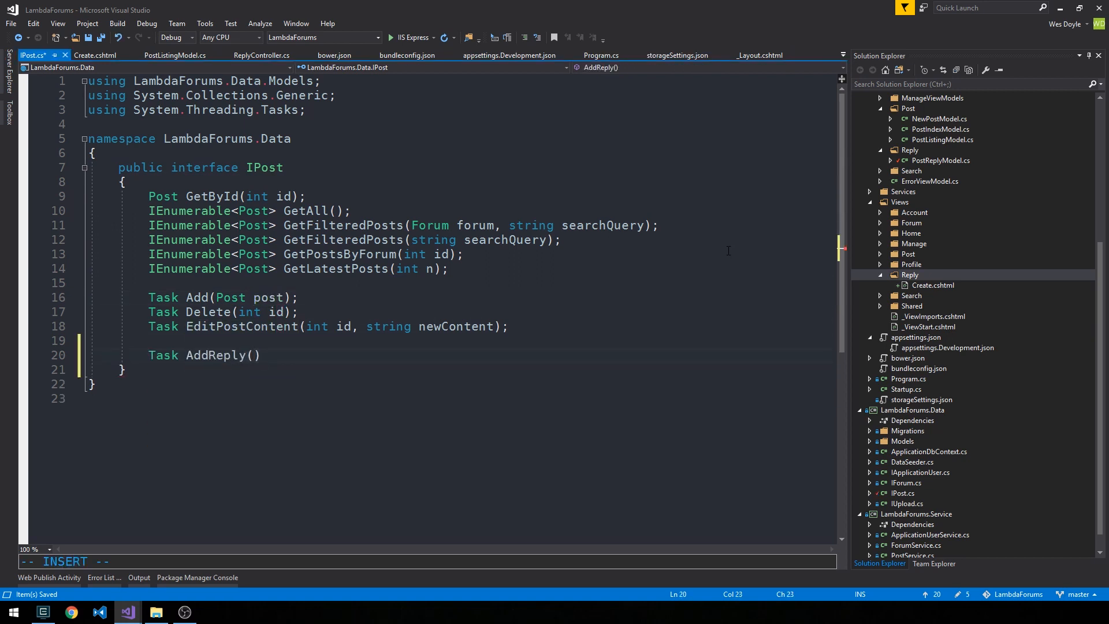
text(PostReply reply)
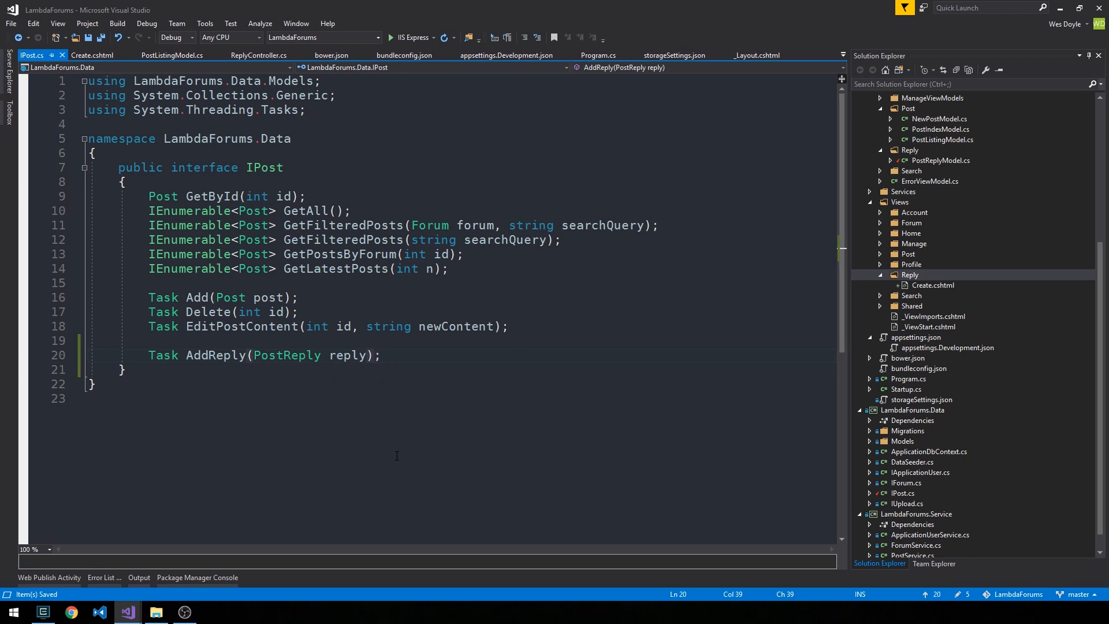
key(V)
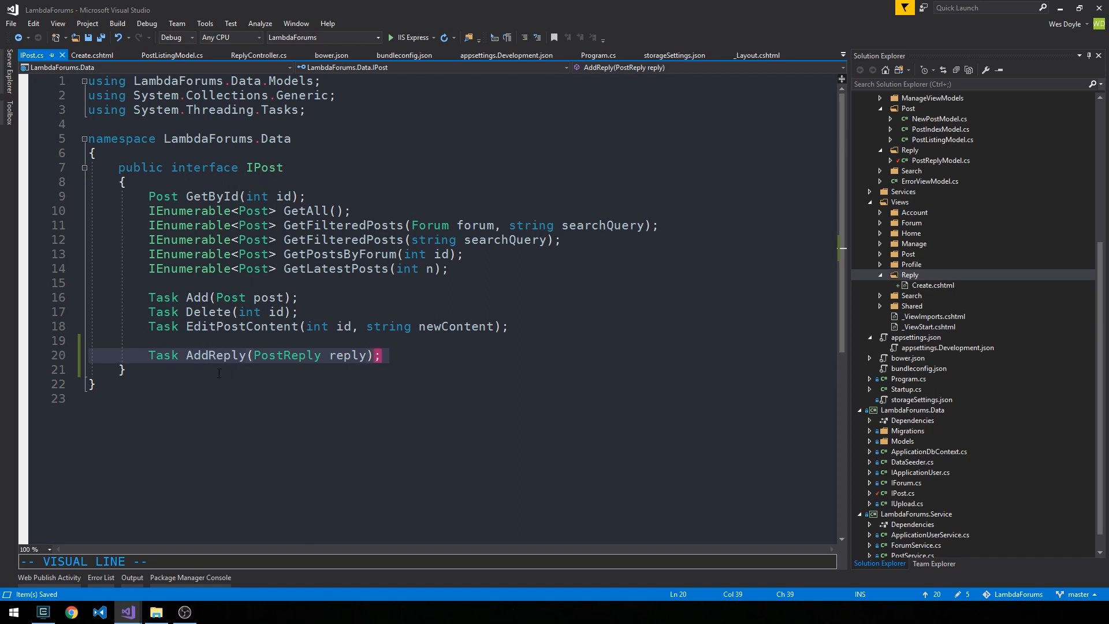
mouse_move(353, 443)
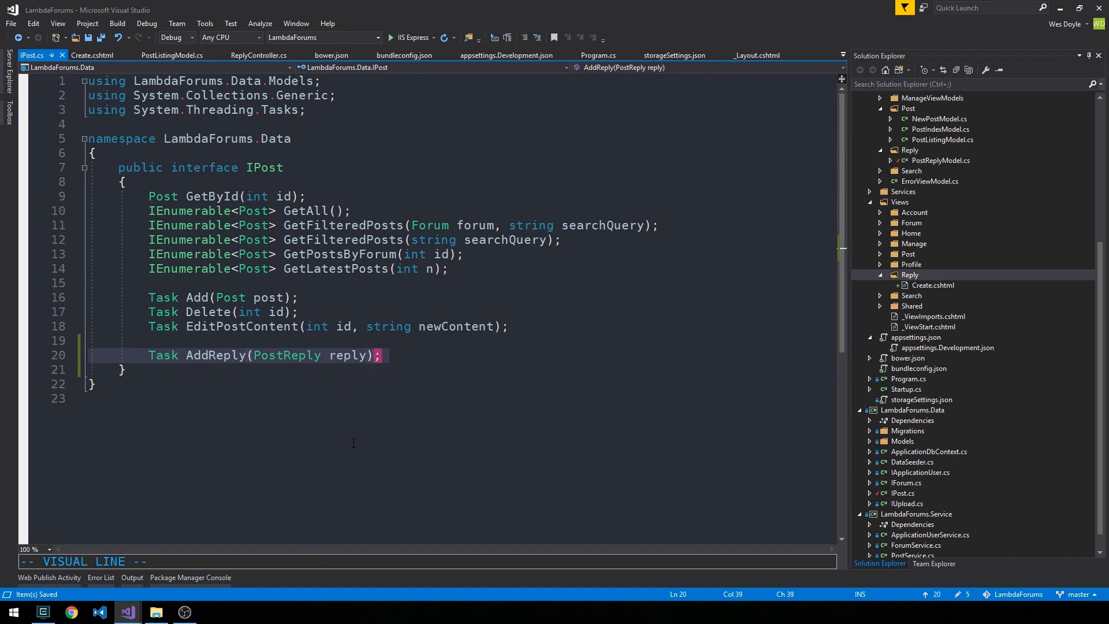
mouse_move(377, 412)
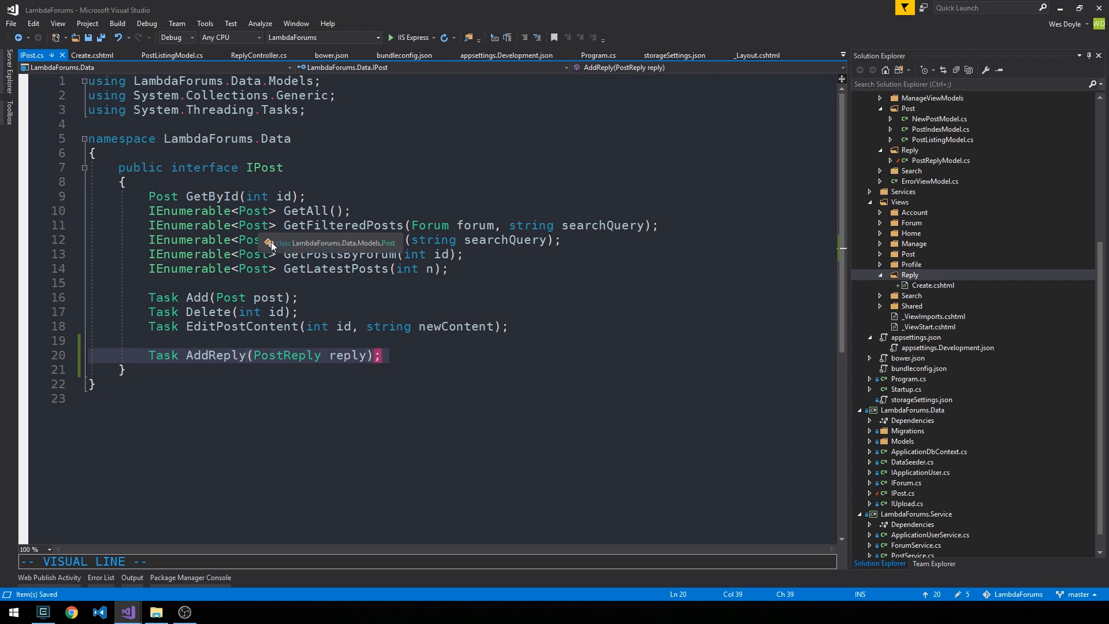
mouse_move(198, 211)
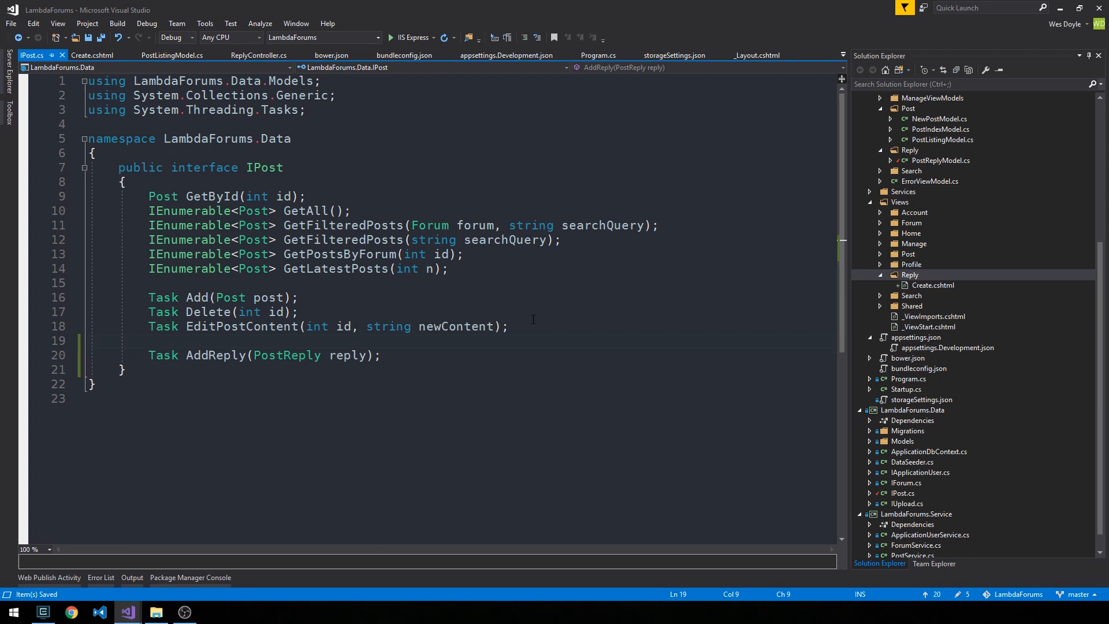
scroll(down, 3)
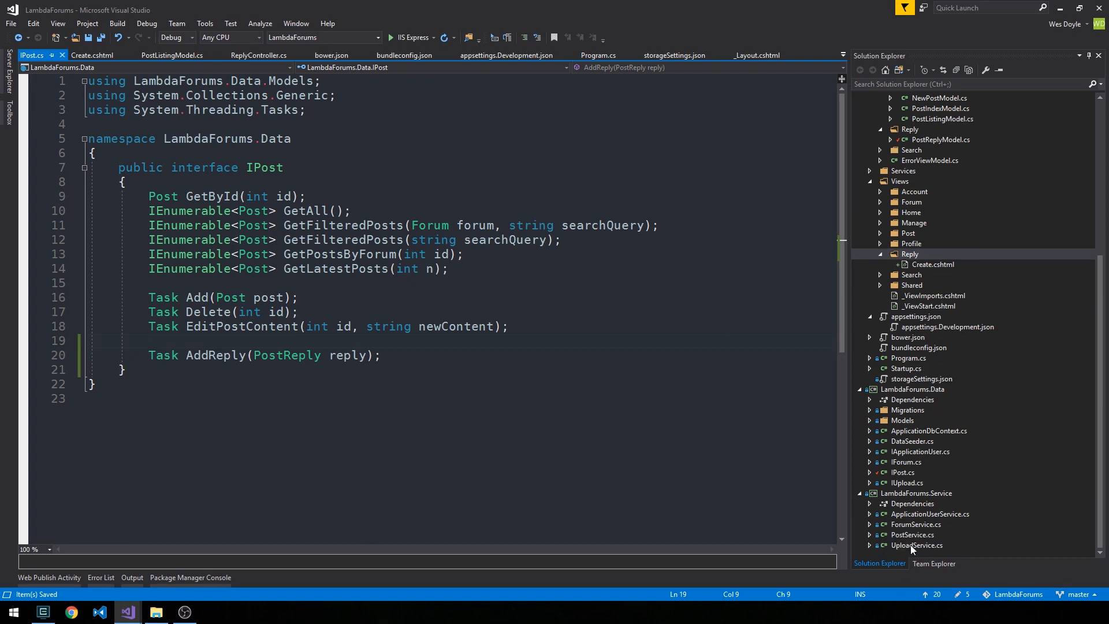